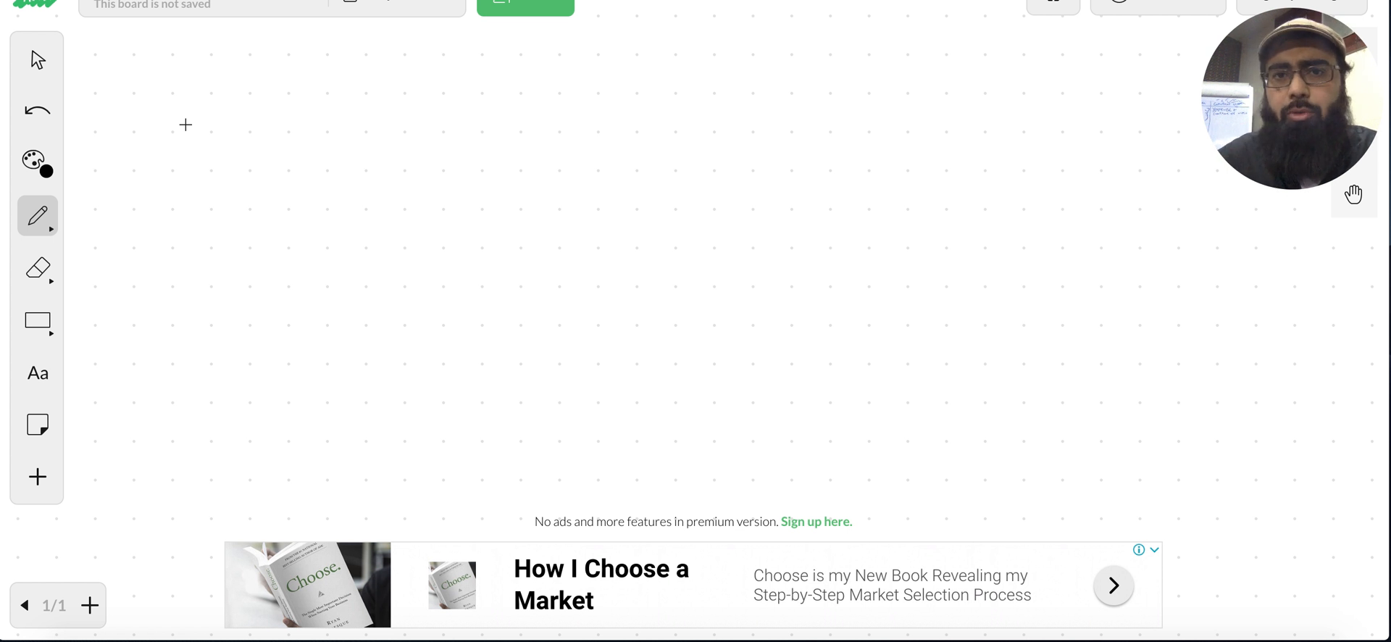
Step: Sketch the outline of the video frame on the whiteboard
left_click_drag(171, 109, 286, 109)
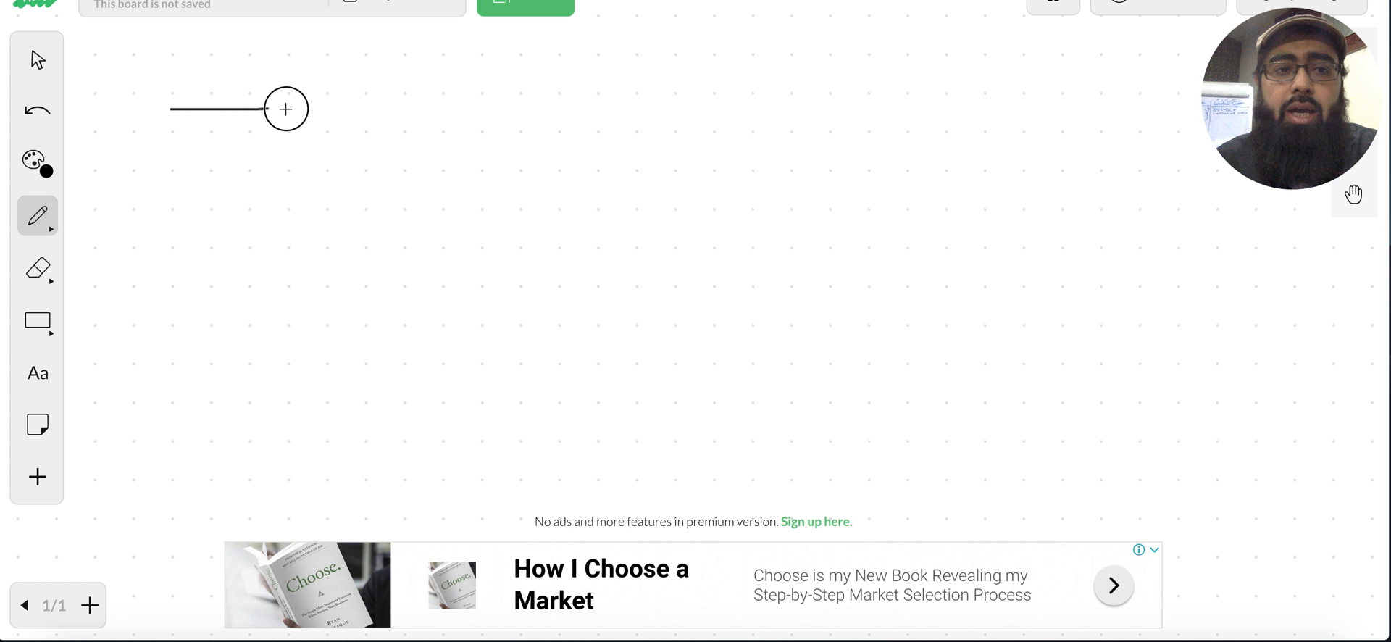
left_click_drag(285, 108, 164, 247)
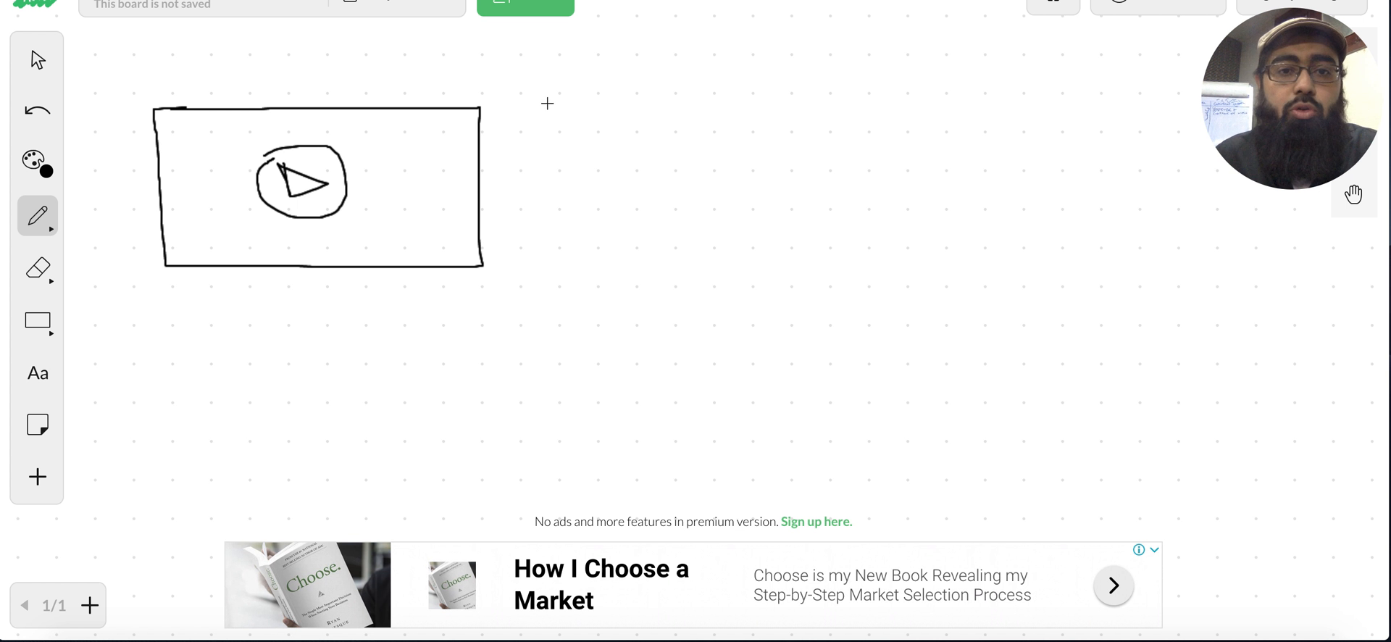
mouse_move(530, 84)
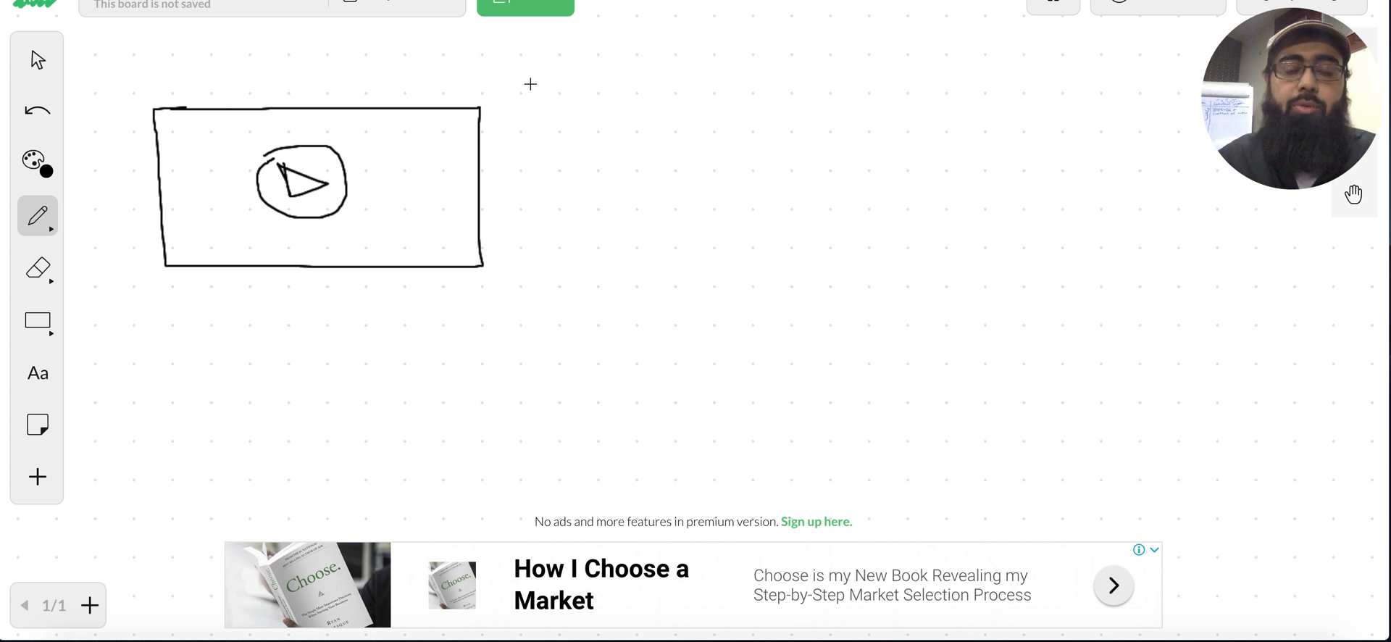
mouse_move(325, 139)
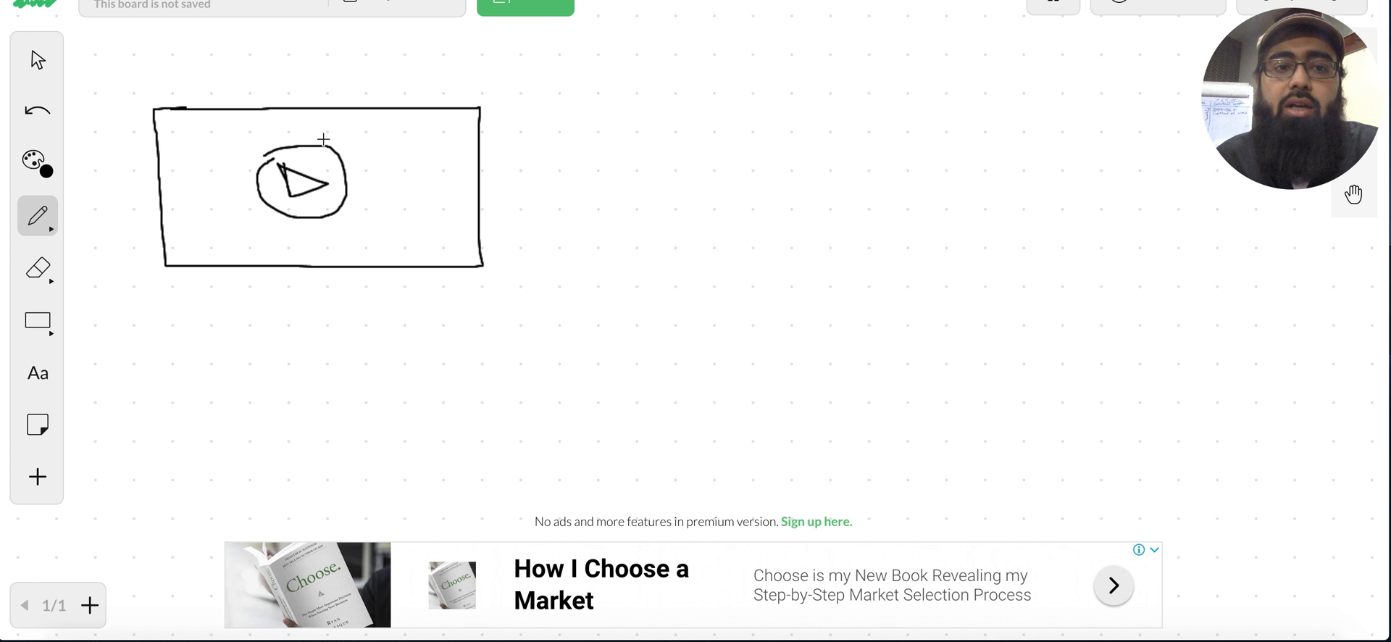
mouse_move(239, 127)
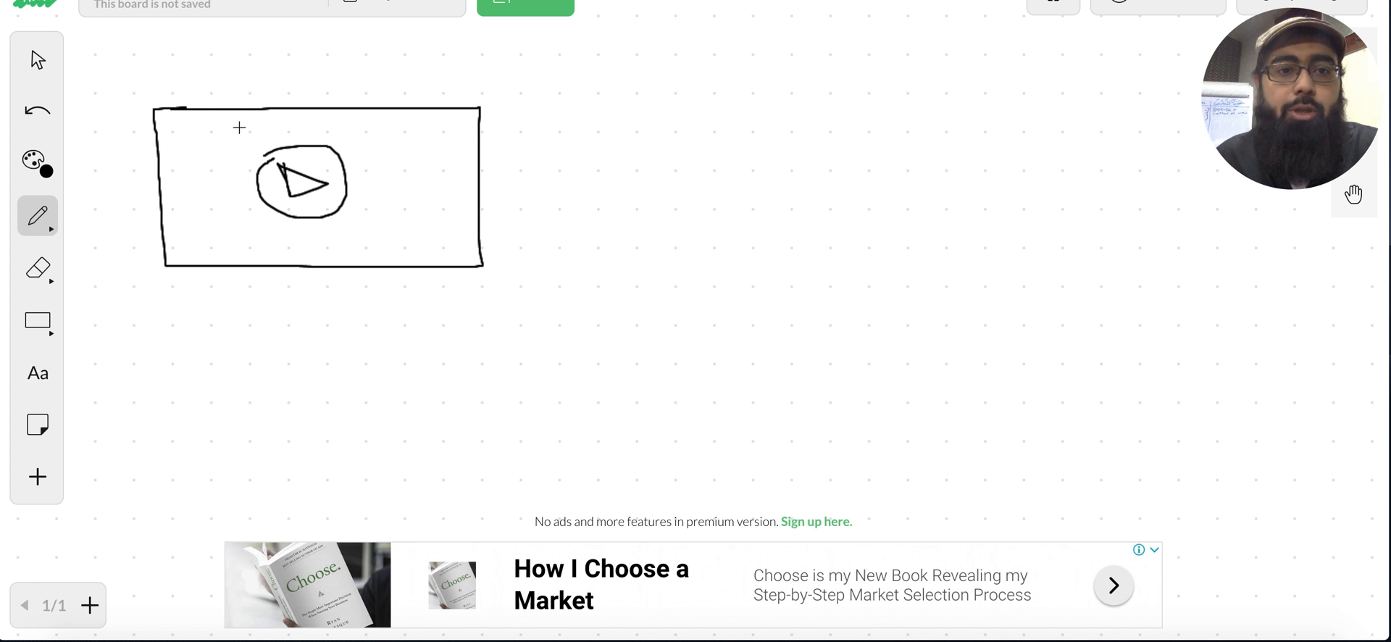
mouse_move(407, 204)
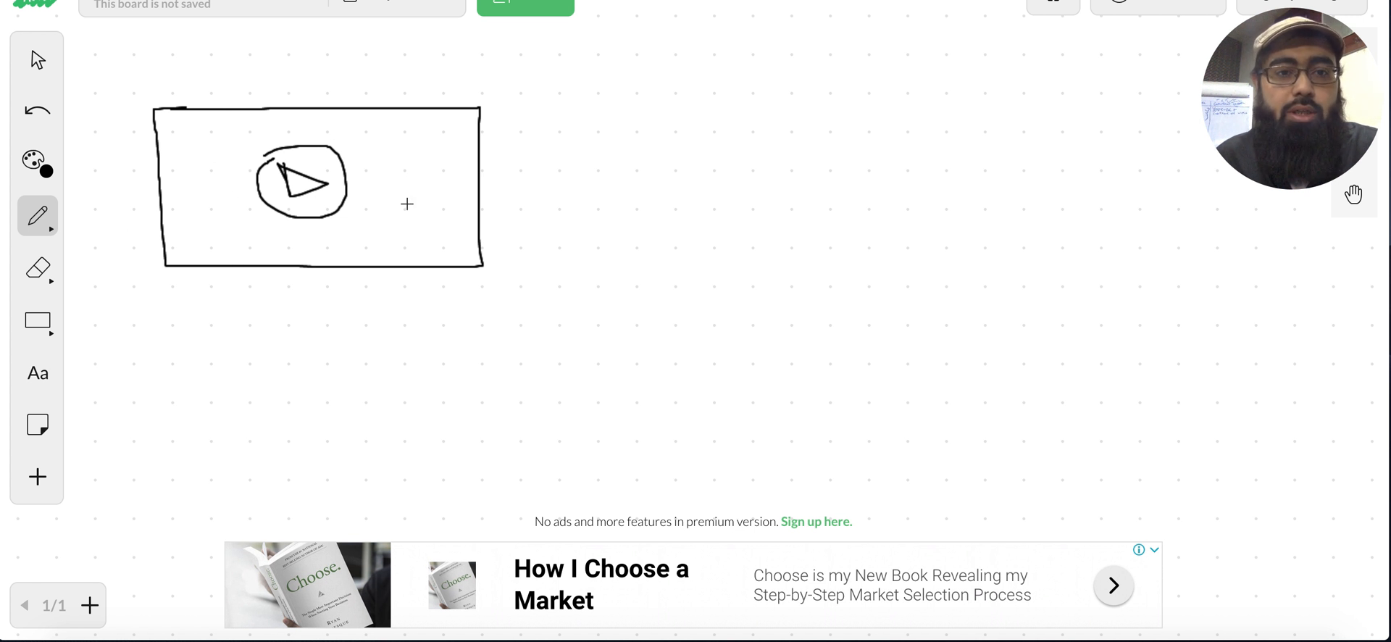
mouse_move(248, 127)
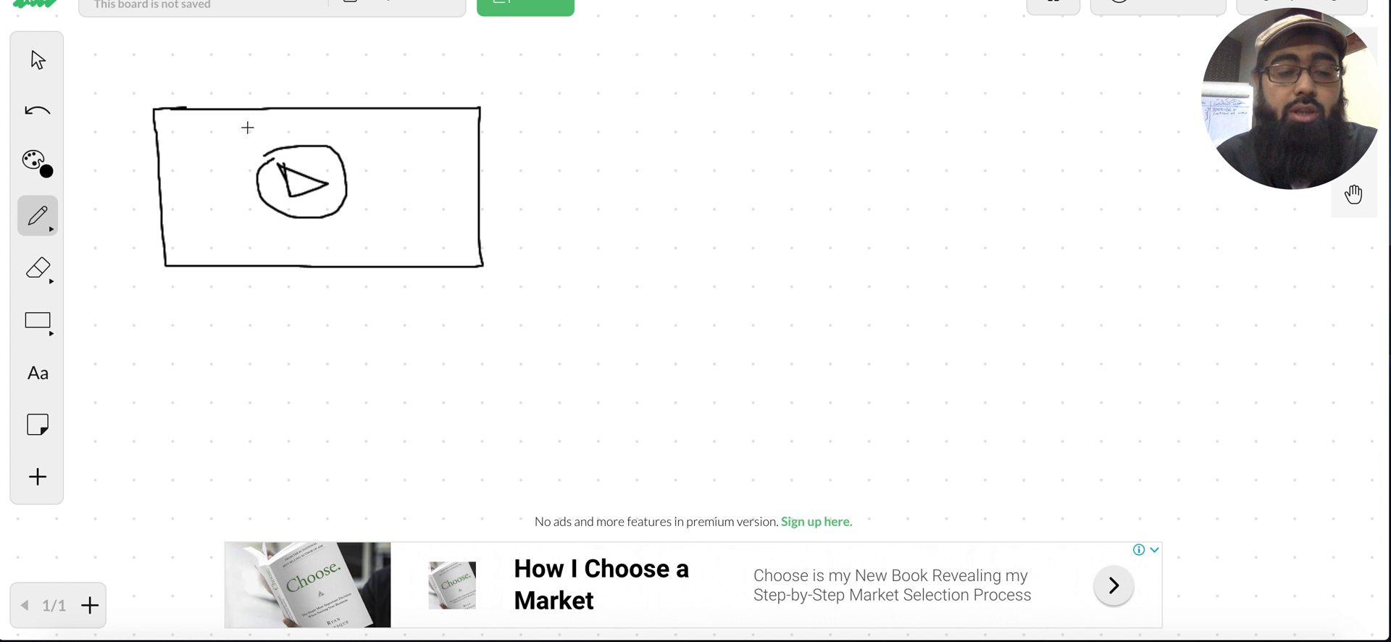
mouse_move(507, 136)
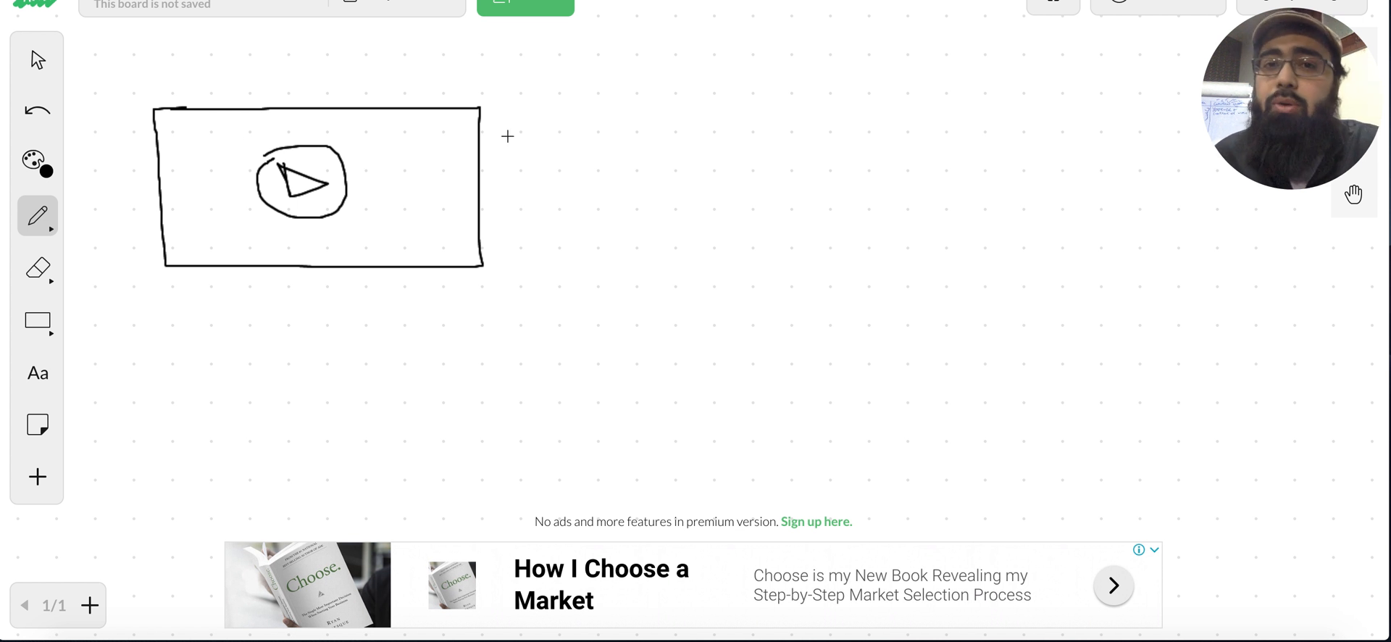
mouse_move(301, 116)
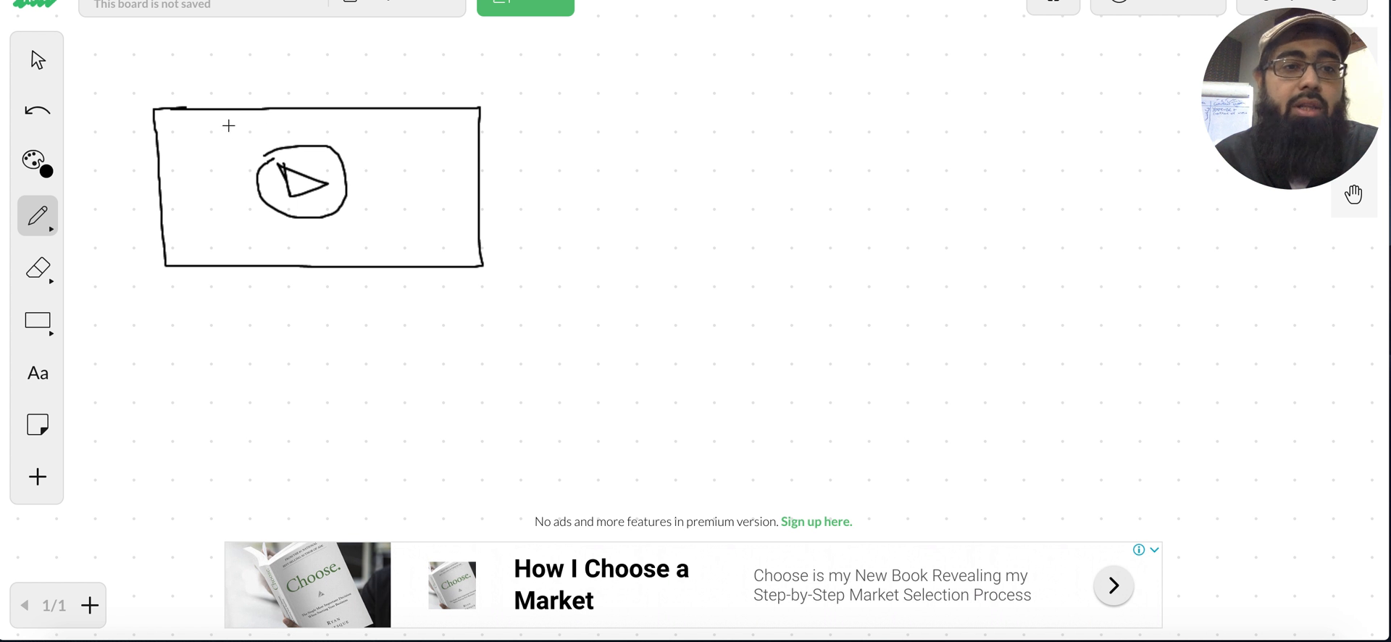
mouse_move(383, 232)
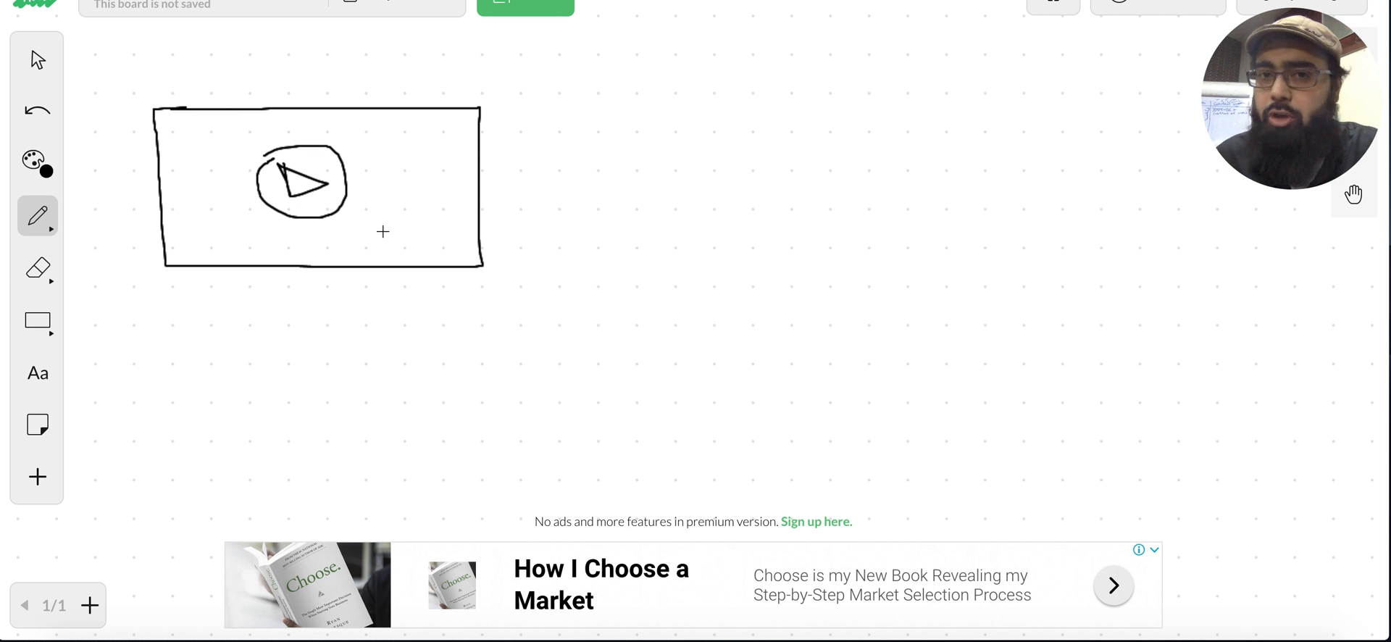
mouse_move(243, 228)
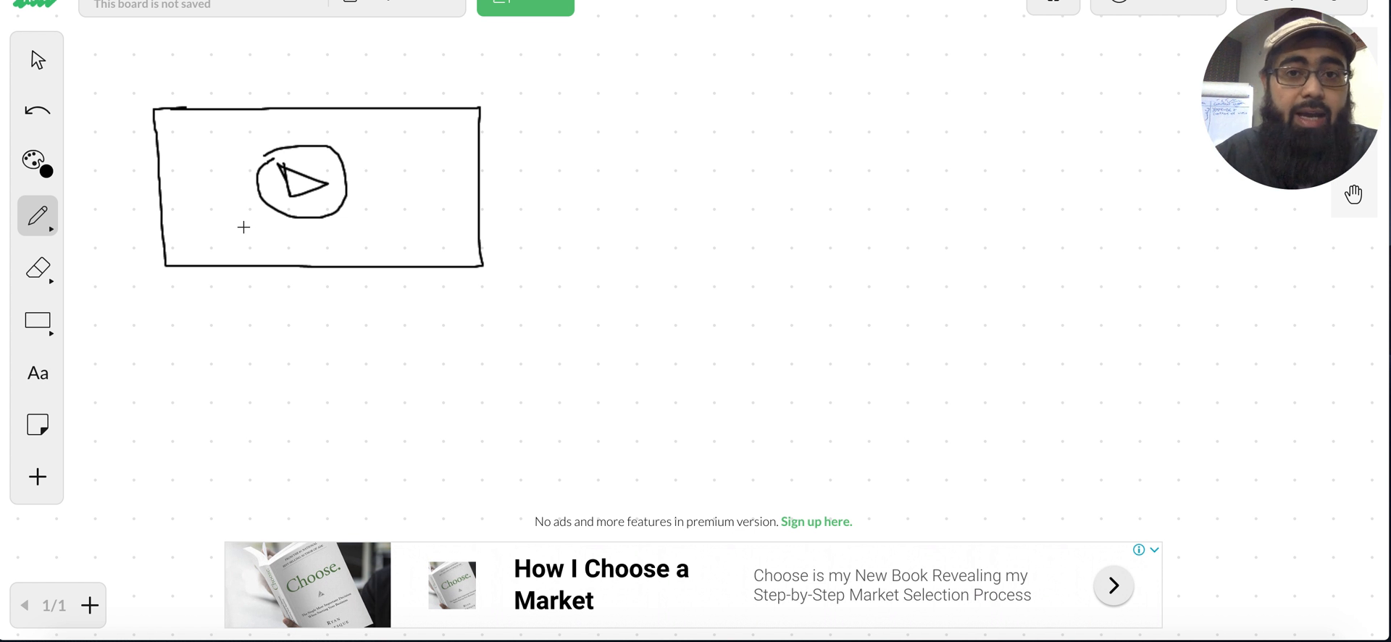
Step: Draw a right-pointing arrow from the video frame to a second box with a bottom bar
left_click_drag(377, 184, 484, 184)
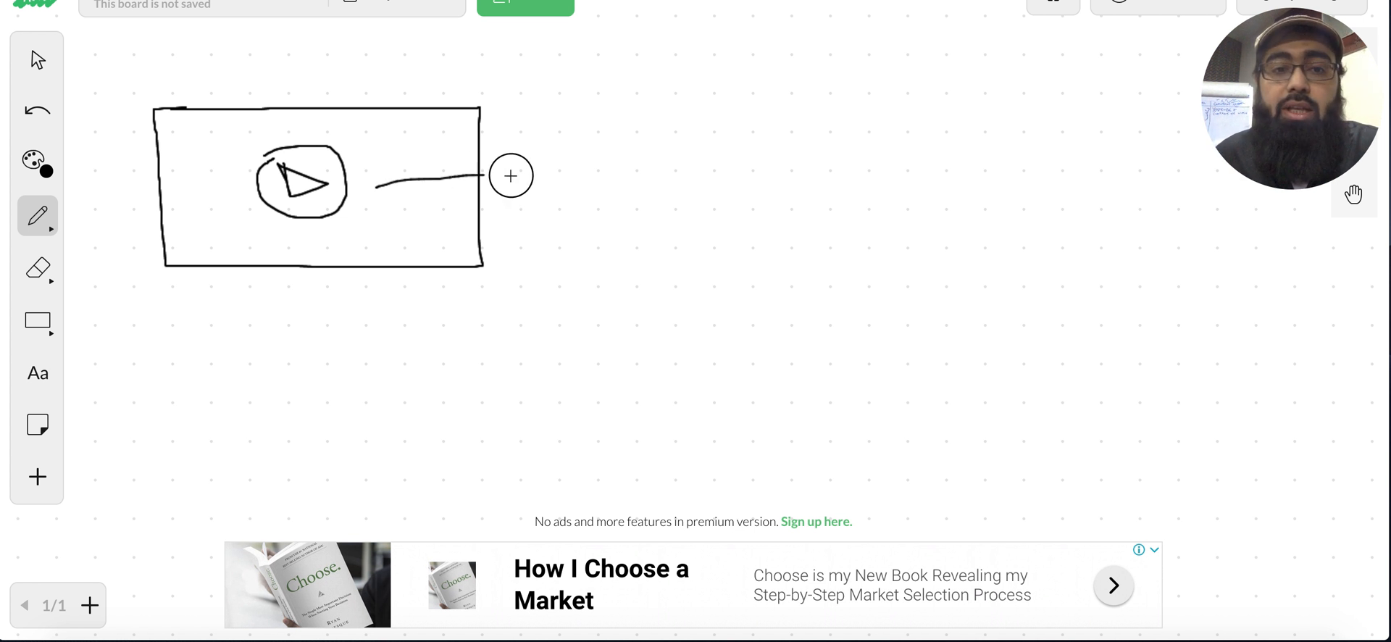
left_click_drag(470, 177, 622, 186)
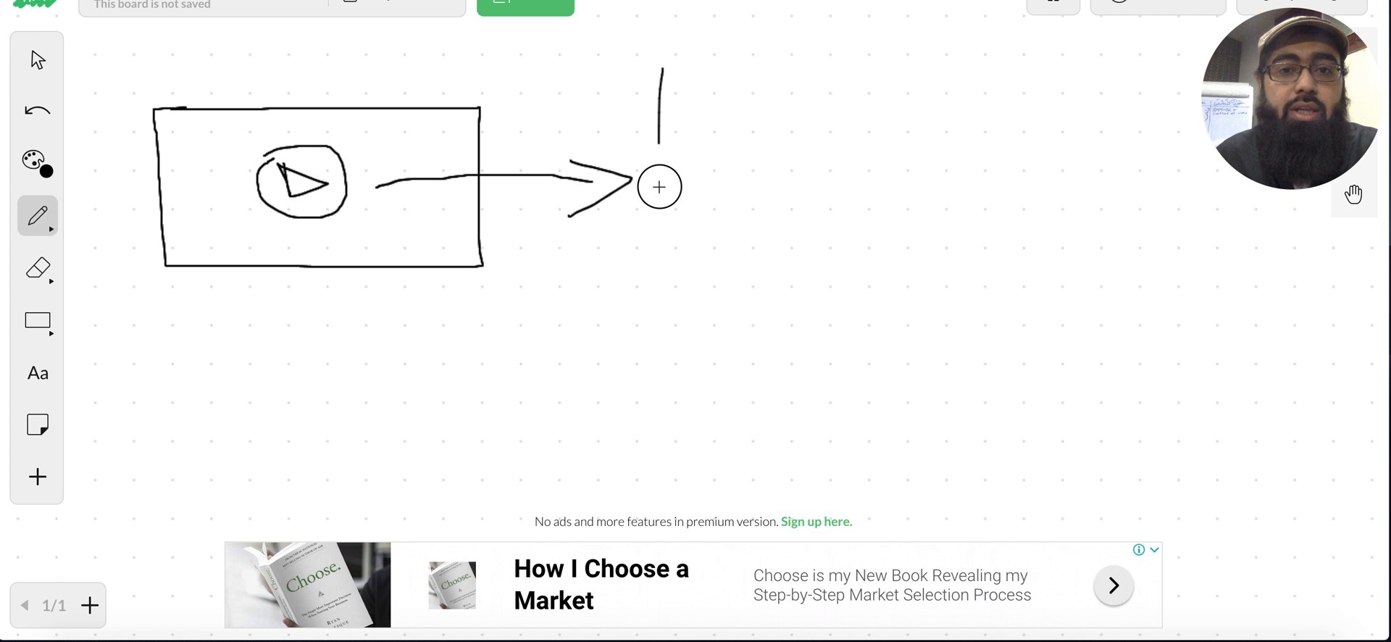
left_click_drag(661, 71, 861, 247)
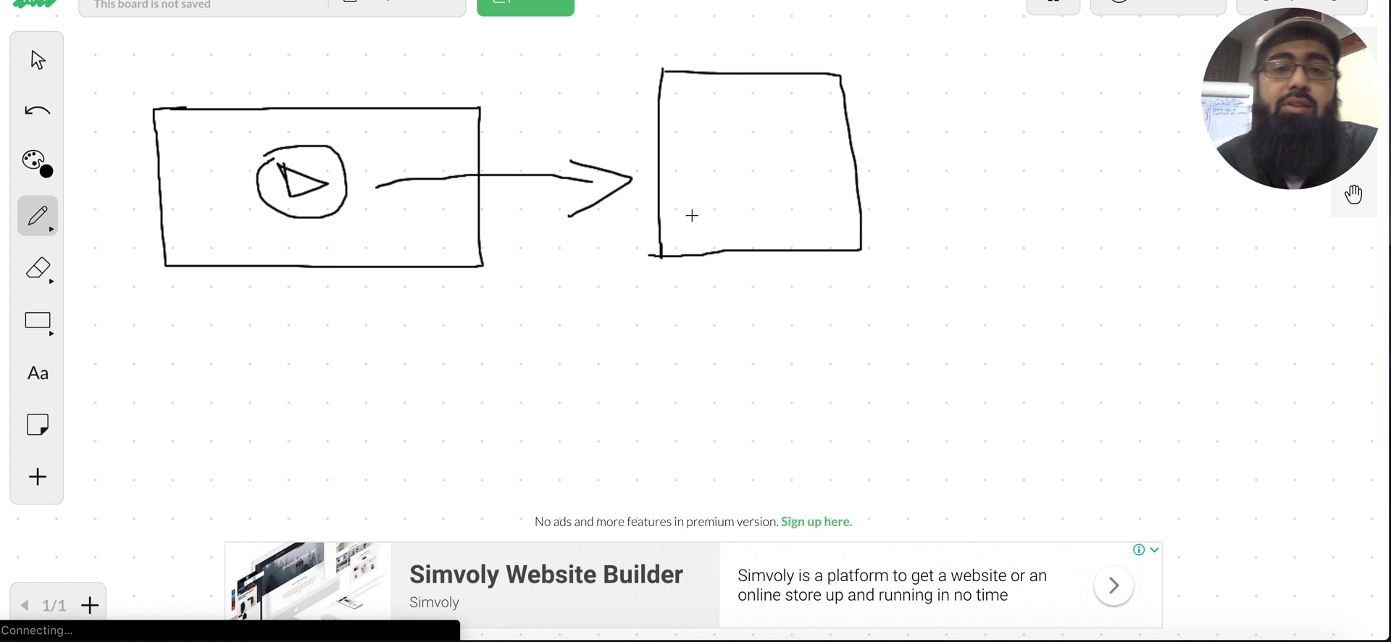
left_click_drag(652, 217, 861, 216)
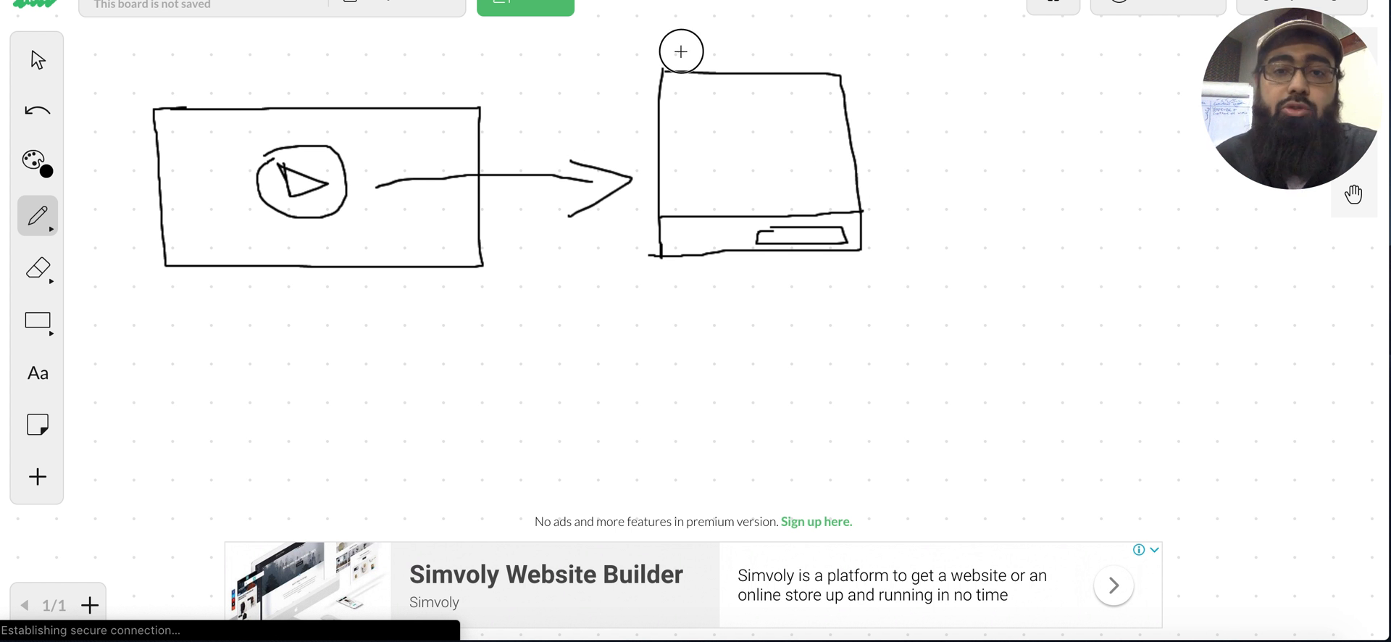
Step: Draw three arrows from the CTC box pointing back toward the video frame
left_click_drag(693, 54, 501, 75)
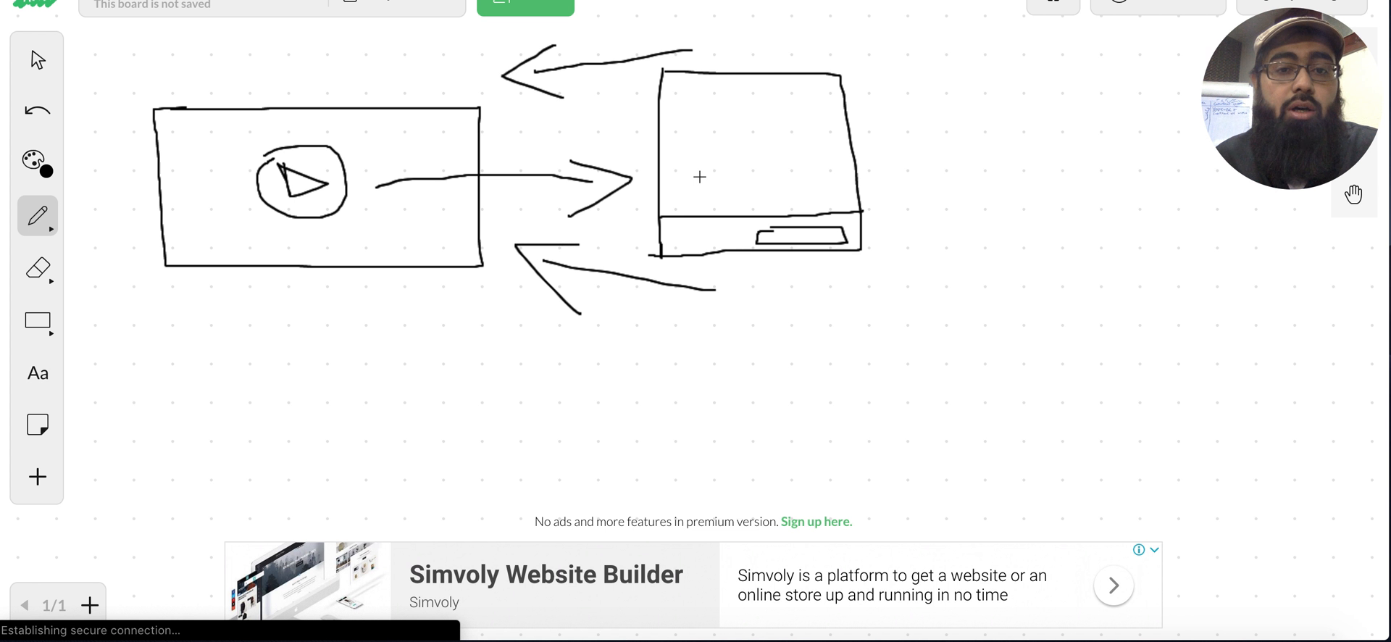
left_click_drag(682, 147, 527, 146)
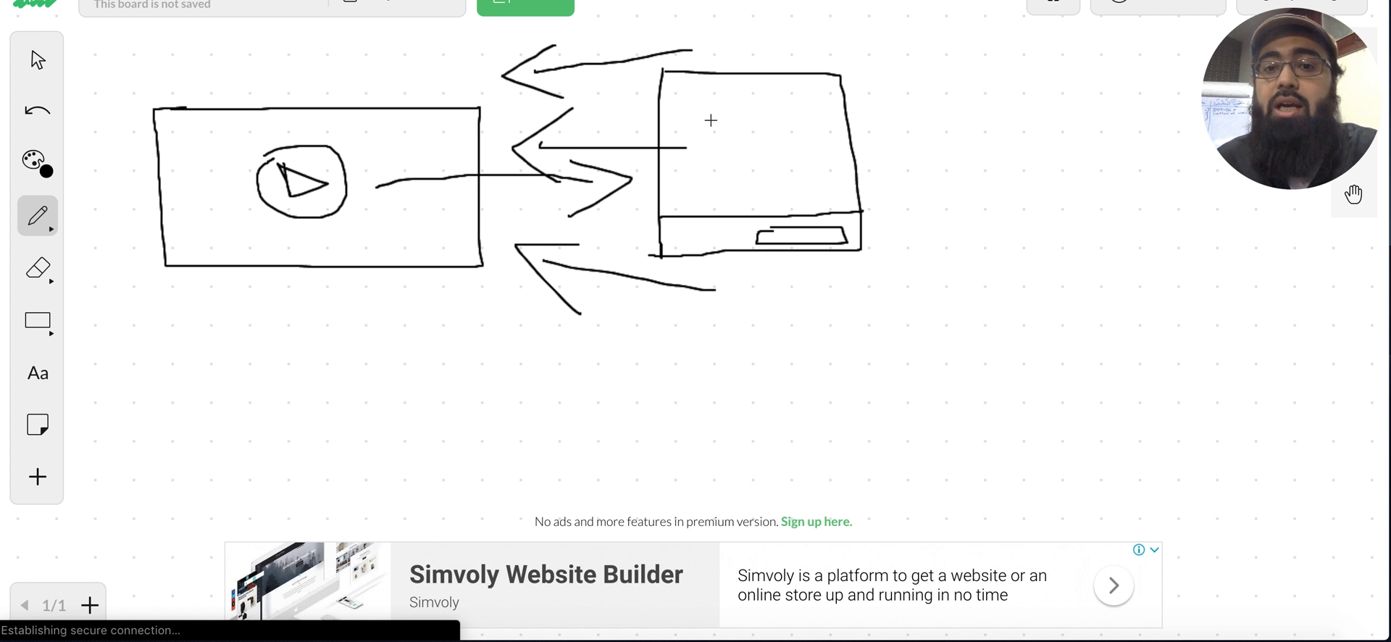
left_click_drag(724, 106, 754, 104)
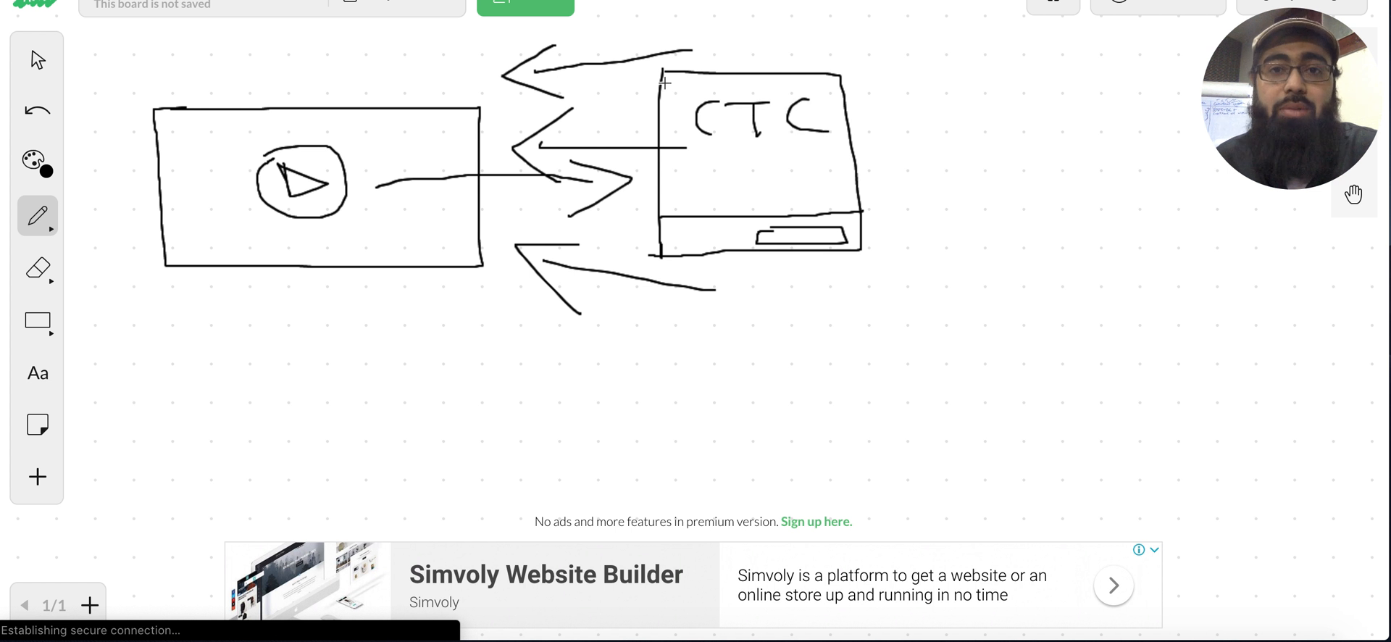
mouse_move(769, 70)
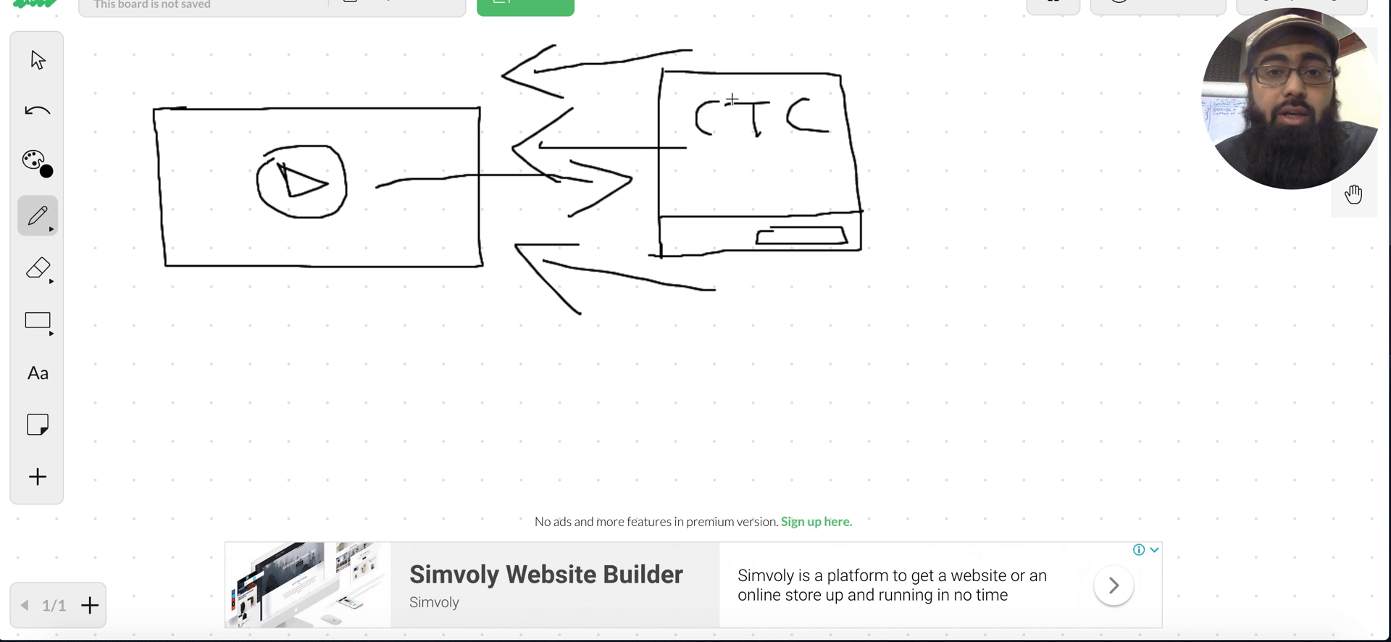
mouse_move(826, 174)
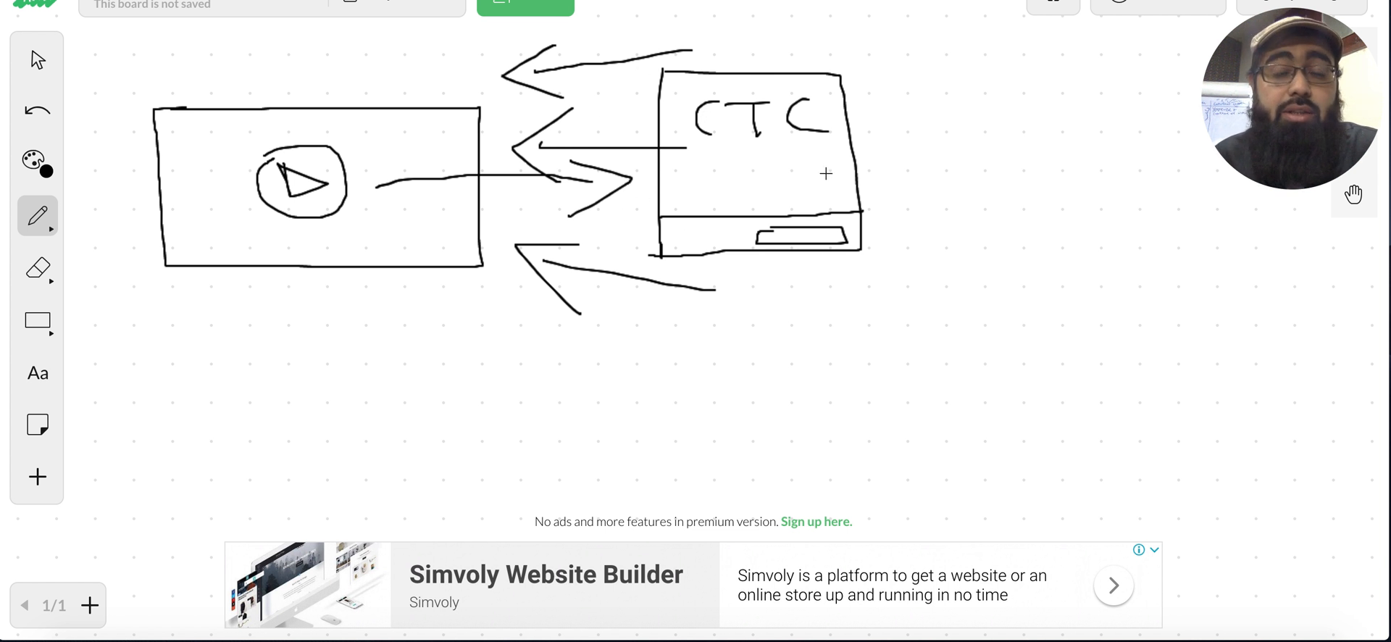
mouse_move(553, 152)
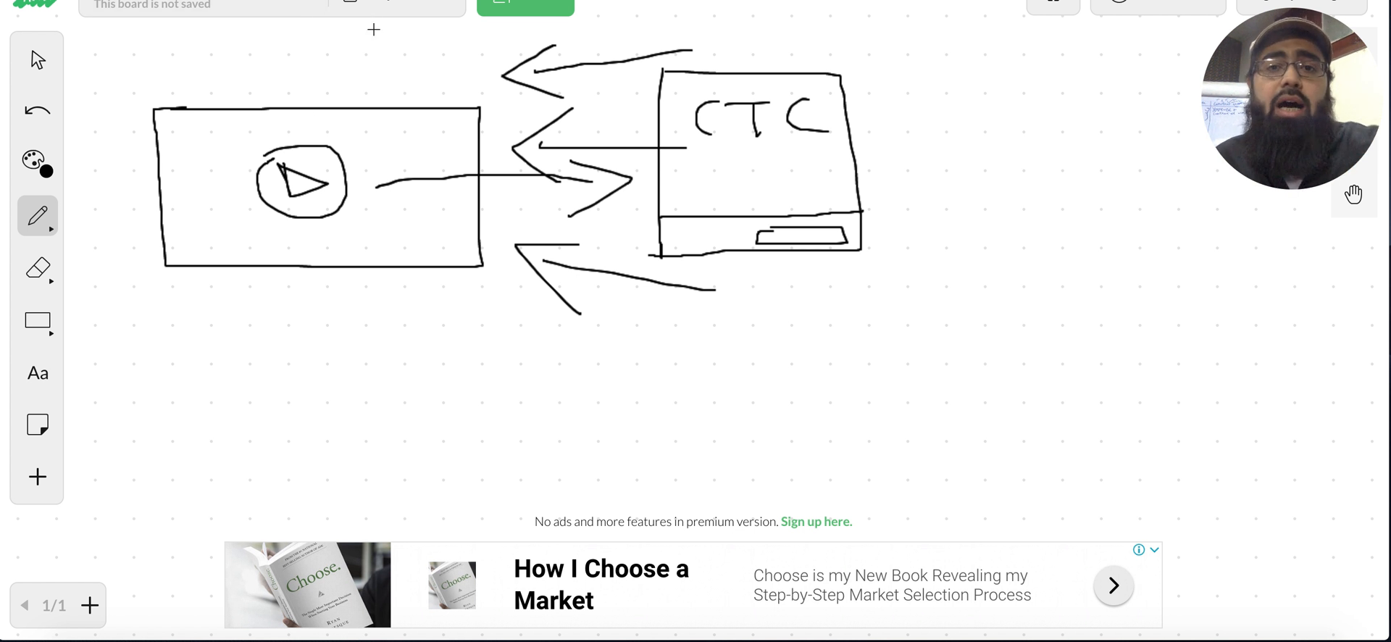
mouse_move(507, 35)
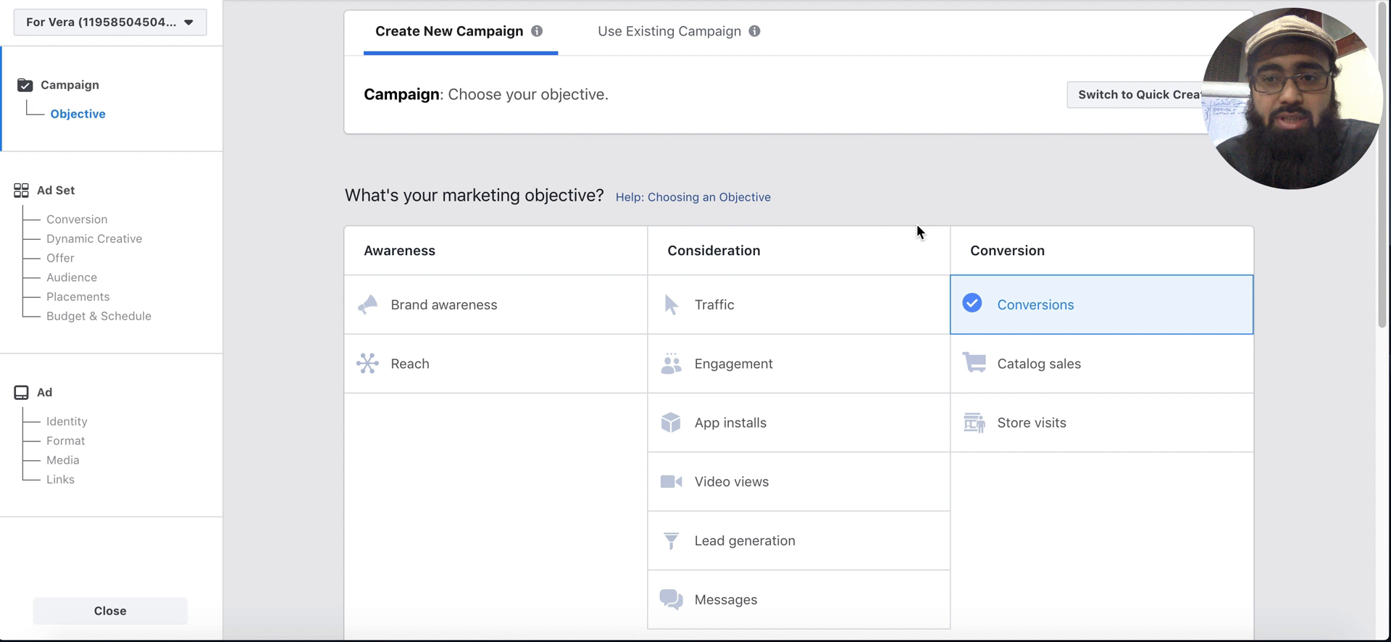
Step: Choose Reach as the campaign objective and continue to the Ad Set step
scroll("down", 3)
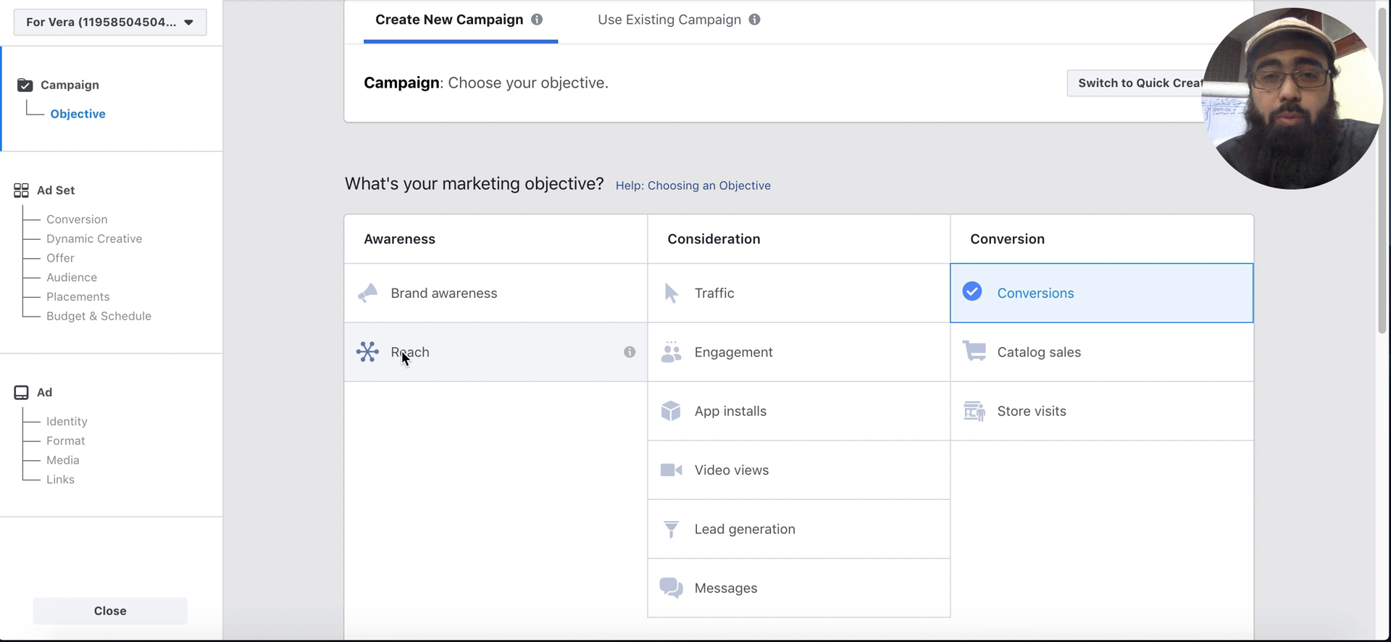
mouse_move(400, 362)
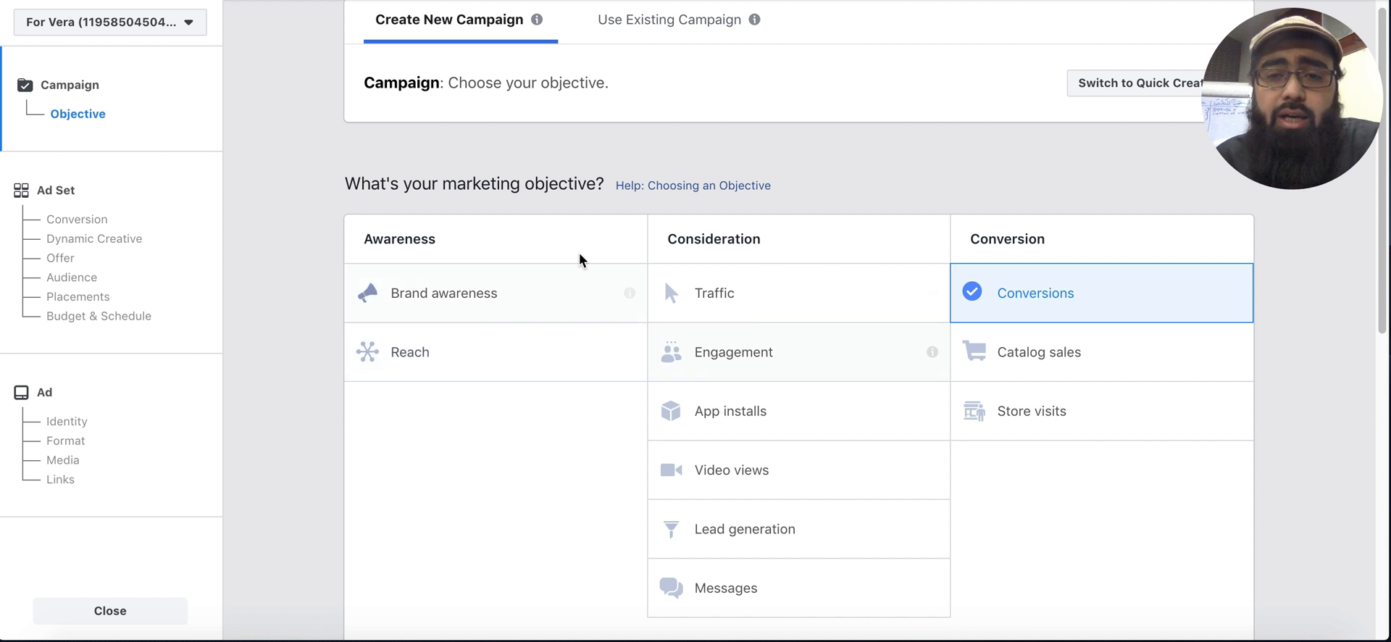
mouse_move(448, 392)
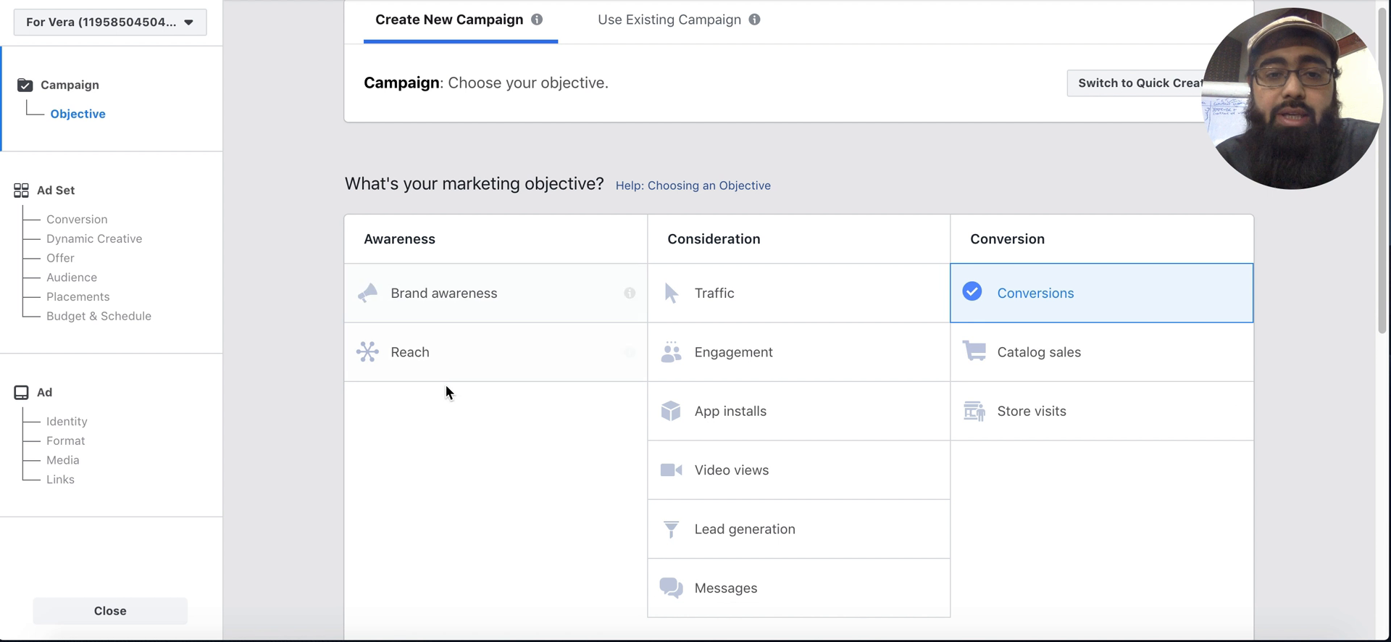
mouse_move(453, 360)
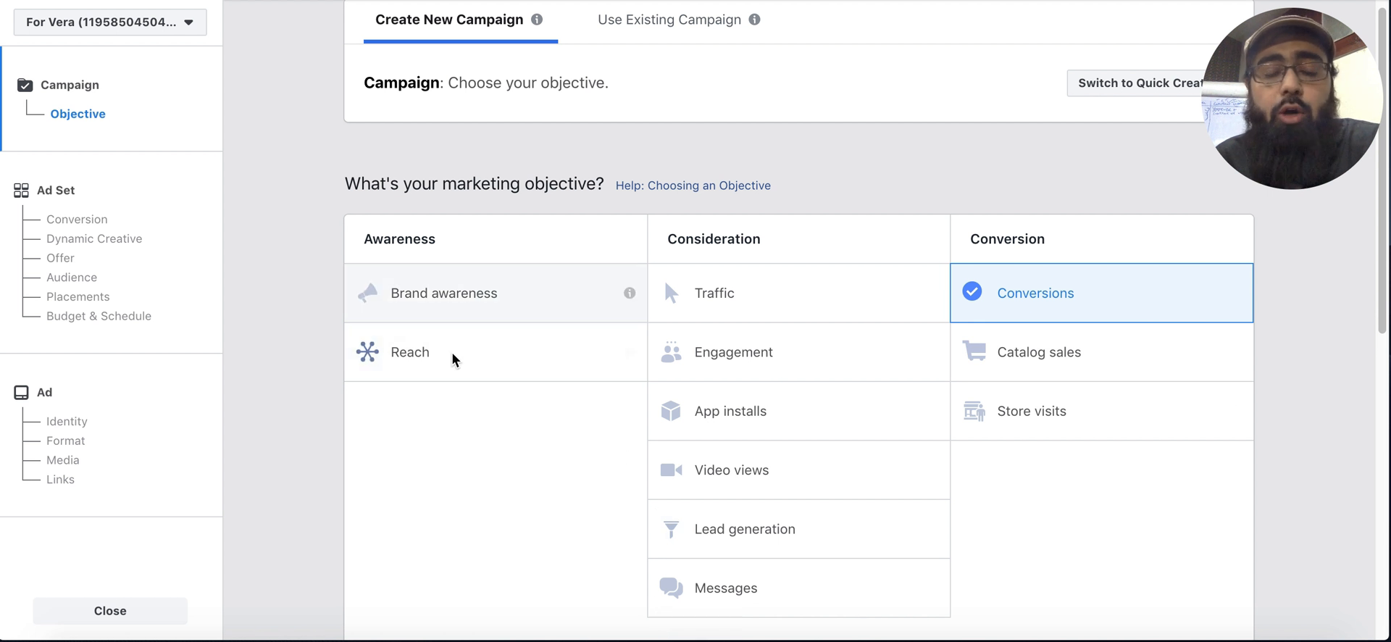
mouse_move(465, 352)
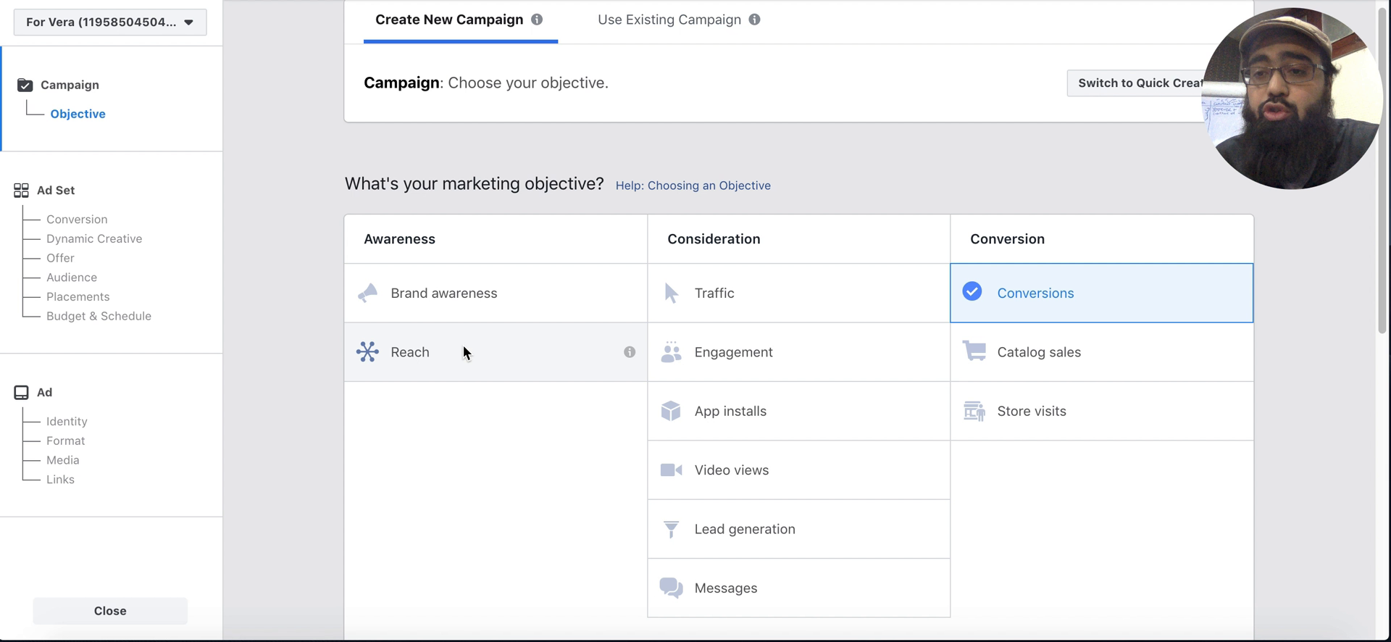
left_click(409, 352)
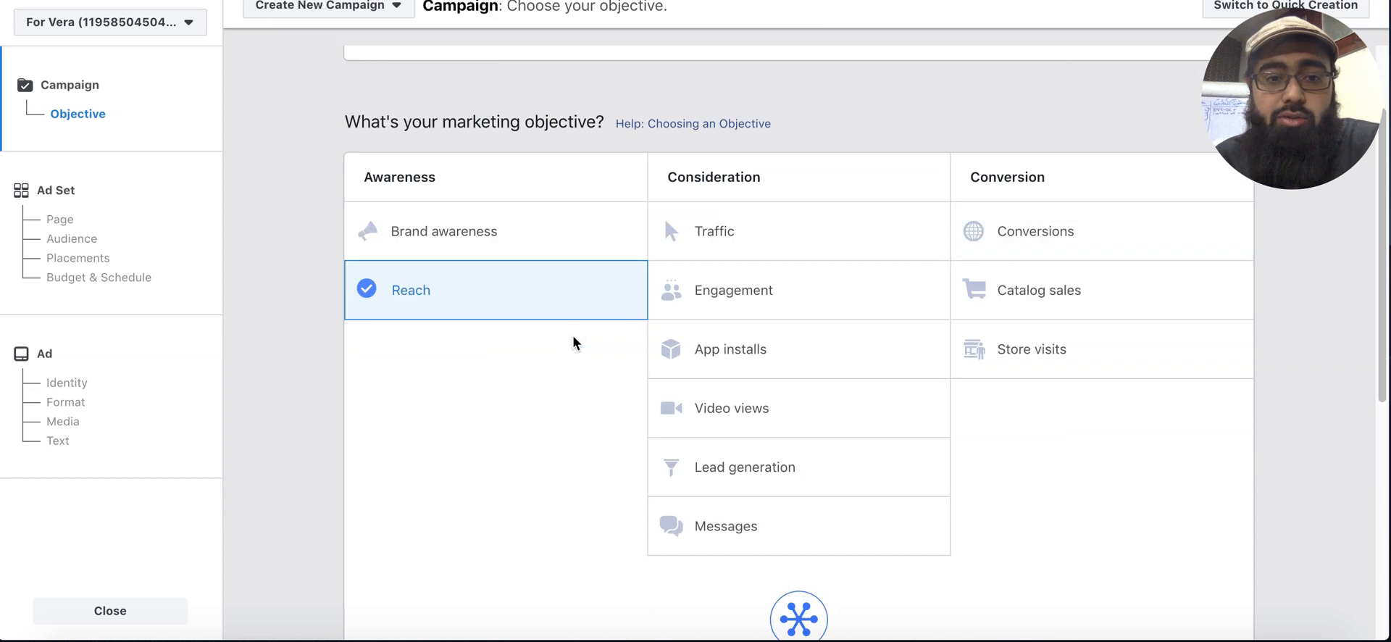
scroll("down", 3)
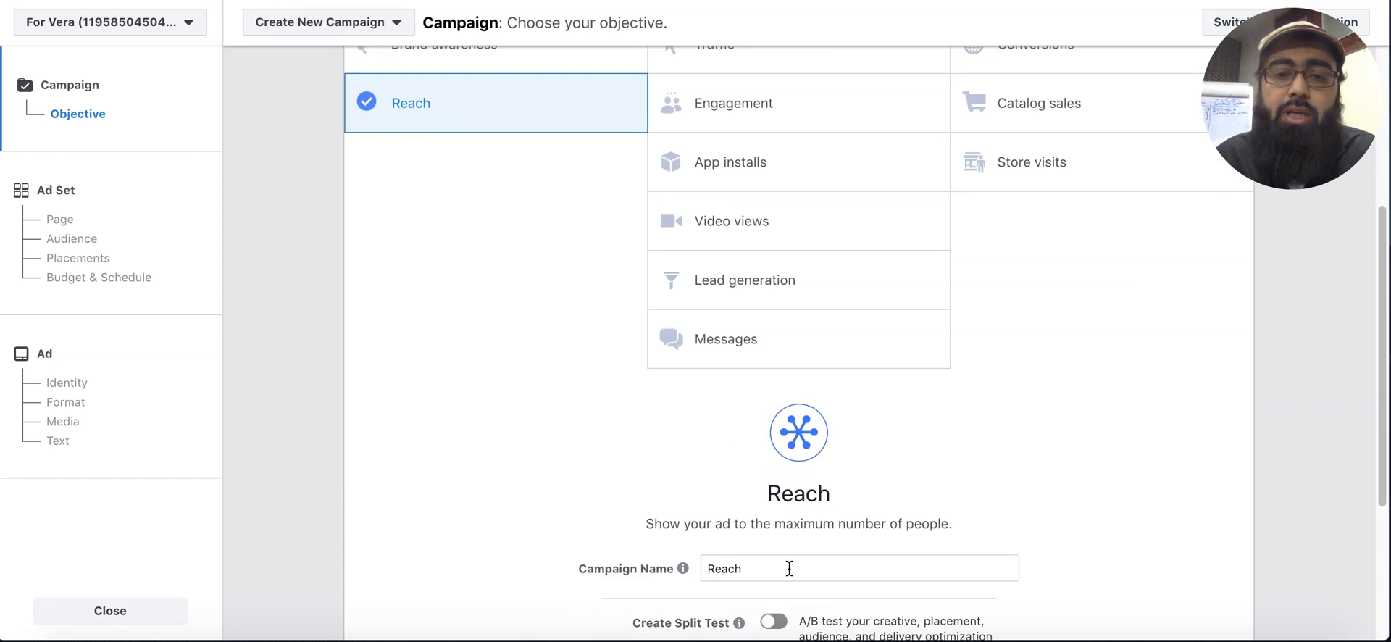
type("Click T")
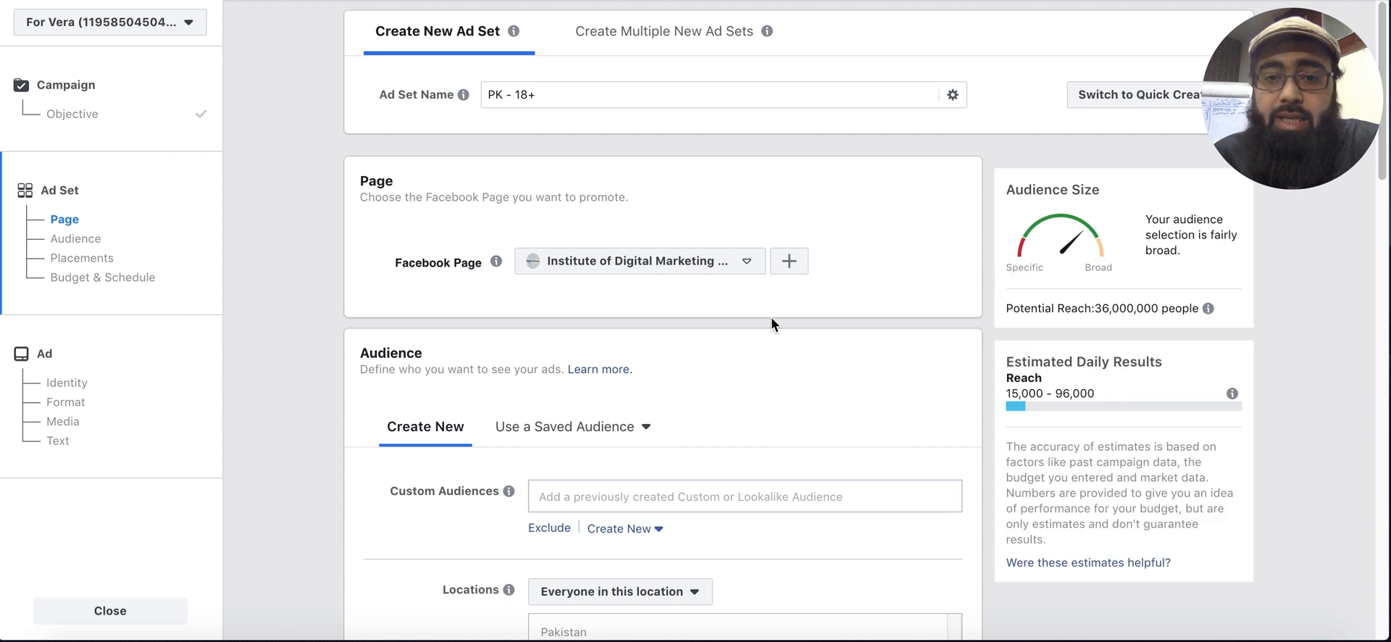
scroll("down", 3)
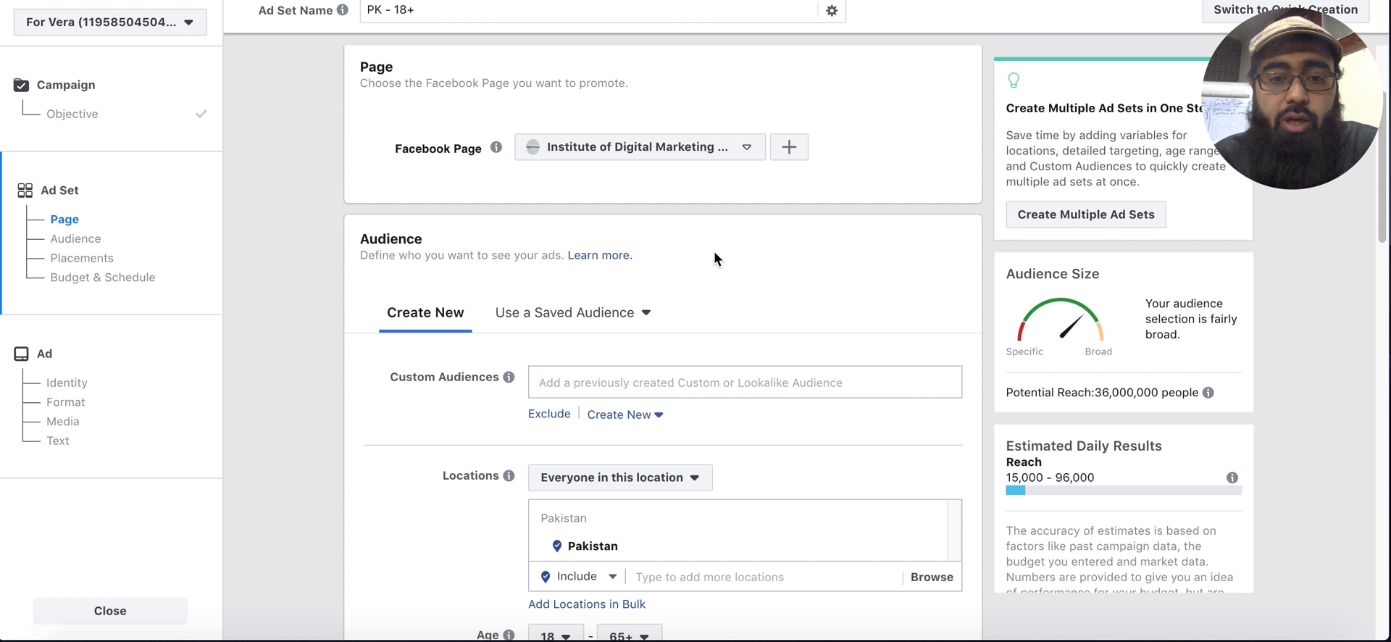
scroll("down", 3)
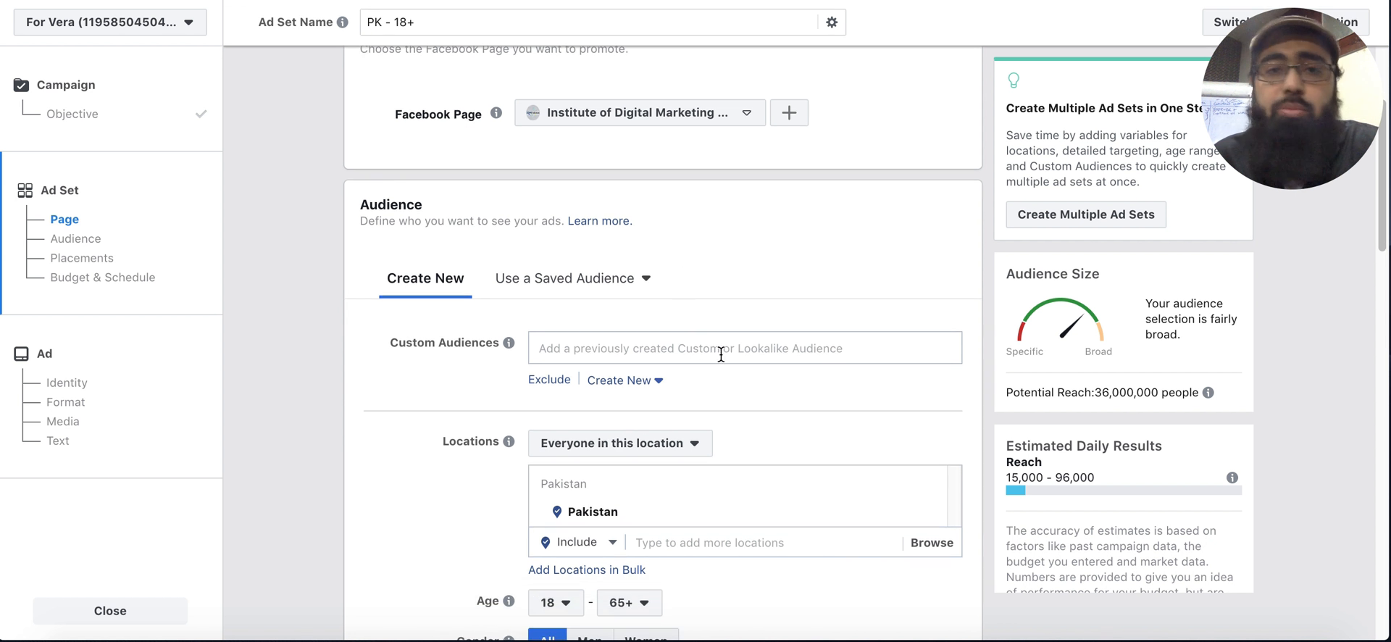
scroll("down", 3)
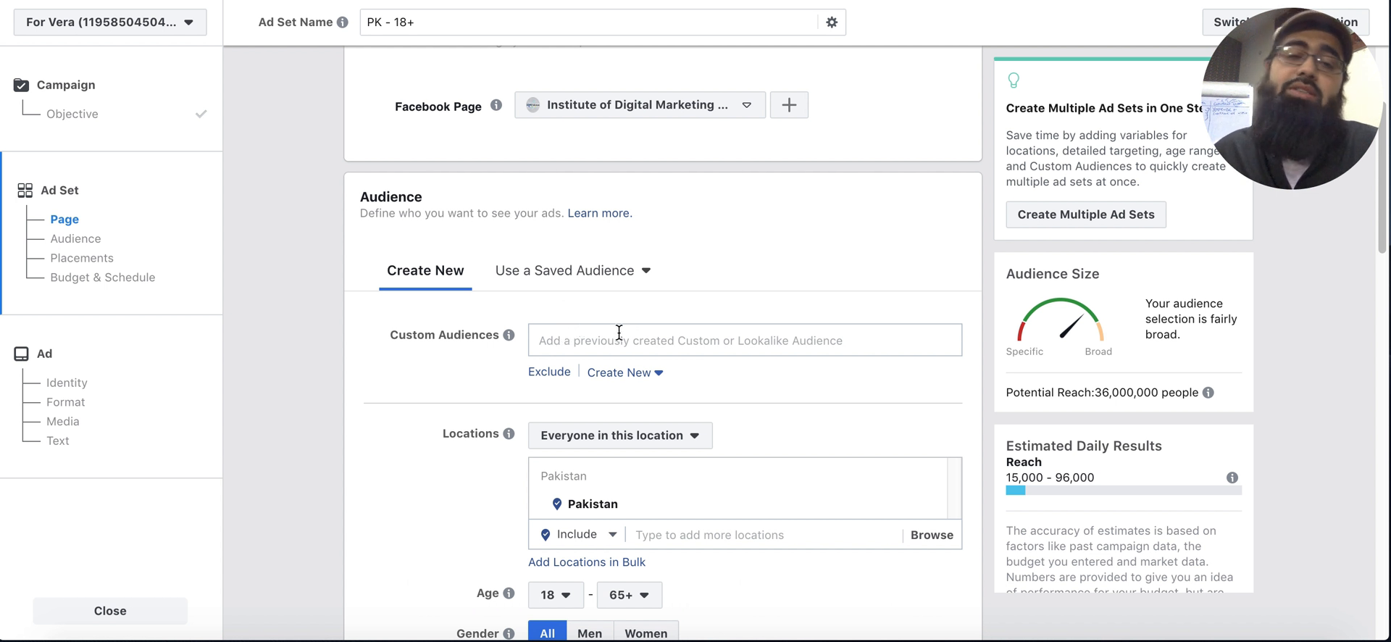
mouse_move(623, 317)
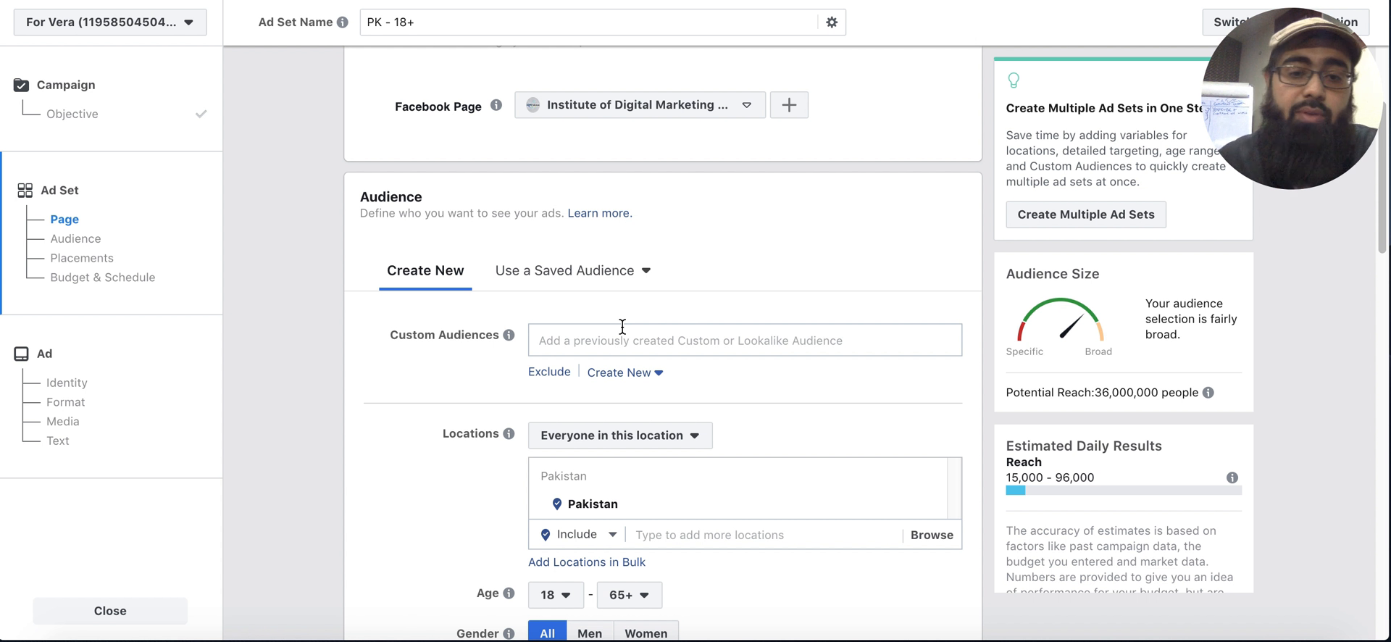
Step: Switch the ad set's placements from Automatic to Edit Placements
scroll("down", 3)
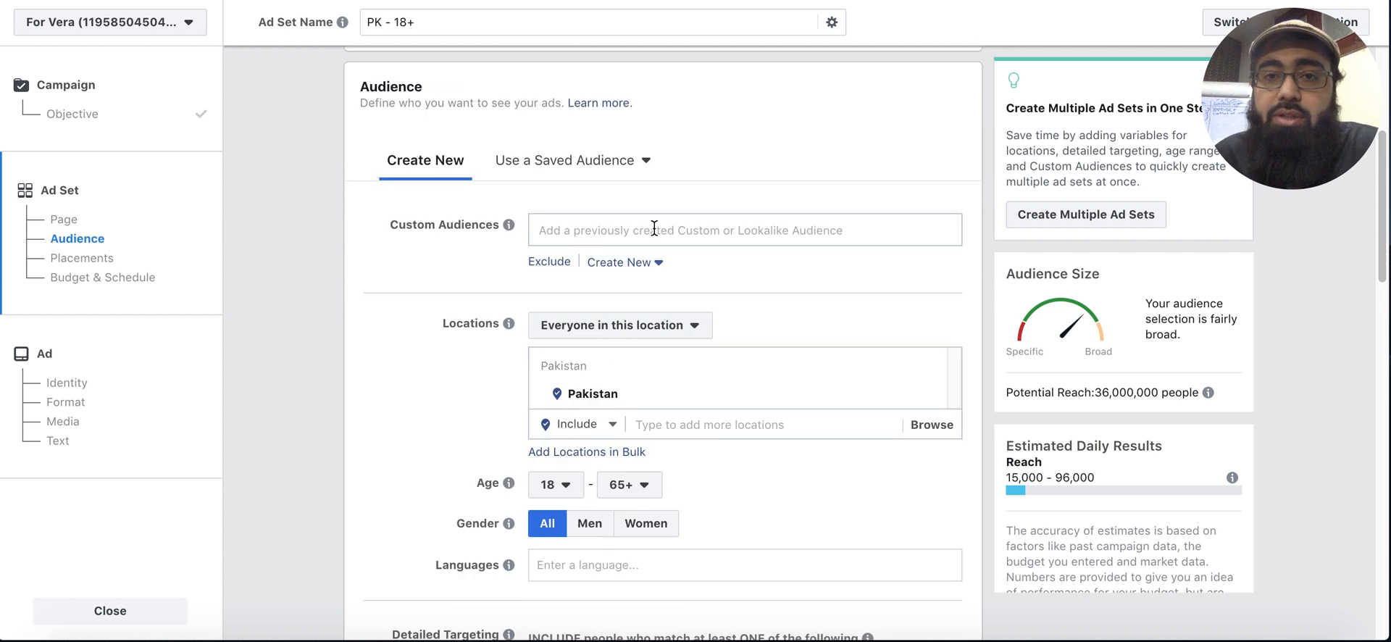
scroll("down", 3)
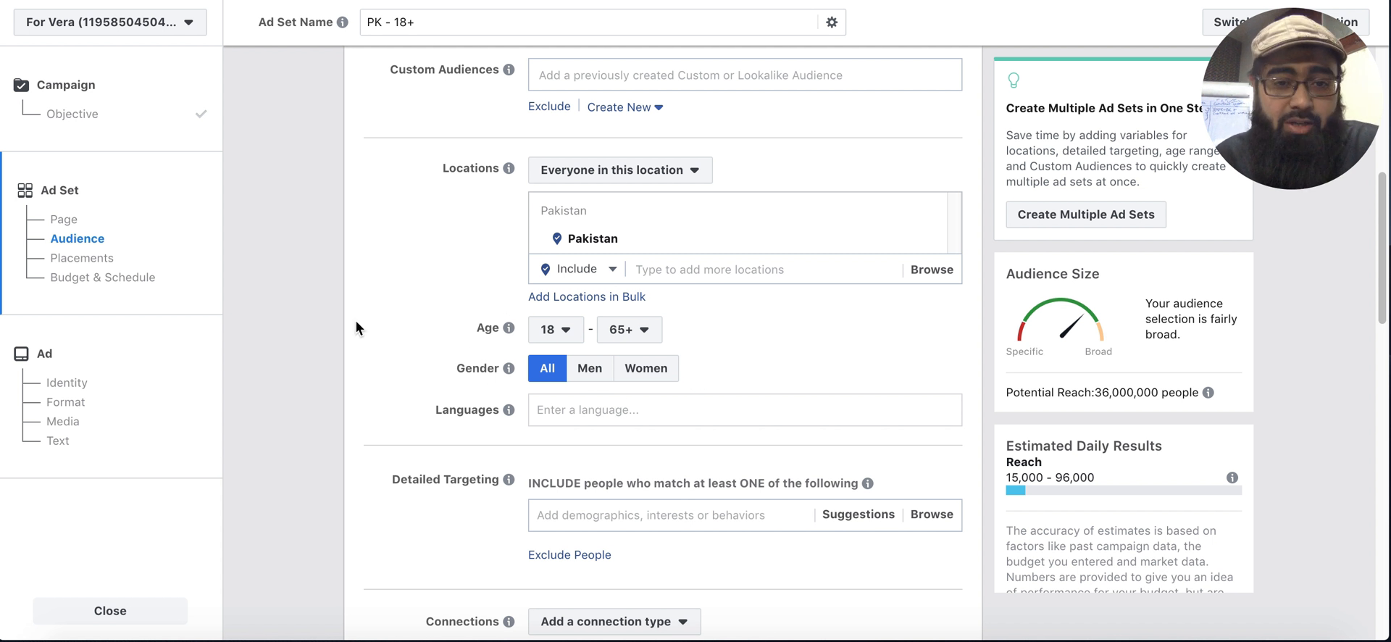
scroll("down", 3)
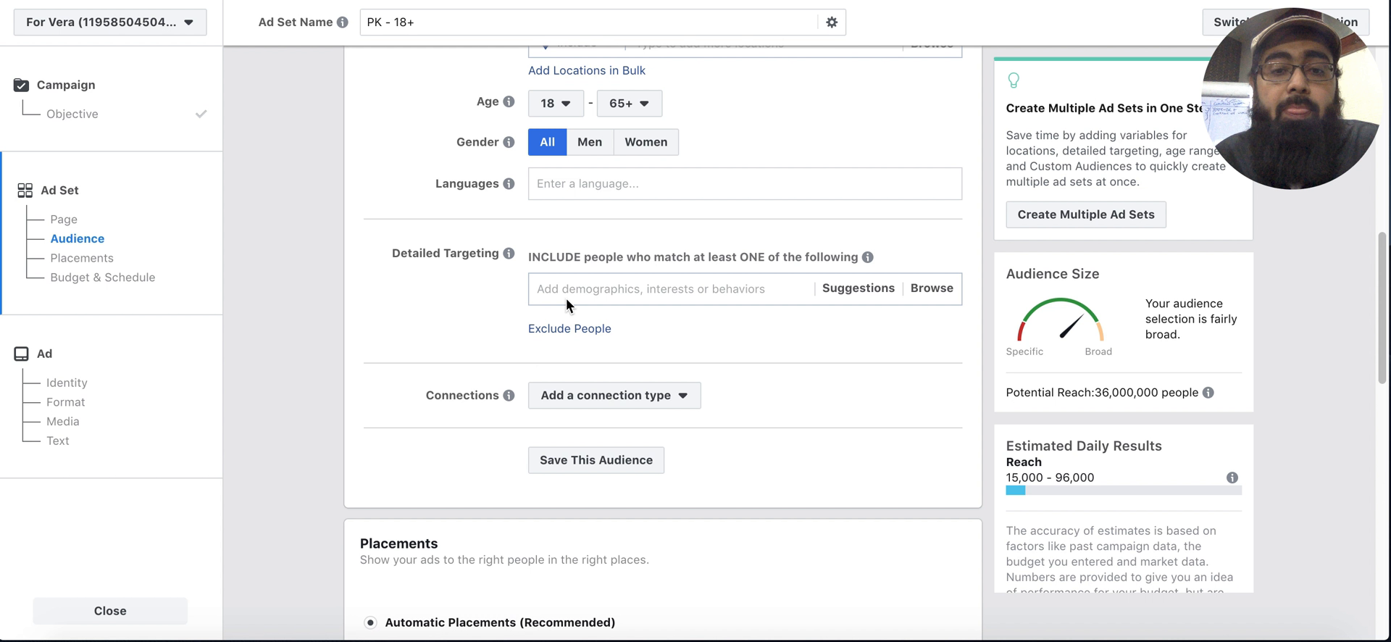
scroll("down", 3)
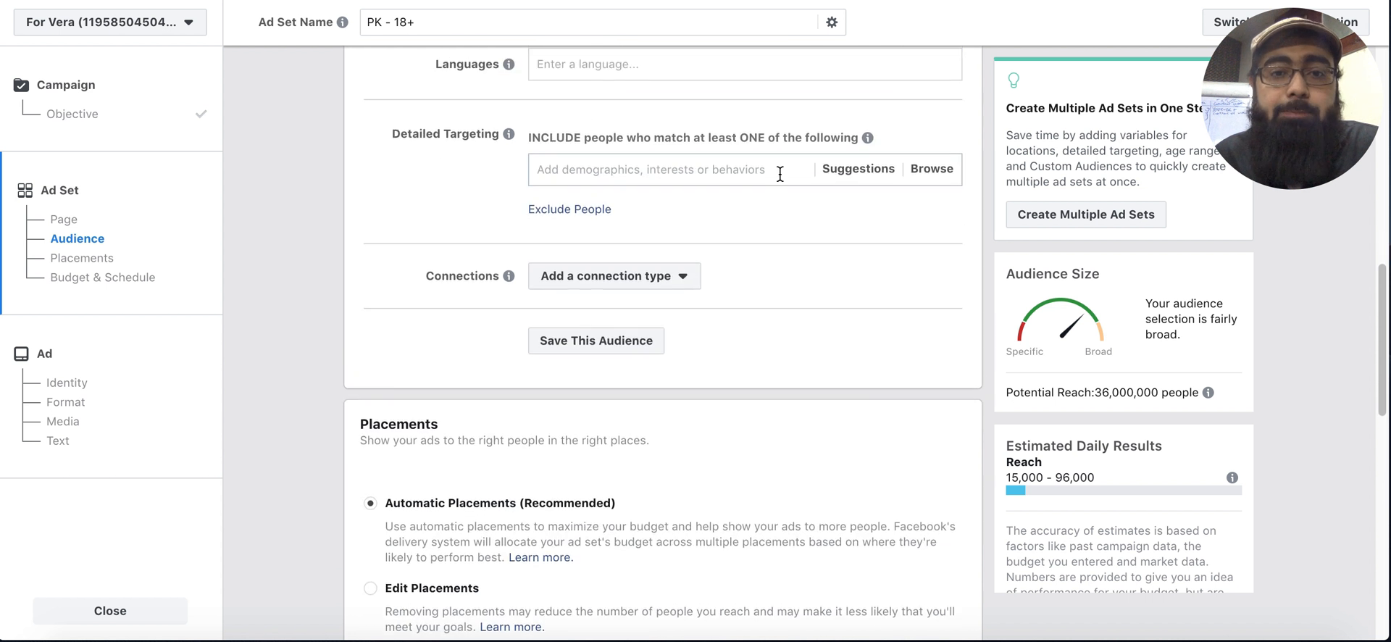
scroll("down", 3)
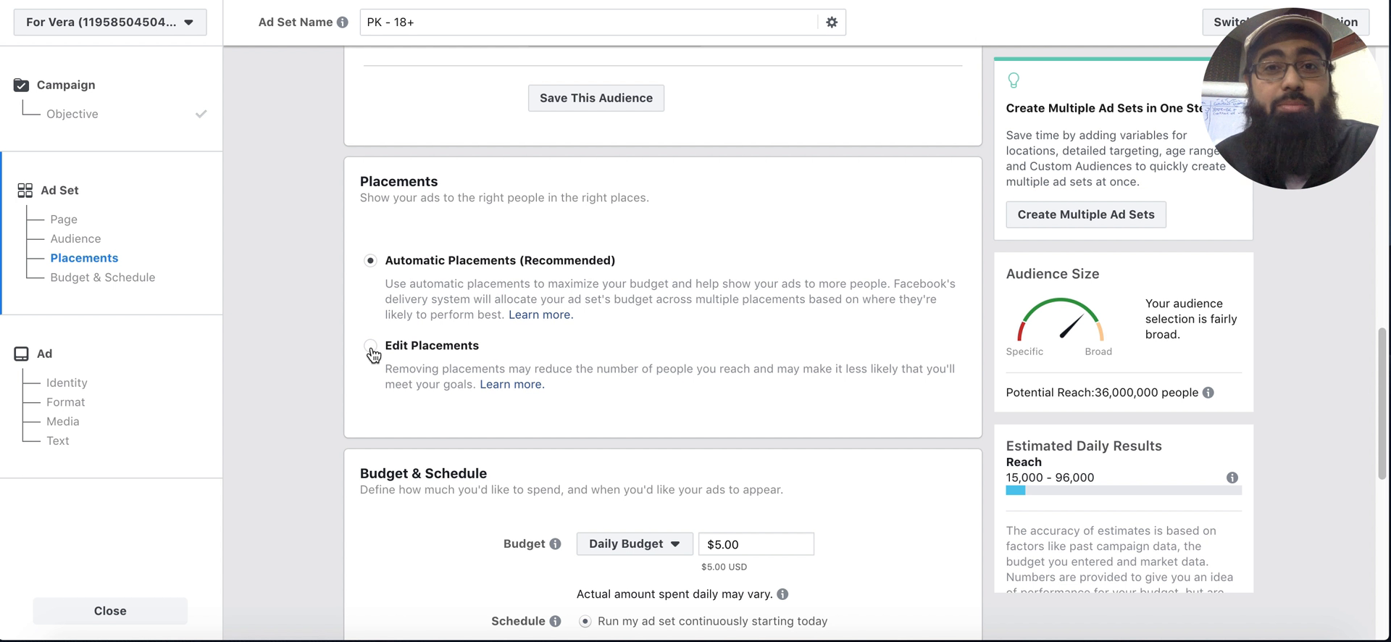
left_click(370, 345)
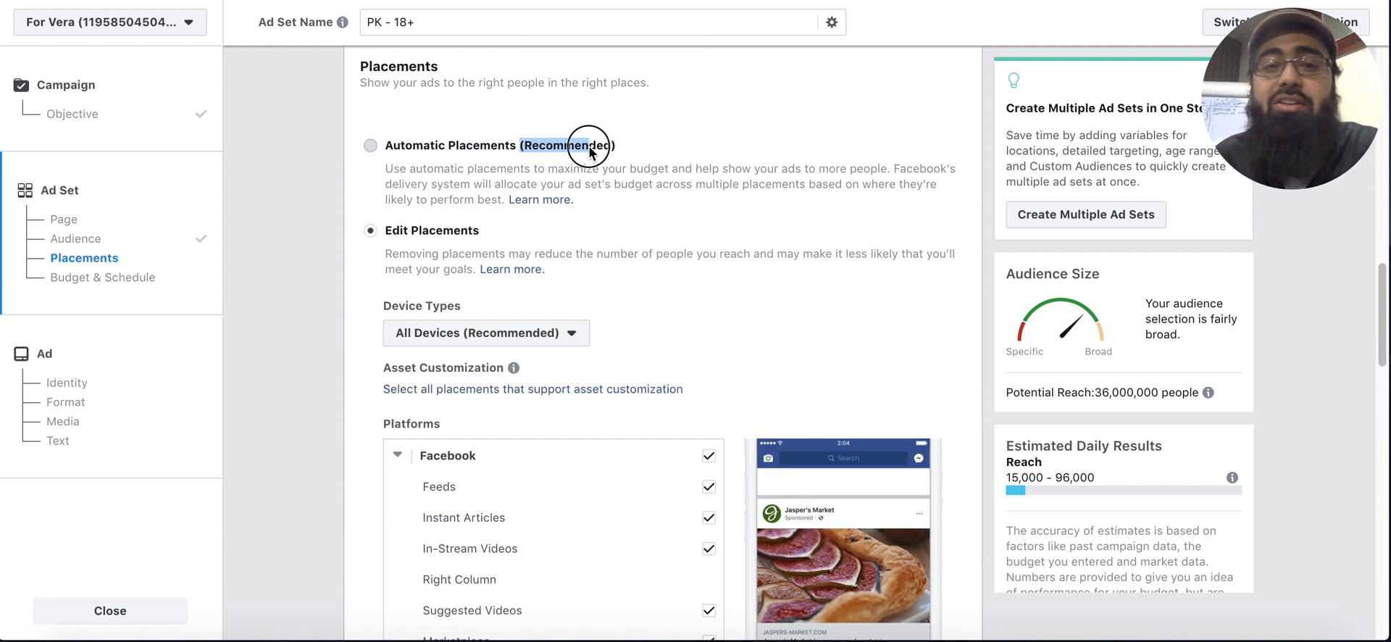
left_click(365, 144)
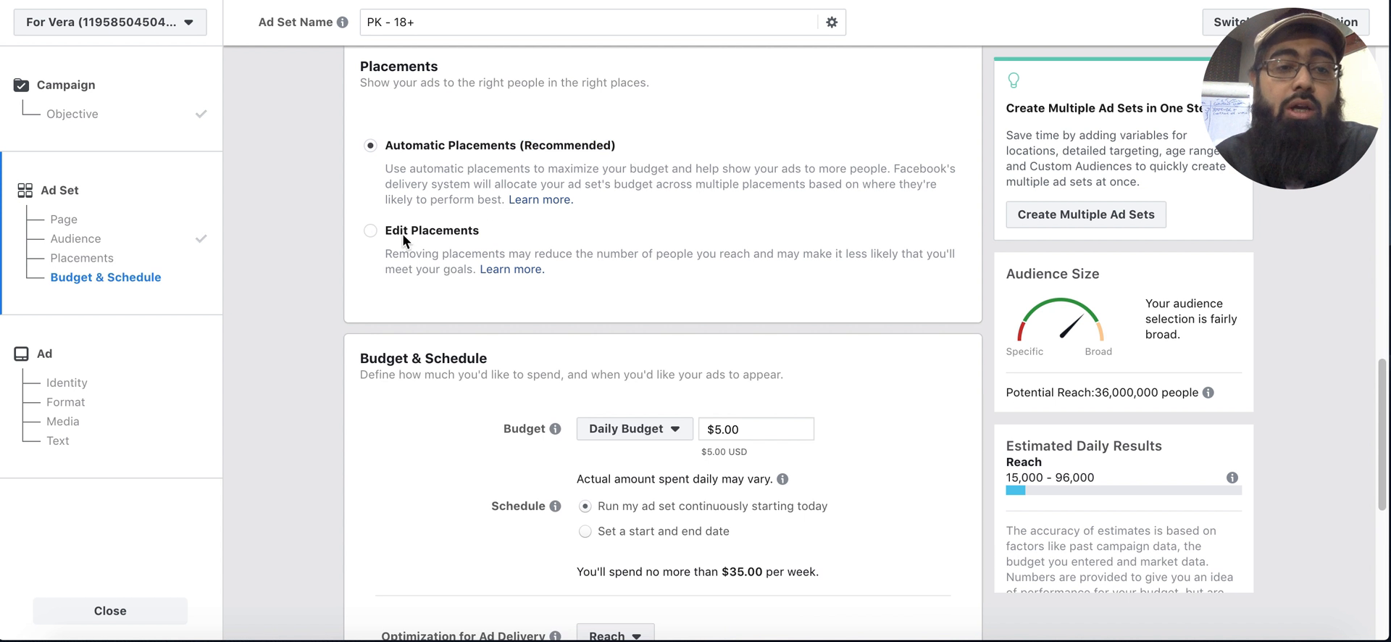
left_click(370, 230)
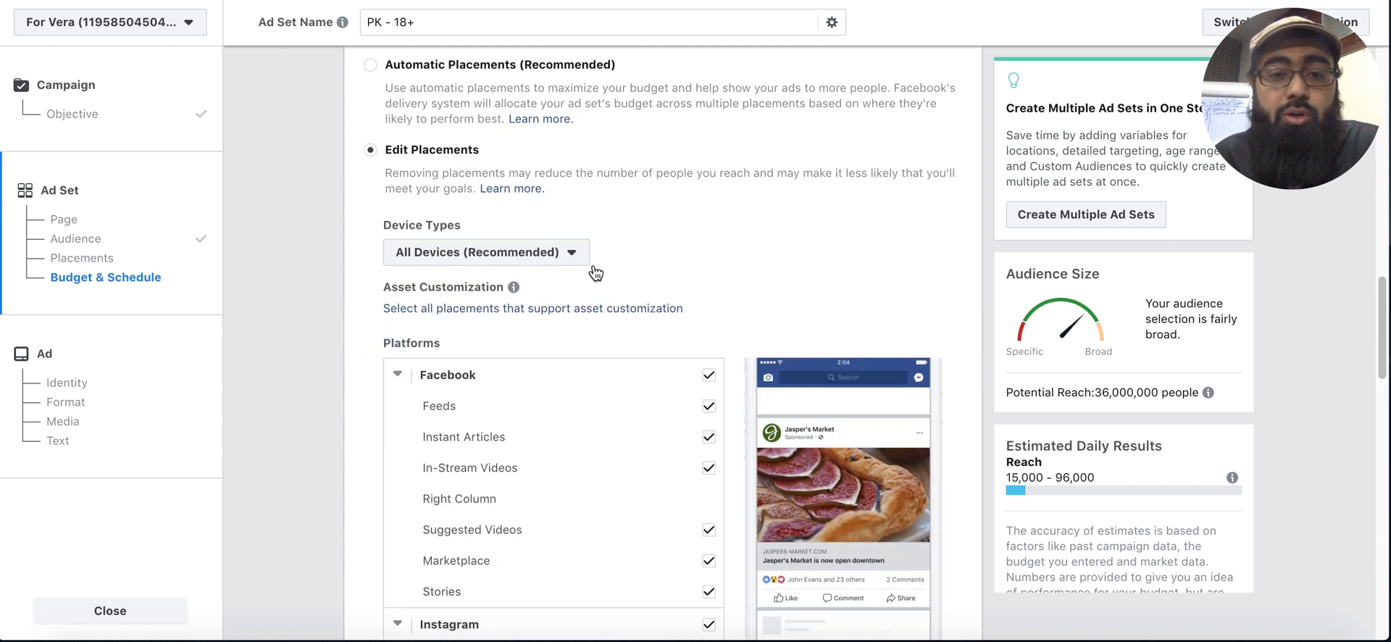
Step: Set Device Types to Mobile only, removing Desktop
left_click(485, 252)
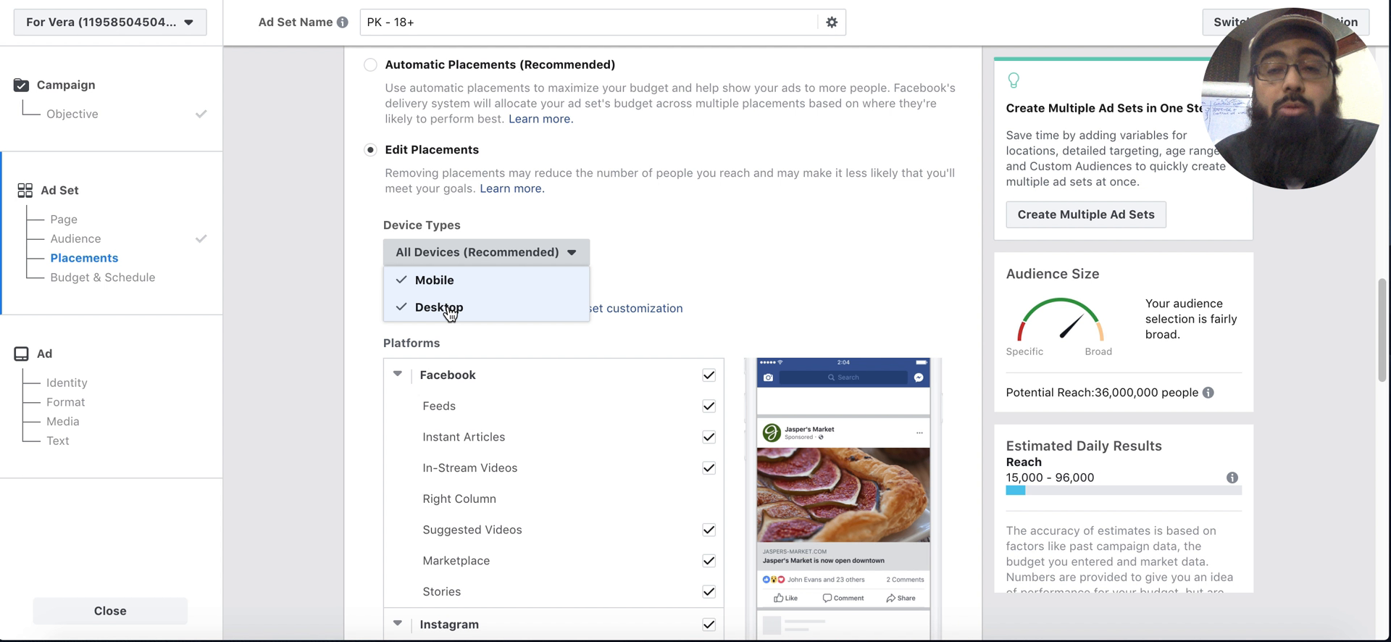
mouse_move(455, 313)
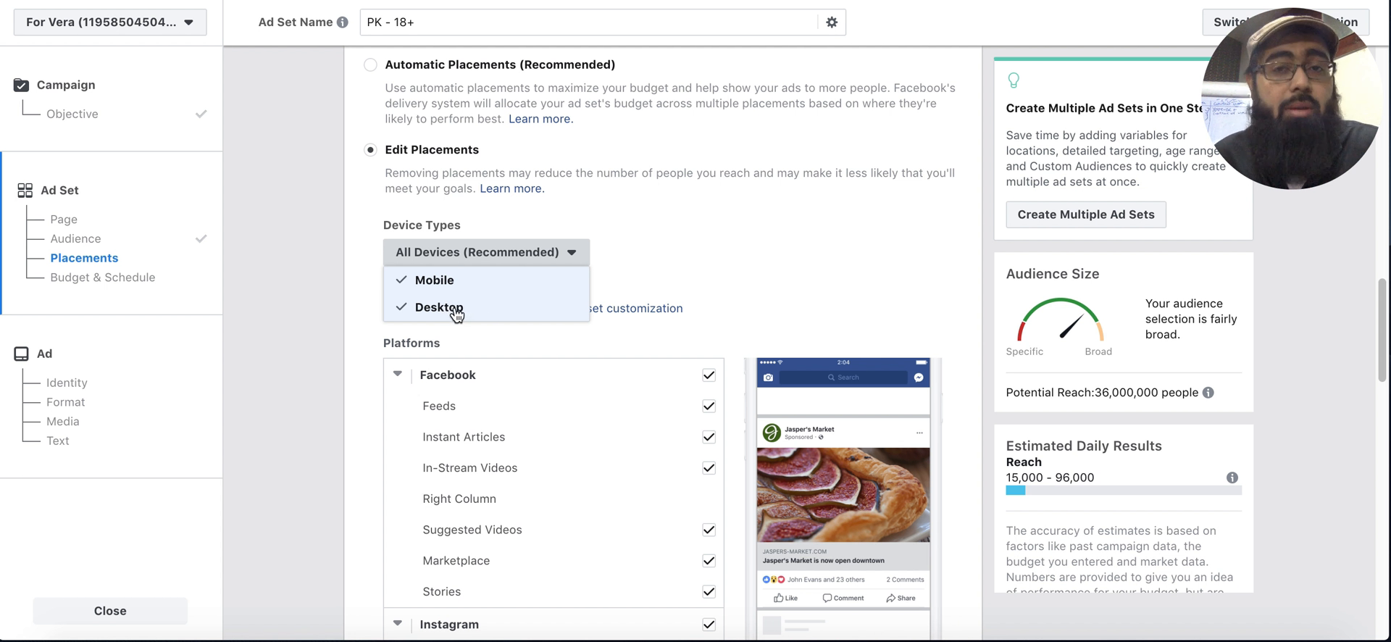
left_click(433, 279)
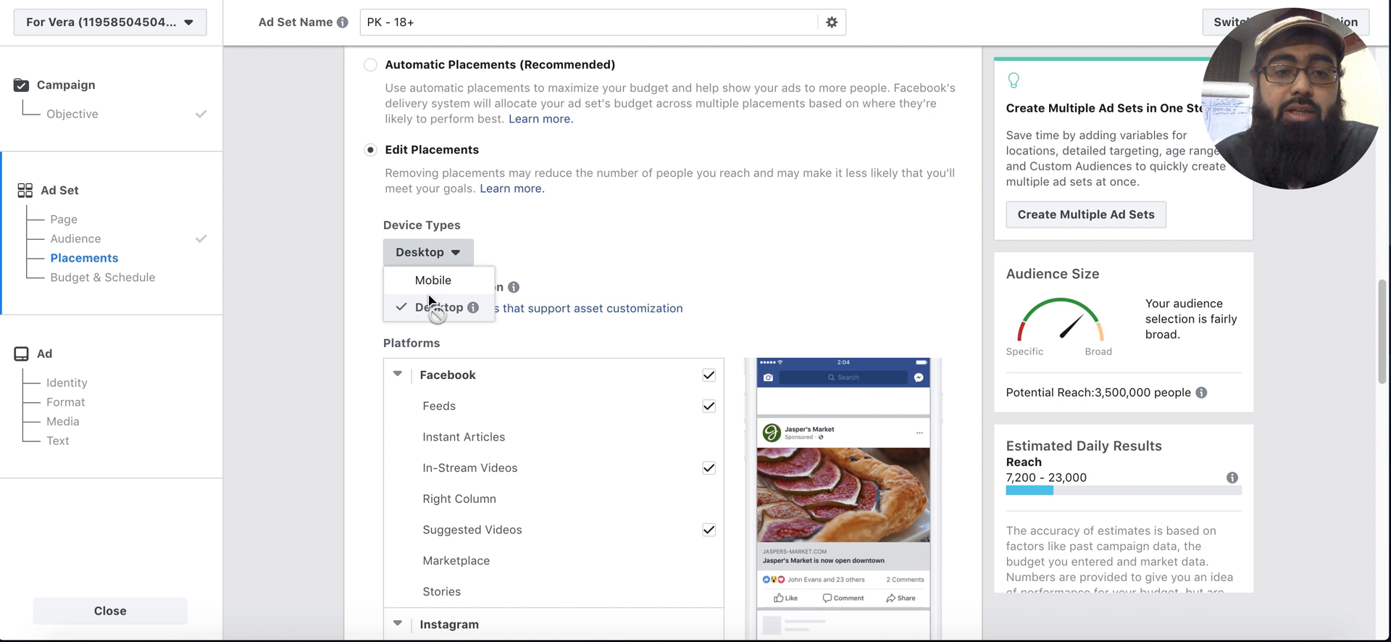
left_click(433, 280)
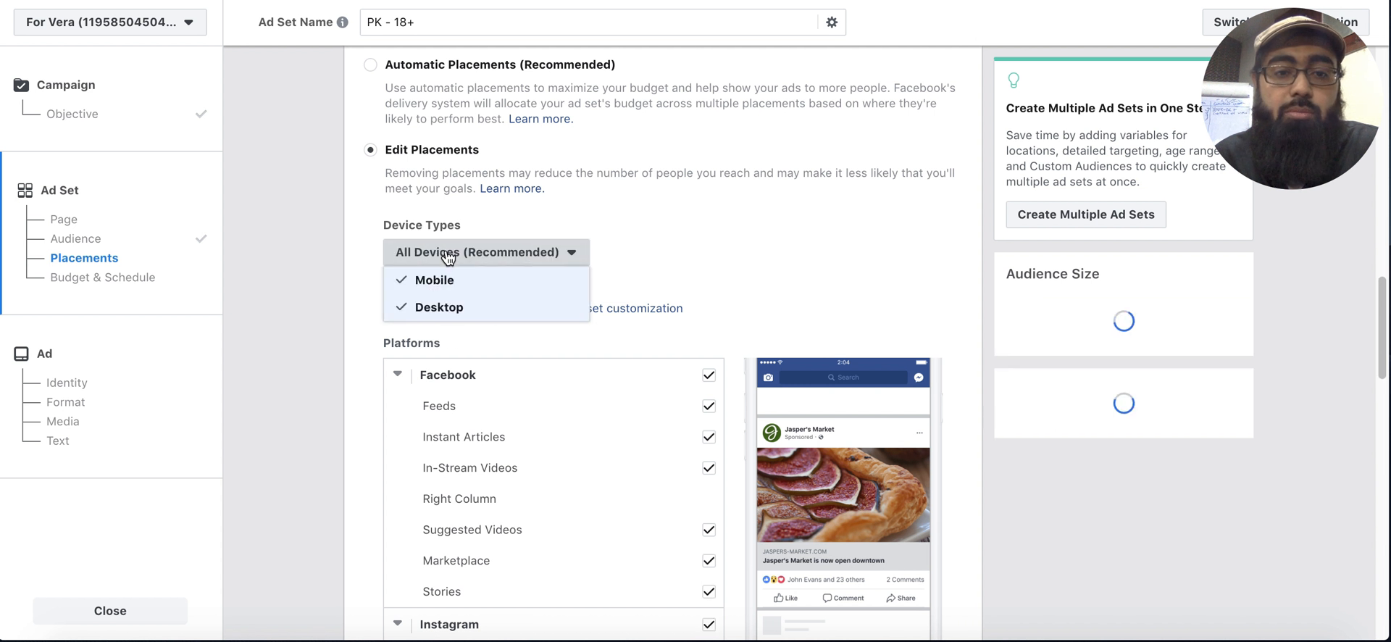
left_click(438, 307)
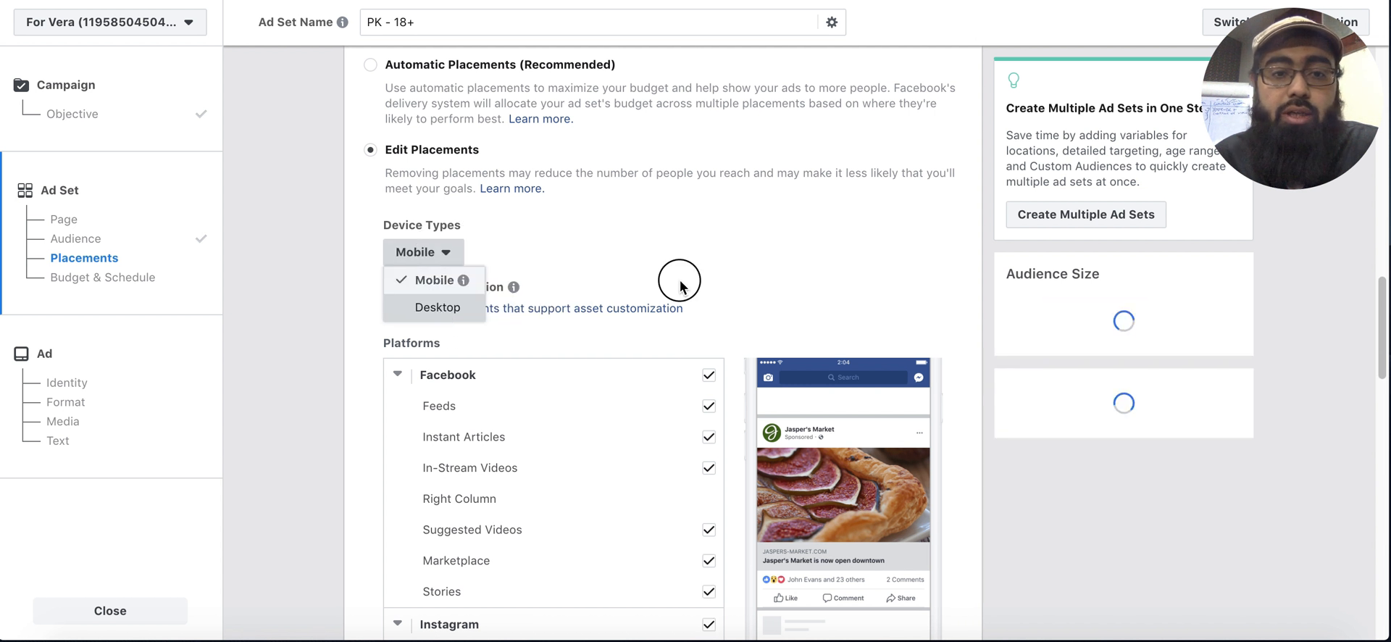
Step: Exclude Audience Network, Messenger and Instagram so only Facebook Feeds remains
scroll("down", 3)
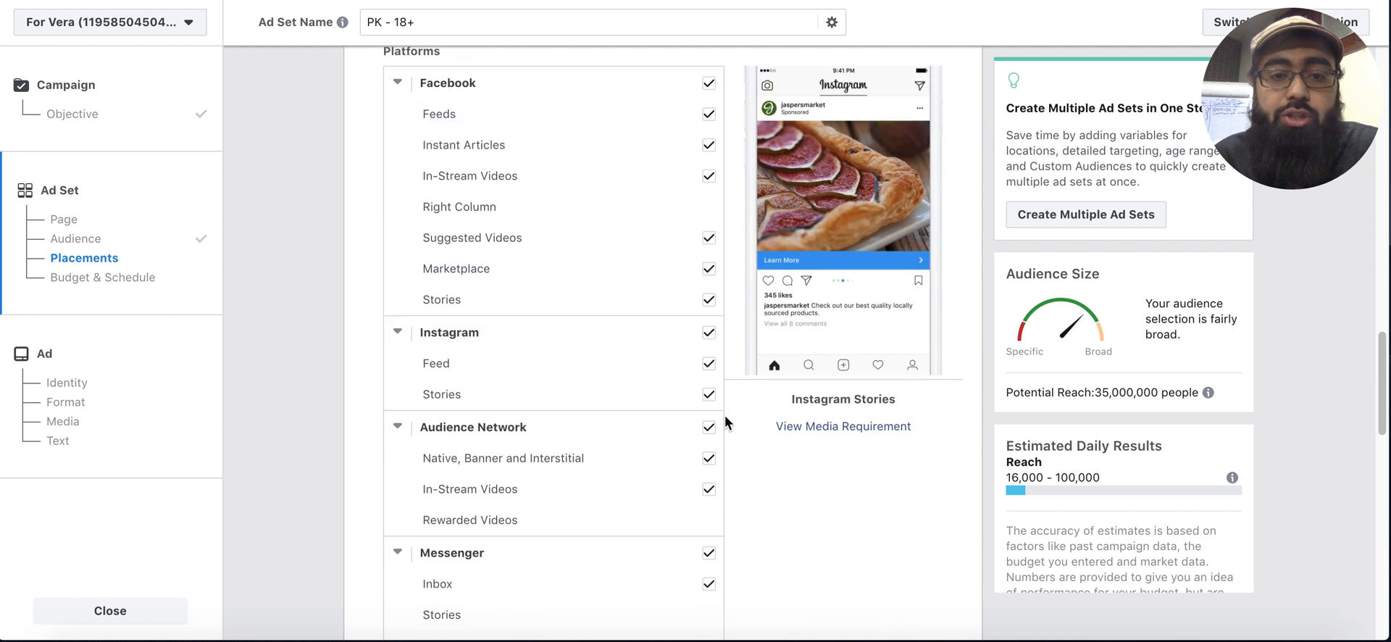
left_click(708, 426)
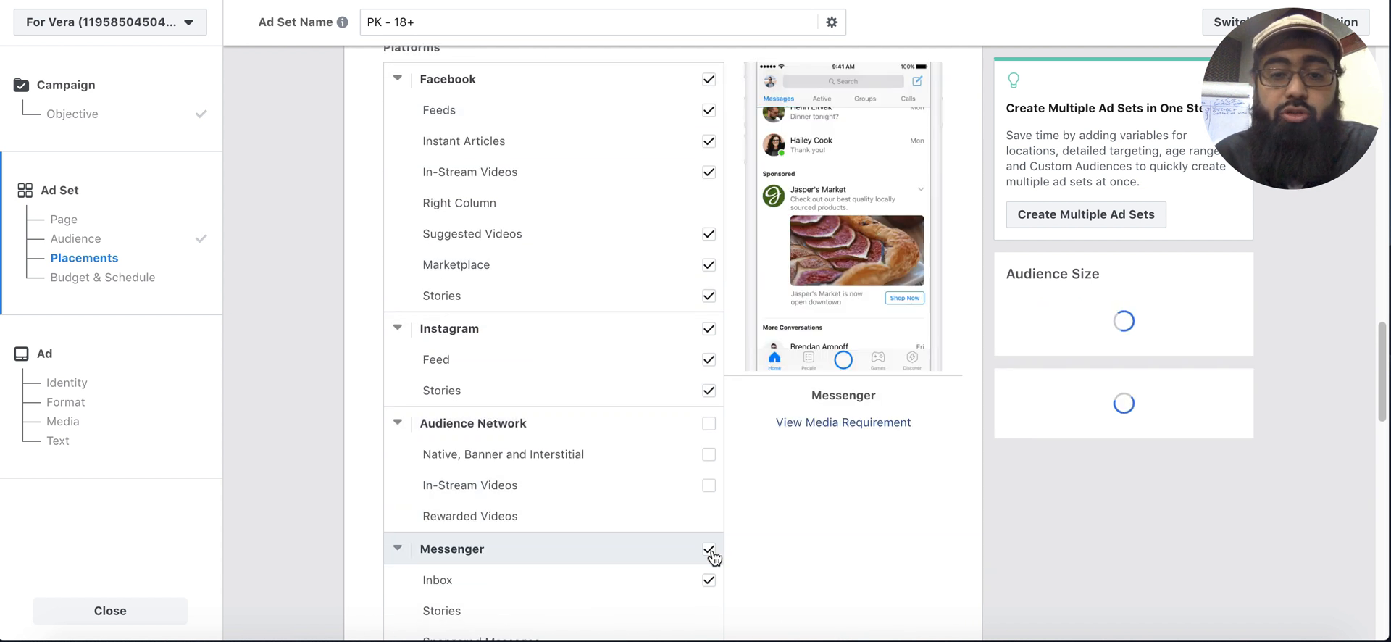
left_click(709, 566)
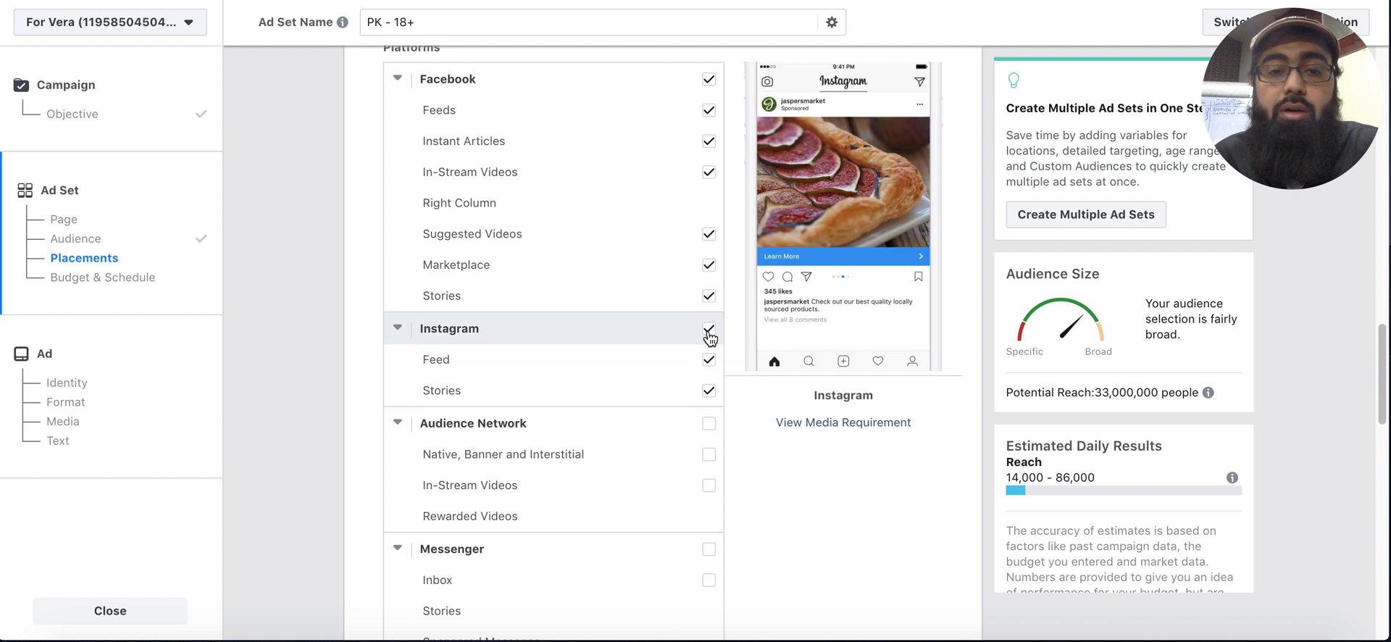
left_click(708, 331)
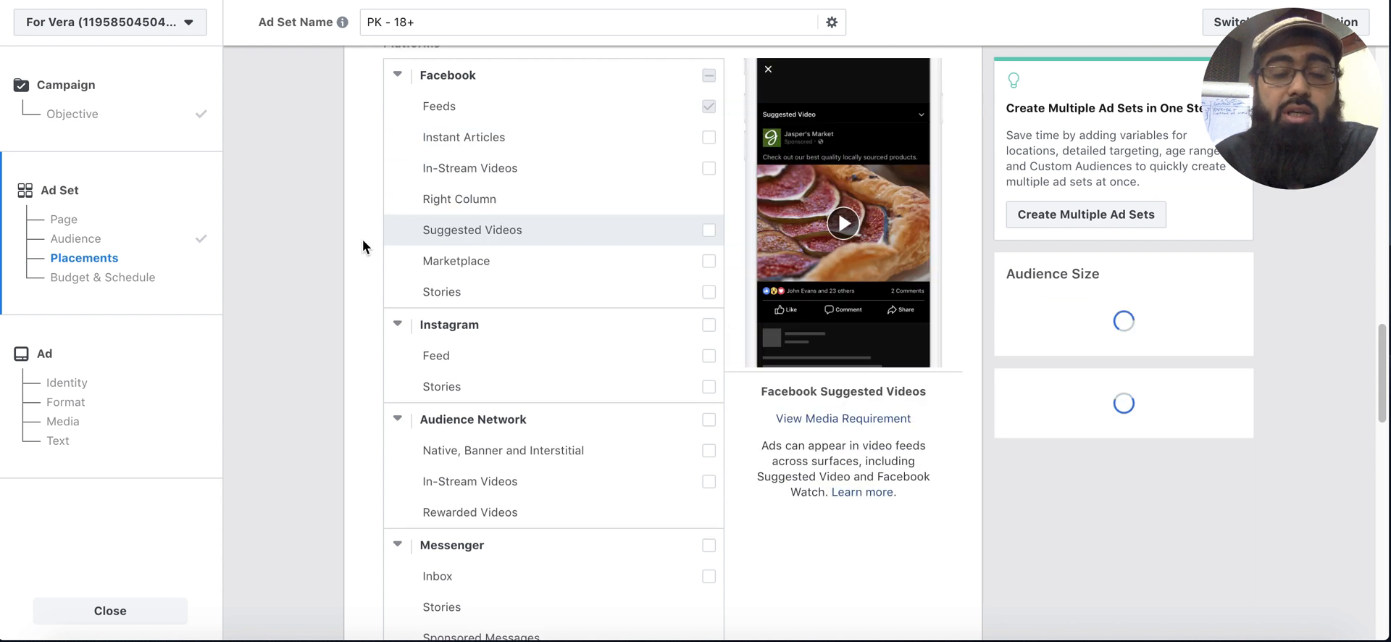
scroll("down", 3)
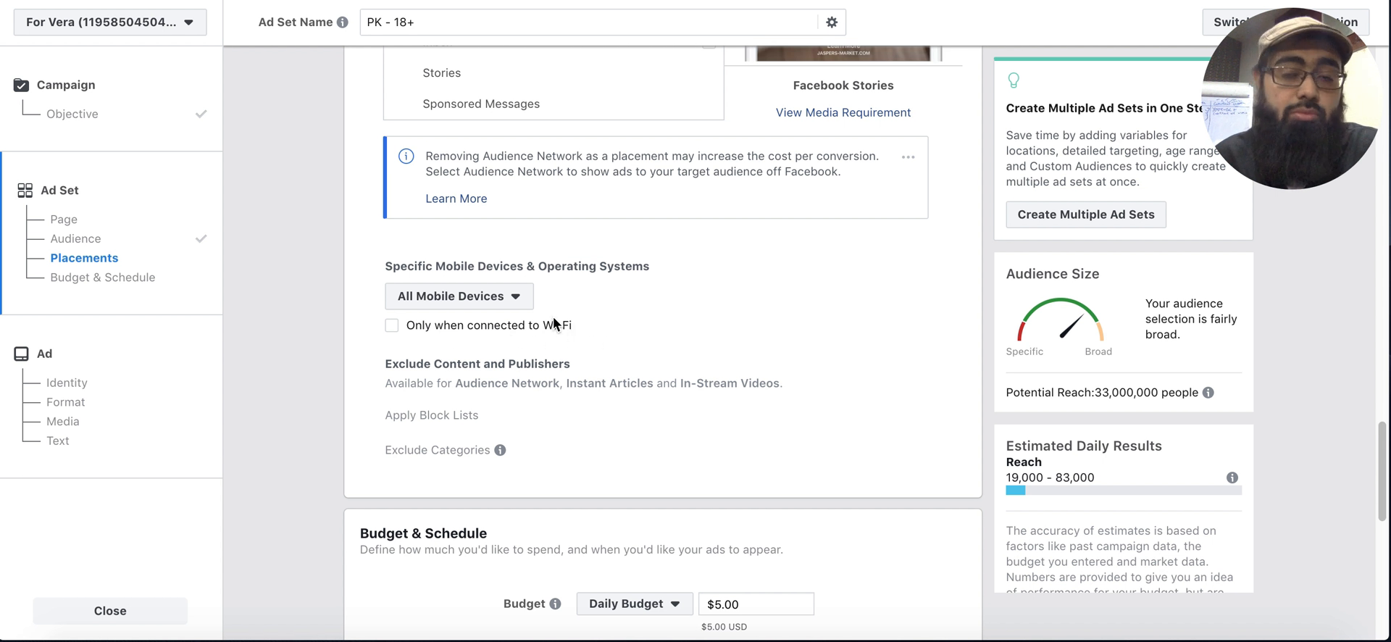
mouse_move(511, 281)
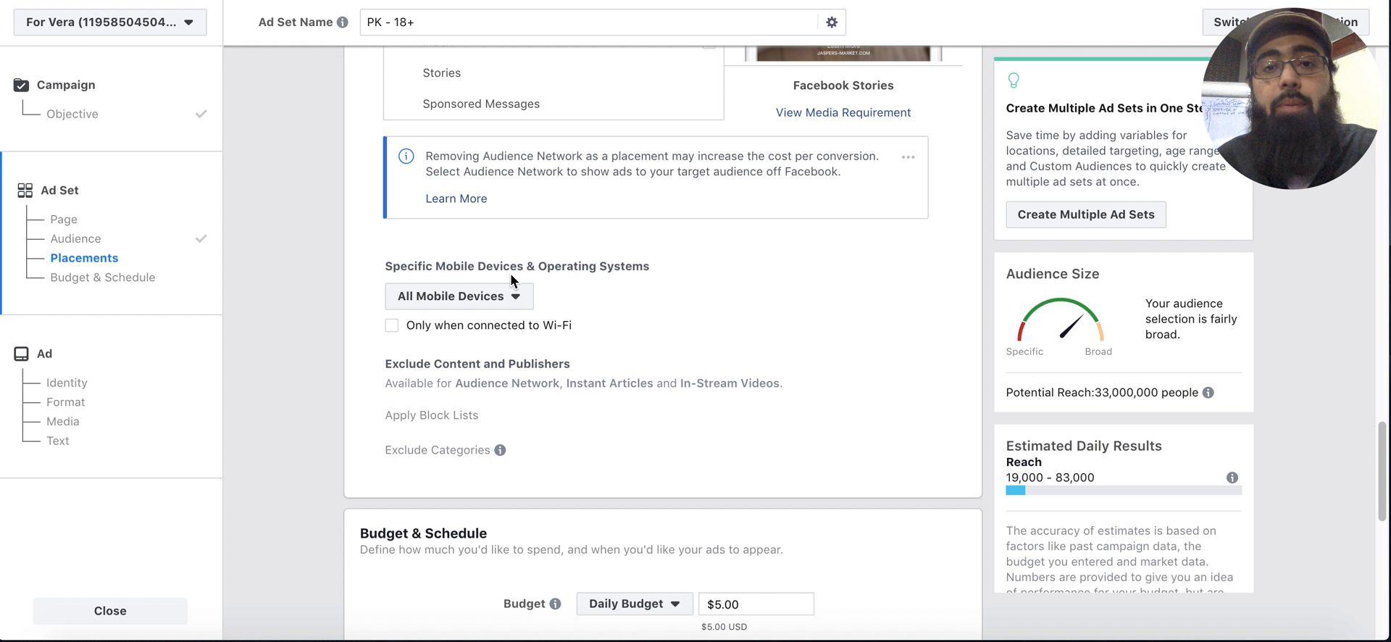
mouse_move(634, 350)
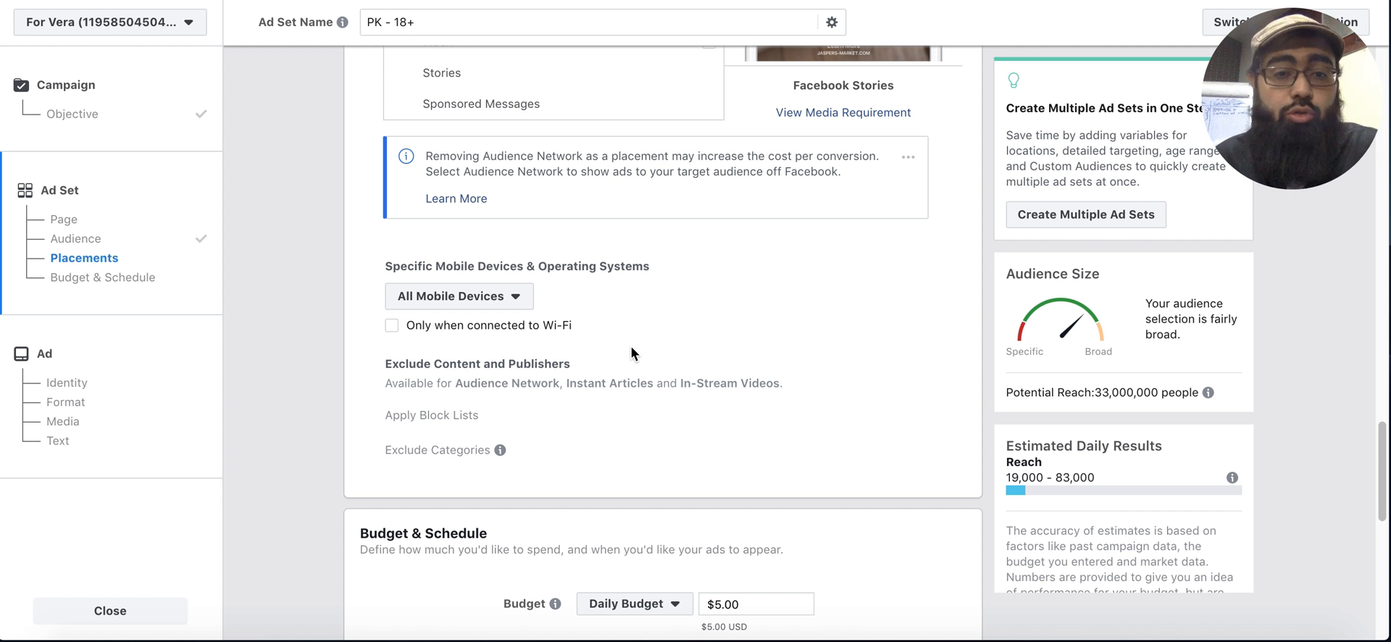
scroll("down", 3)
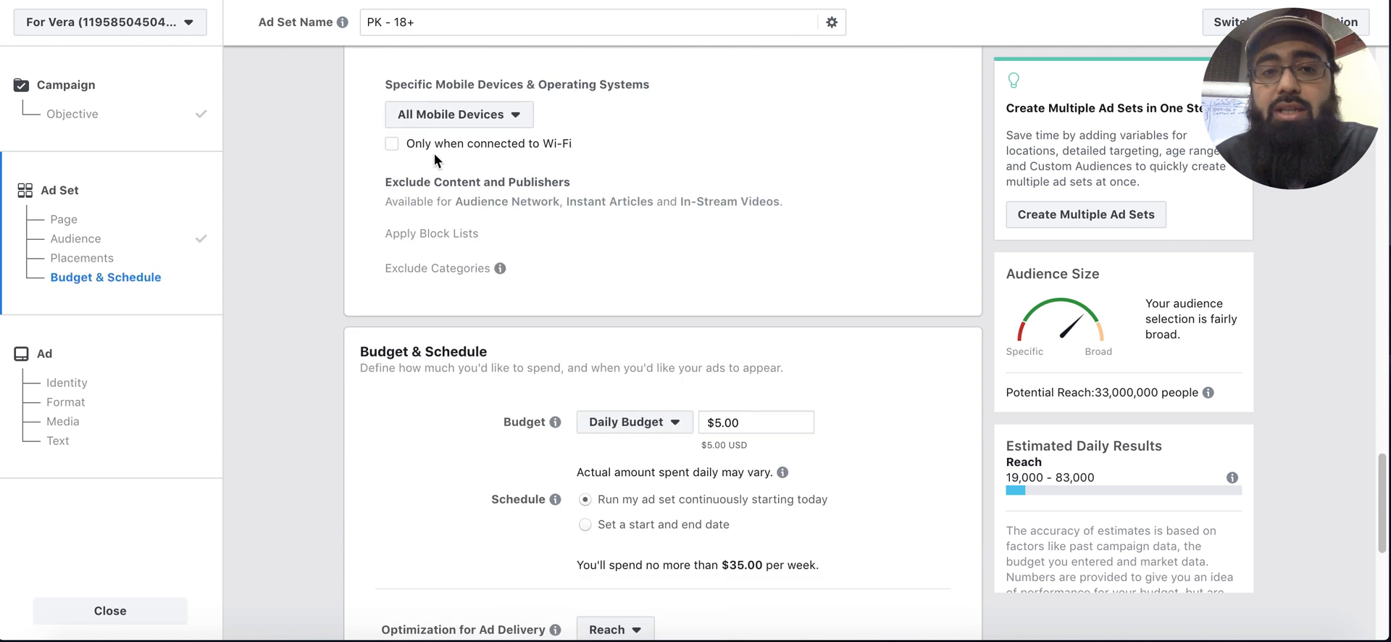
mouse_move(560, 157)
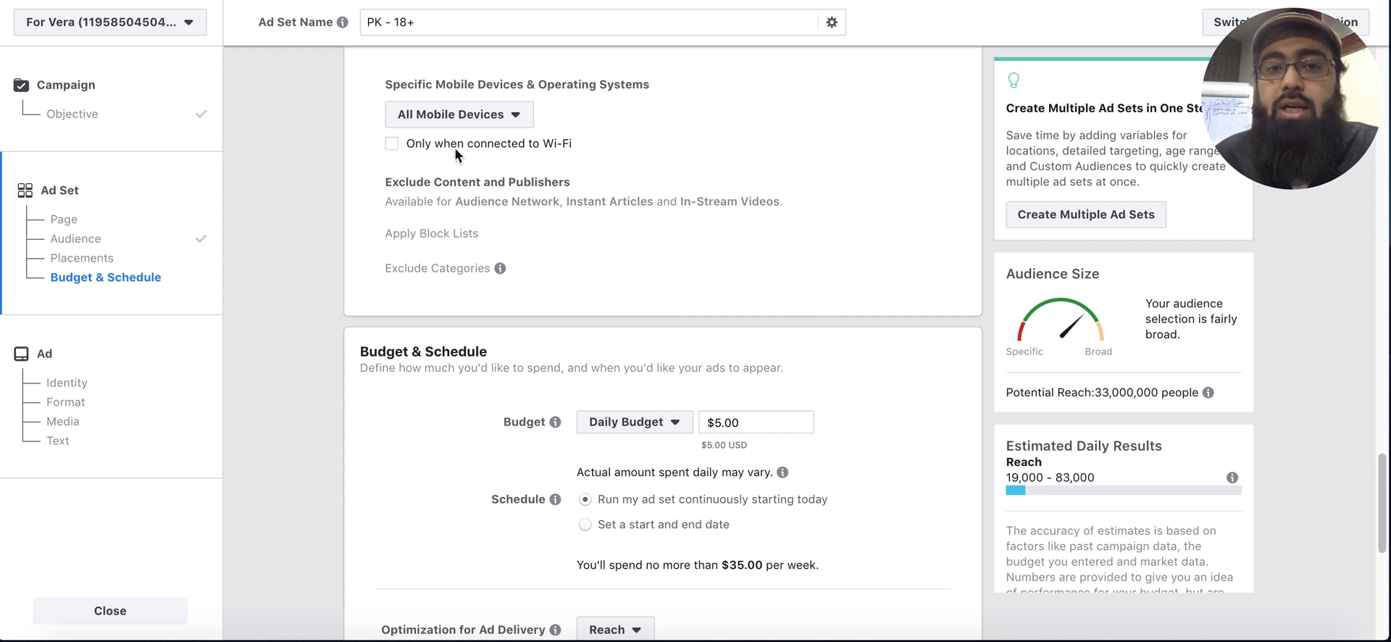
mouse_move(486, 155)
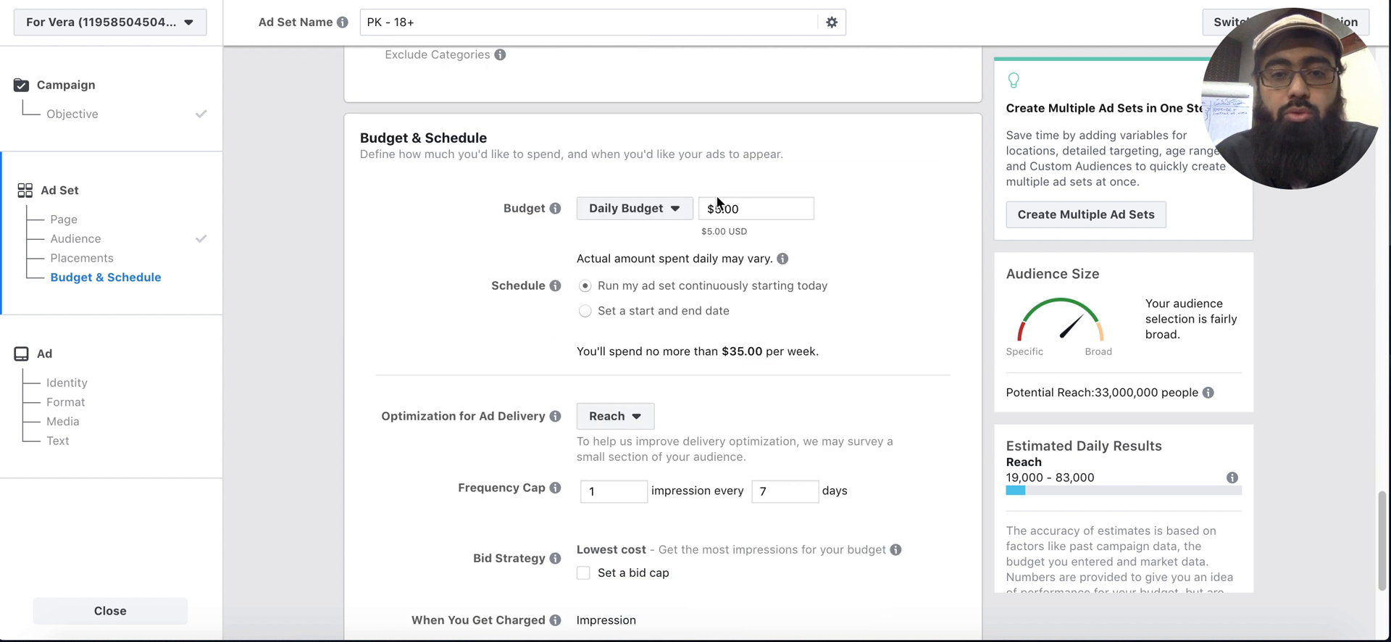
Step: Keep the $5.00 daily budget and default bid settings, then finish the ad set
left_click(711, 209)
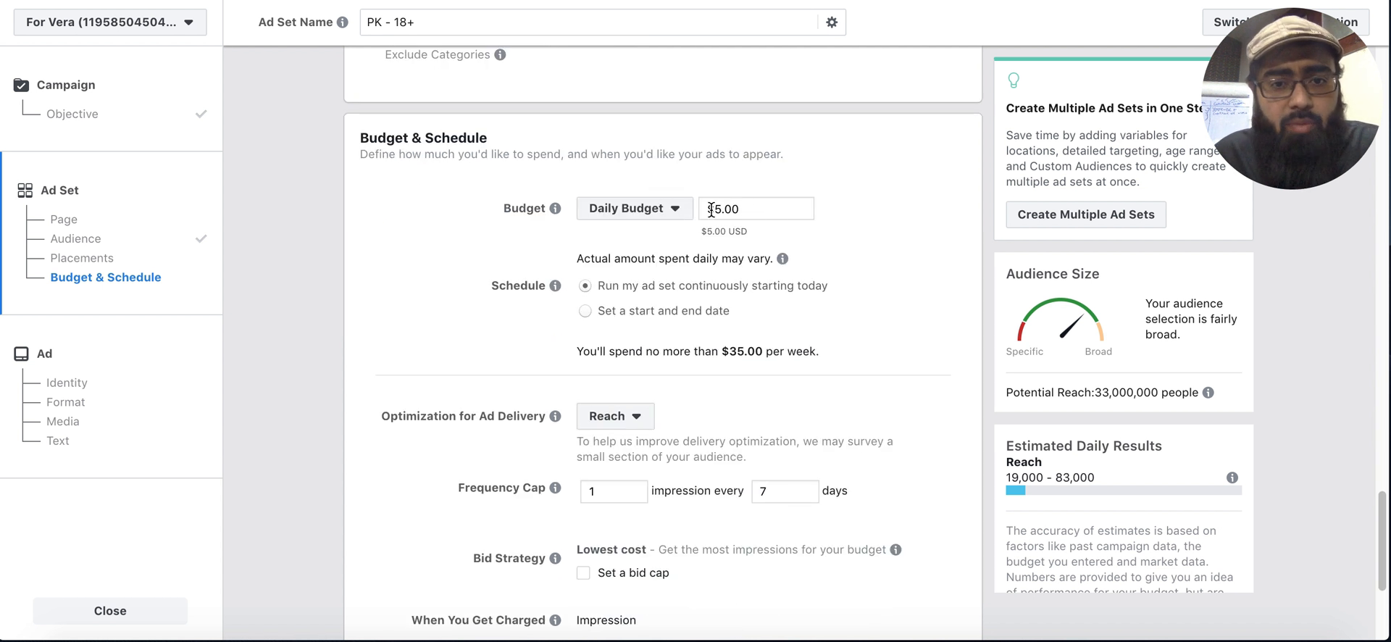
left_click(756, 208)
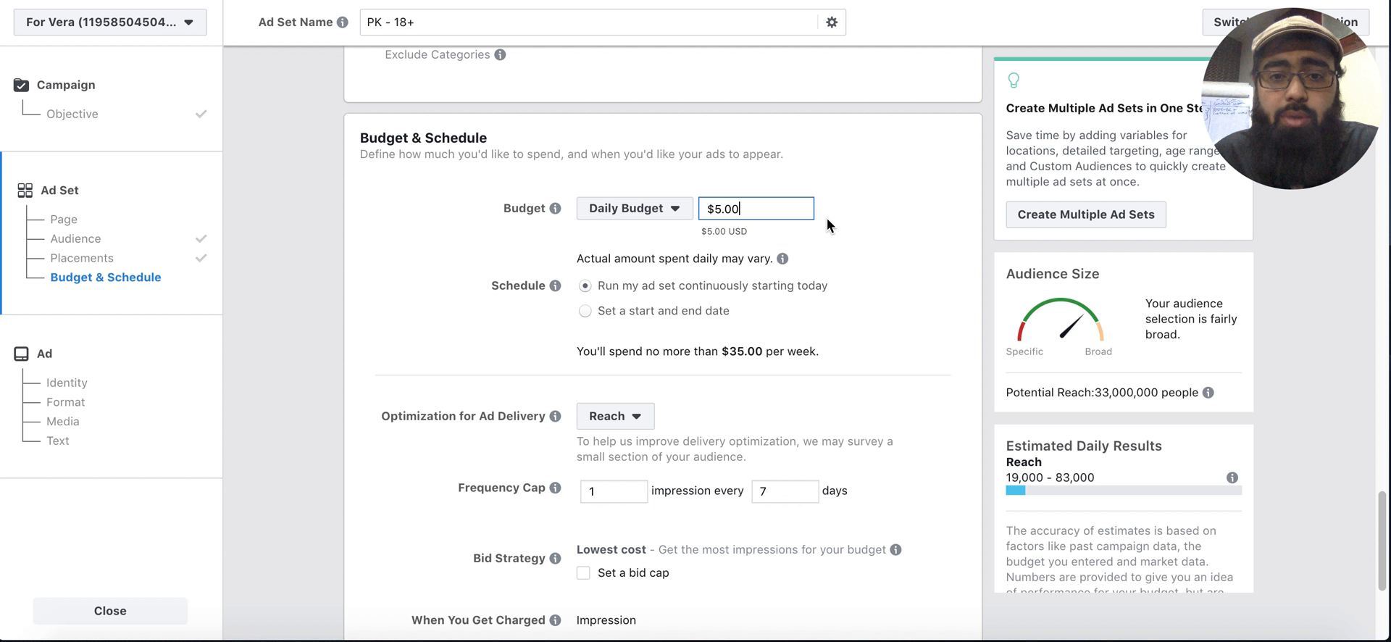
scroll("down", 3)
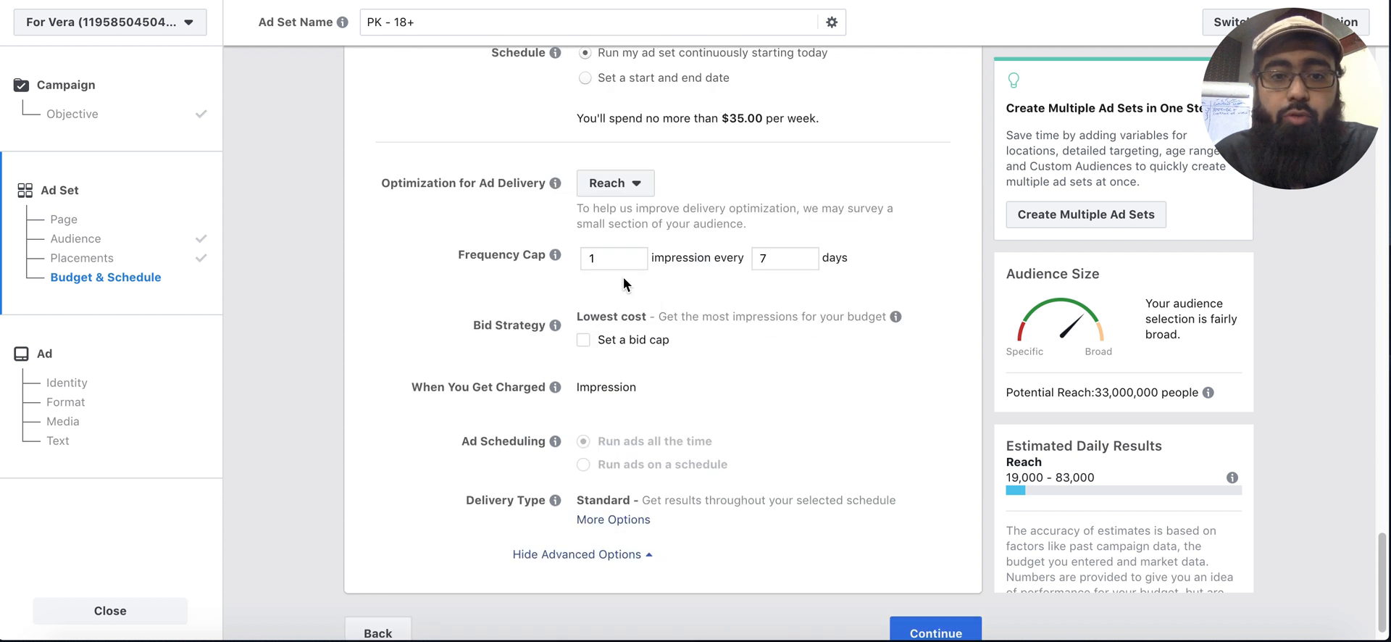
scroll("down", 3)
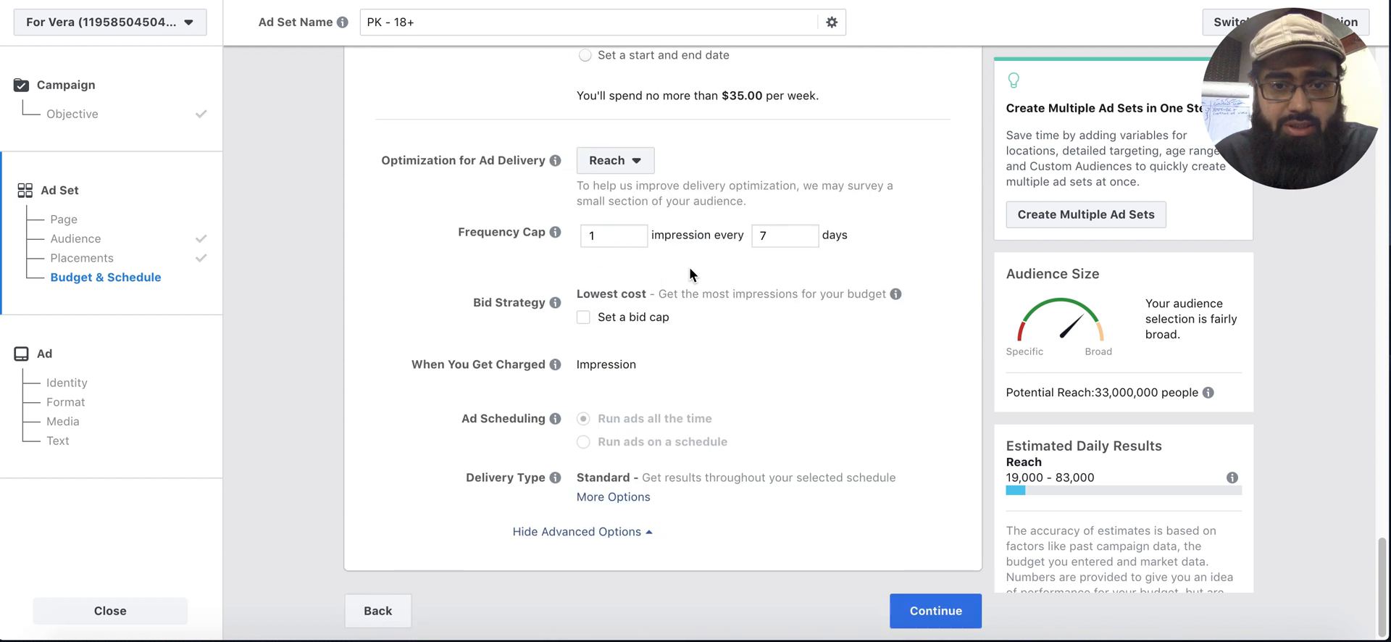
left_click(936, 610)
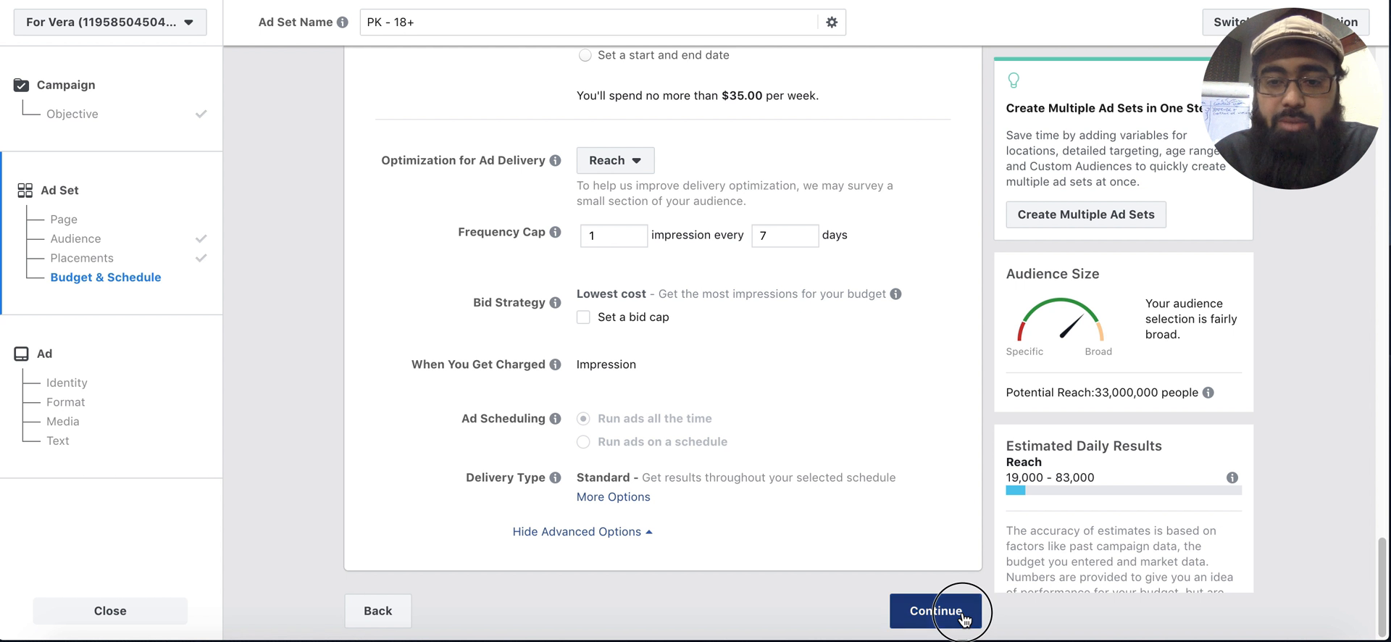
Step: Review the Ad step: Single Image format, the course banner image and the Text field
left_click(938, 611)
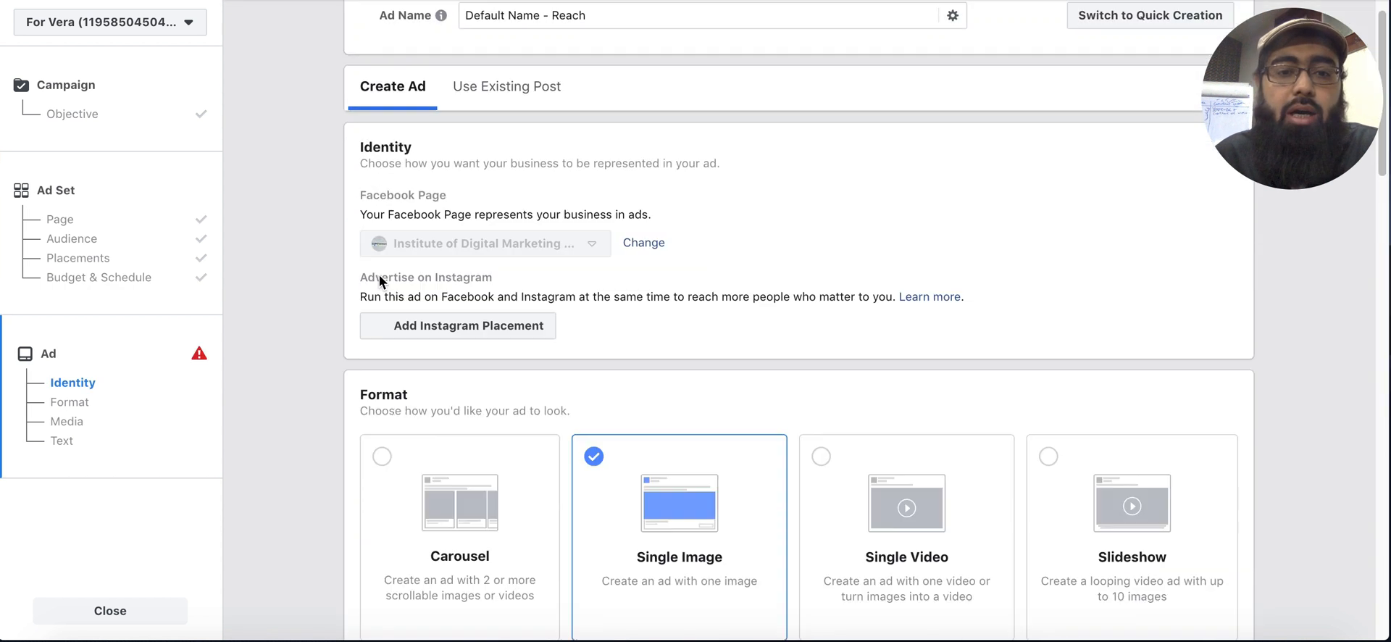
scroll("down", 3)
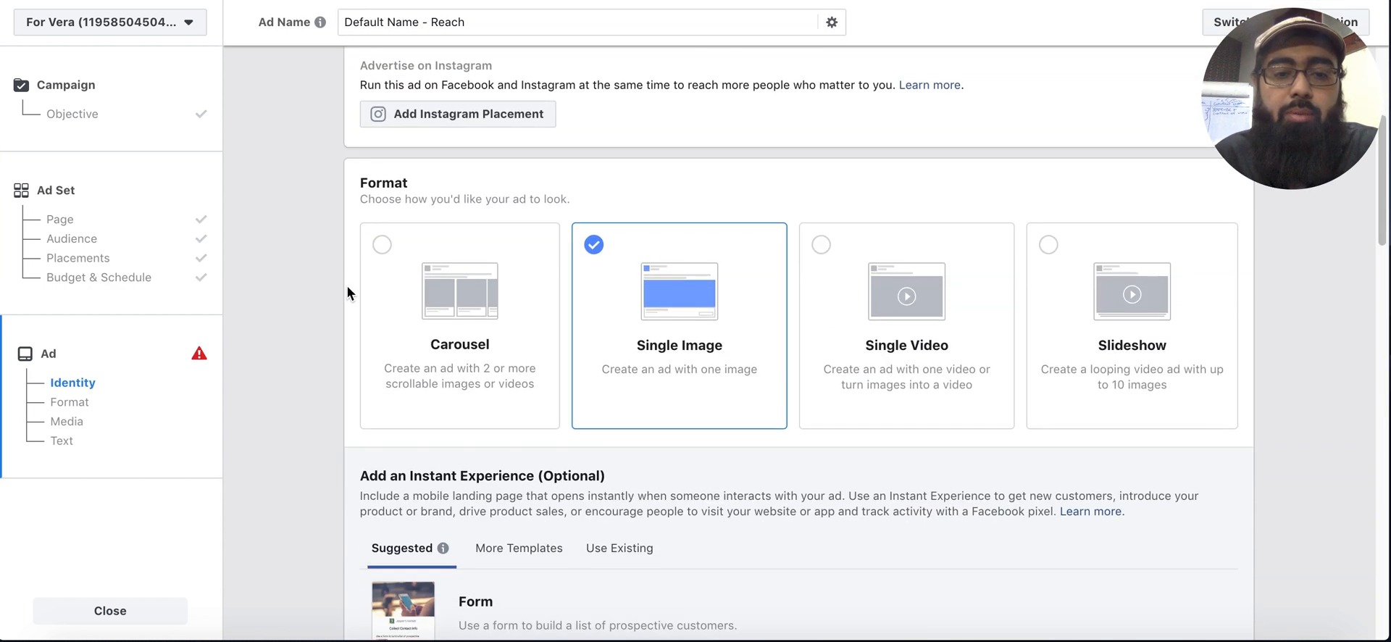
scroll("down", 3)
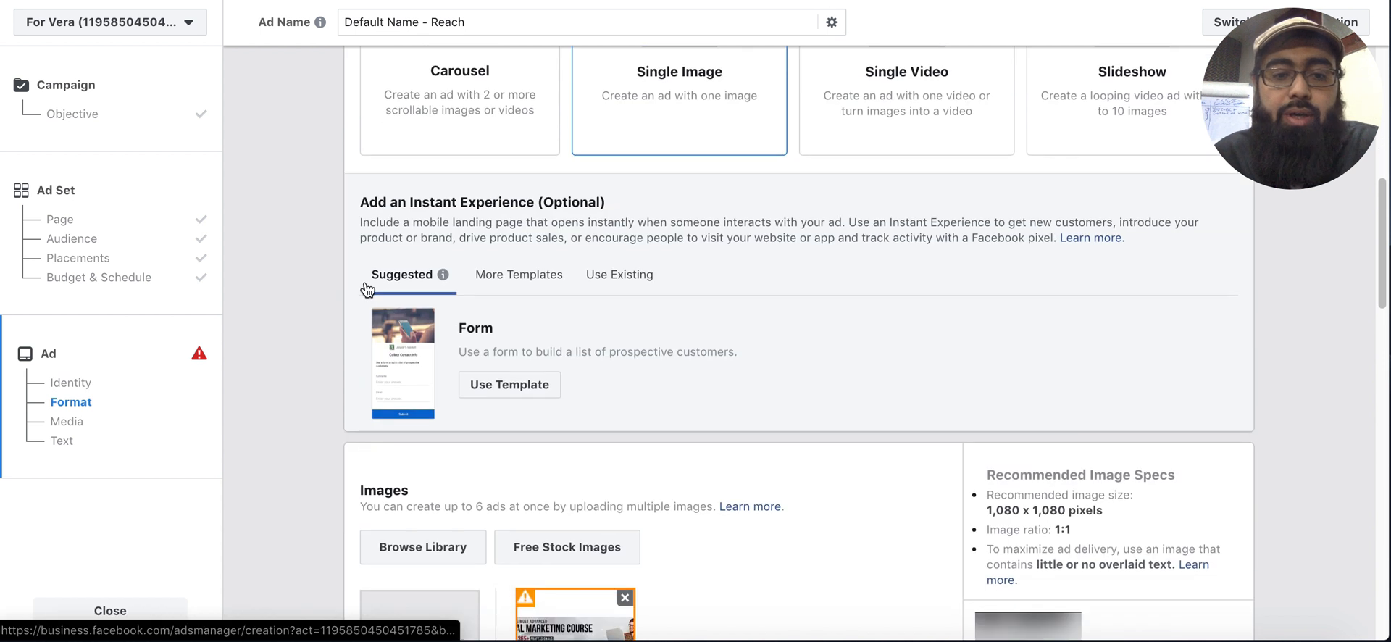
scroll("down", 3)
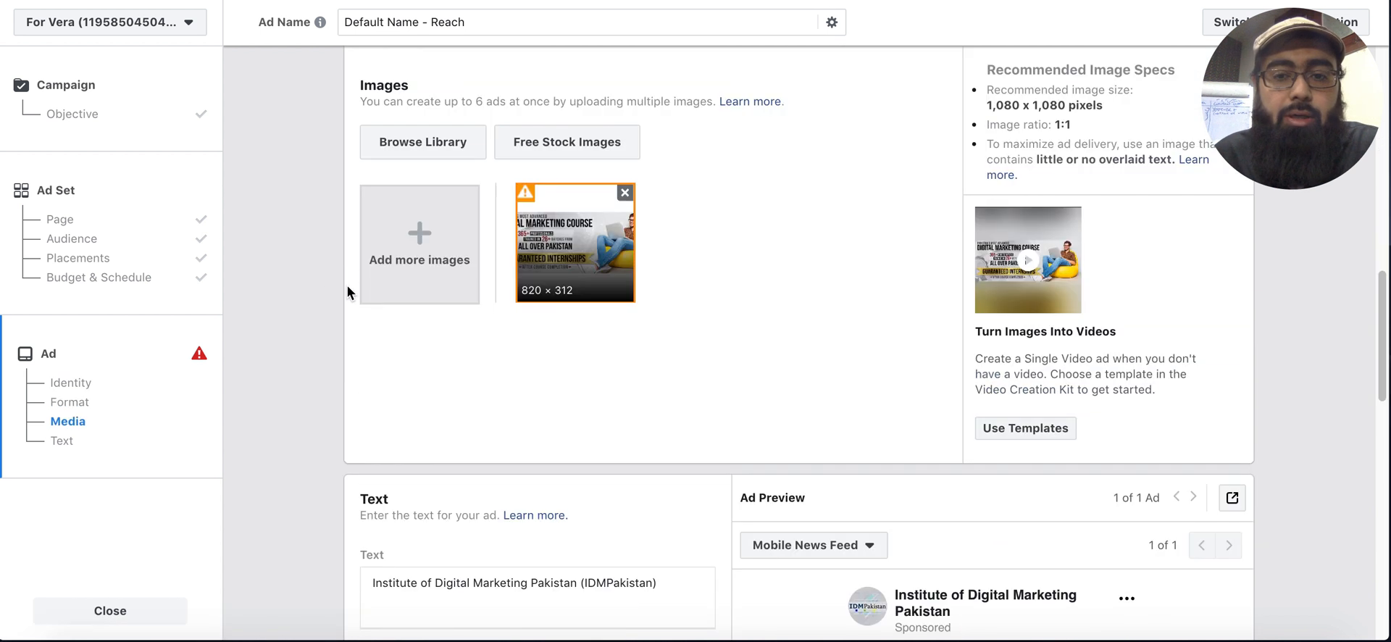
scroll("down", 3)
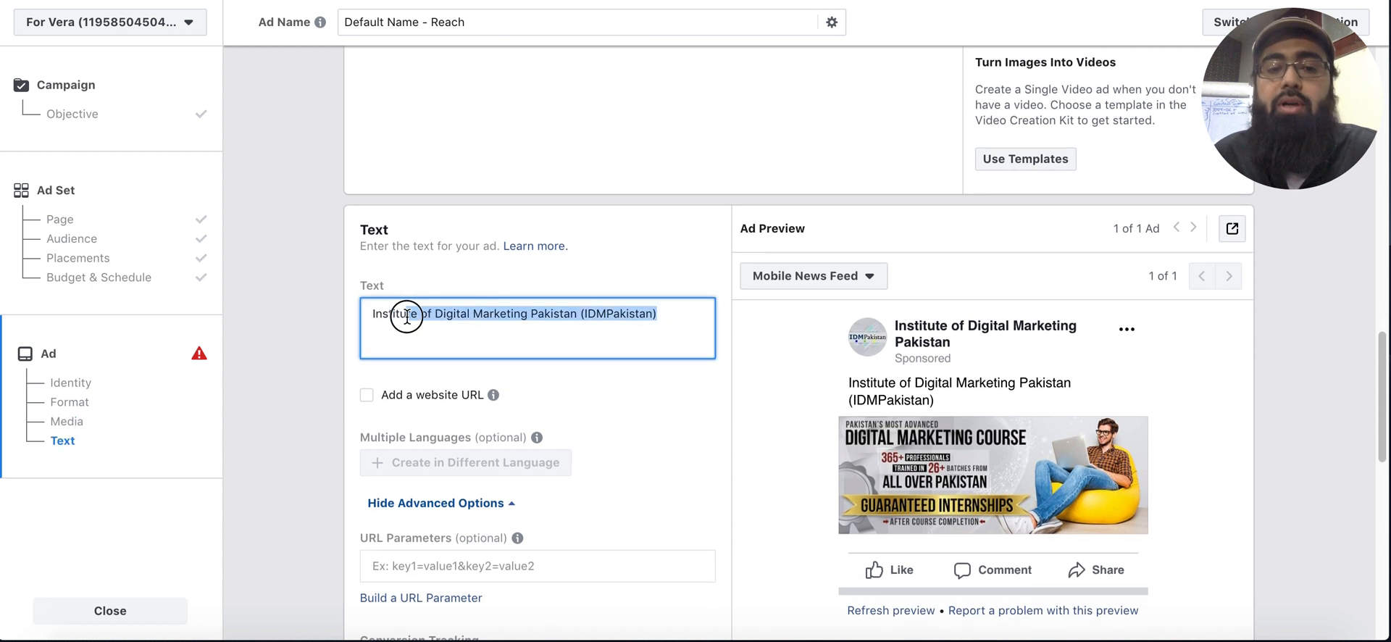
scroll("down", 3)
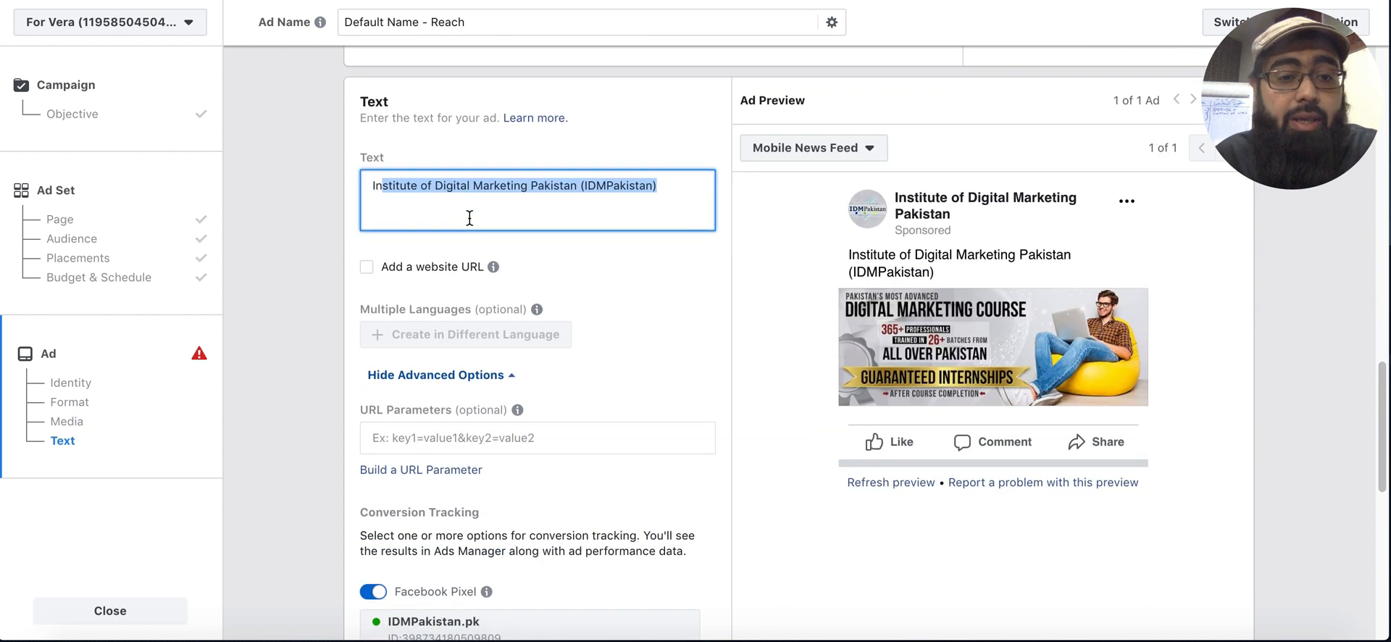
scroll("down", 3)
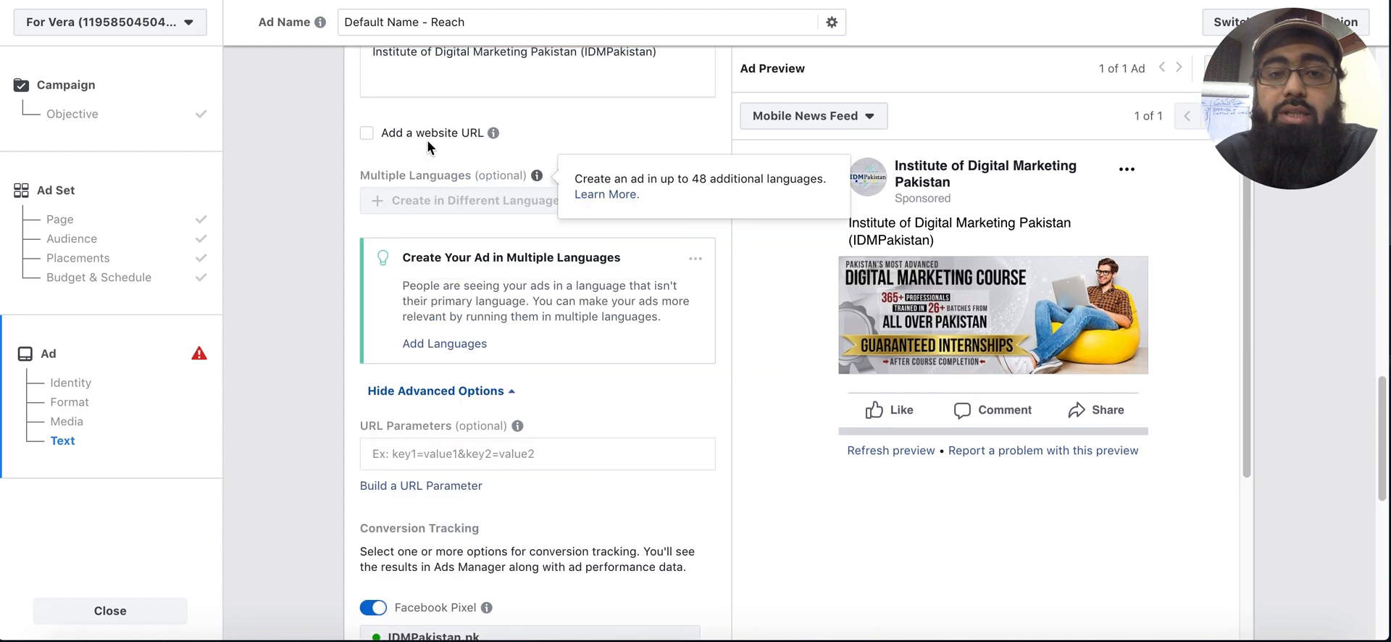
Step: Enable a website URL on the ad and set the call to action to Call Now
left_click(368, 131)
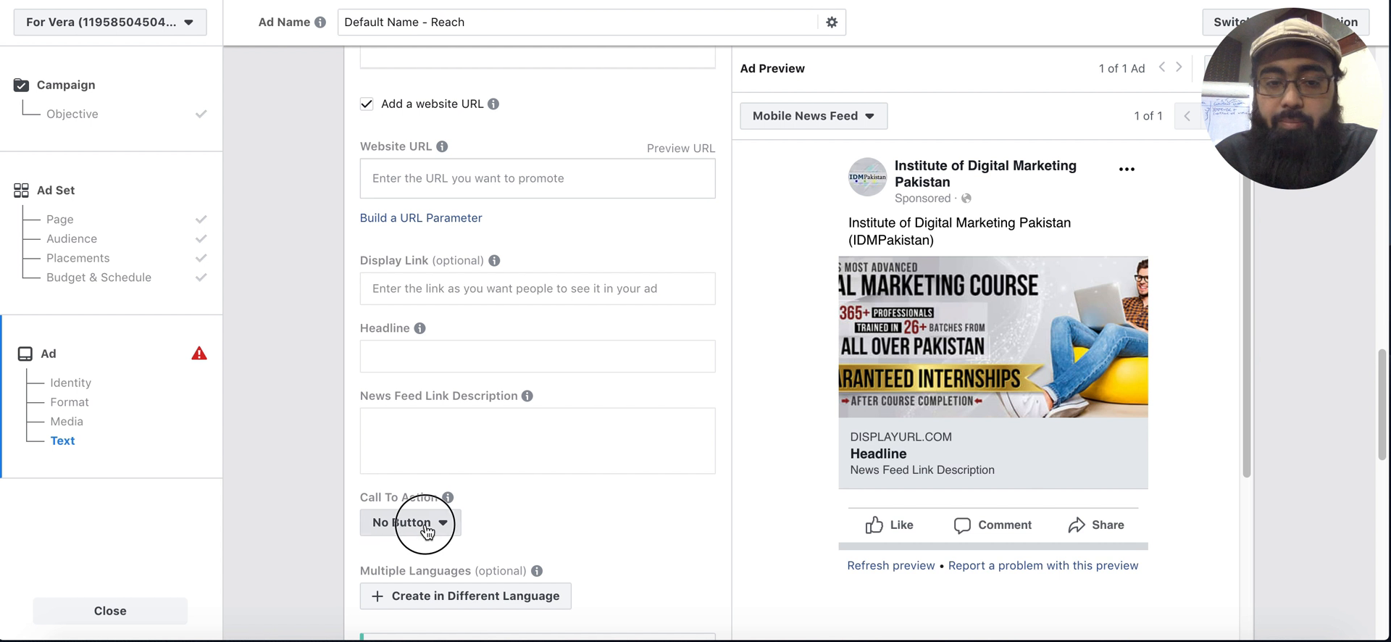
left_click(410, 524)
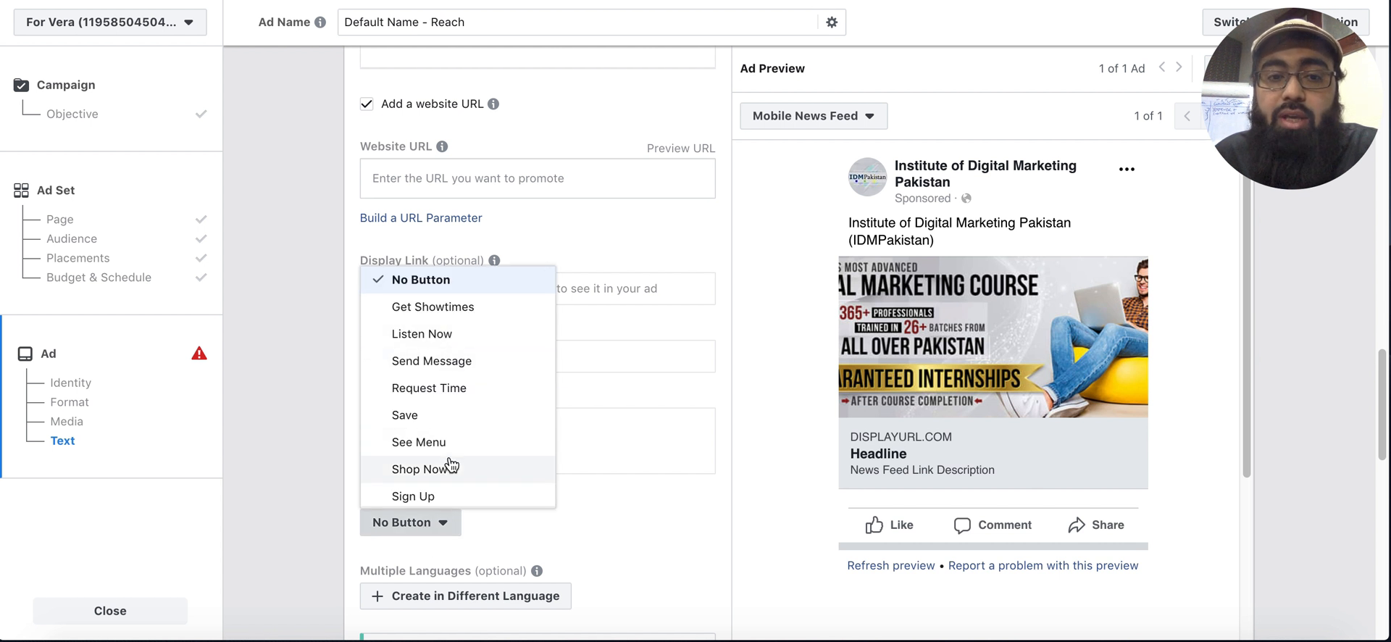
scroll("down", 3)
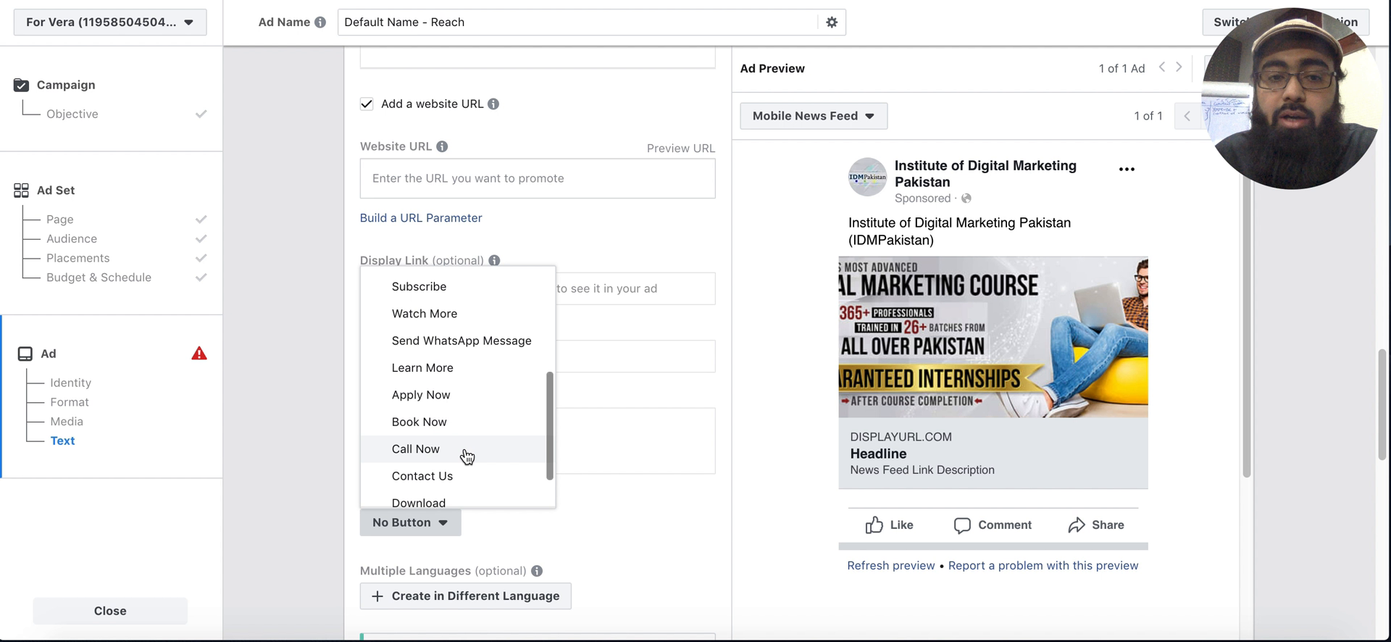
mouse_move(403, 456)
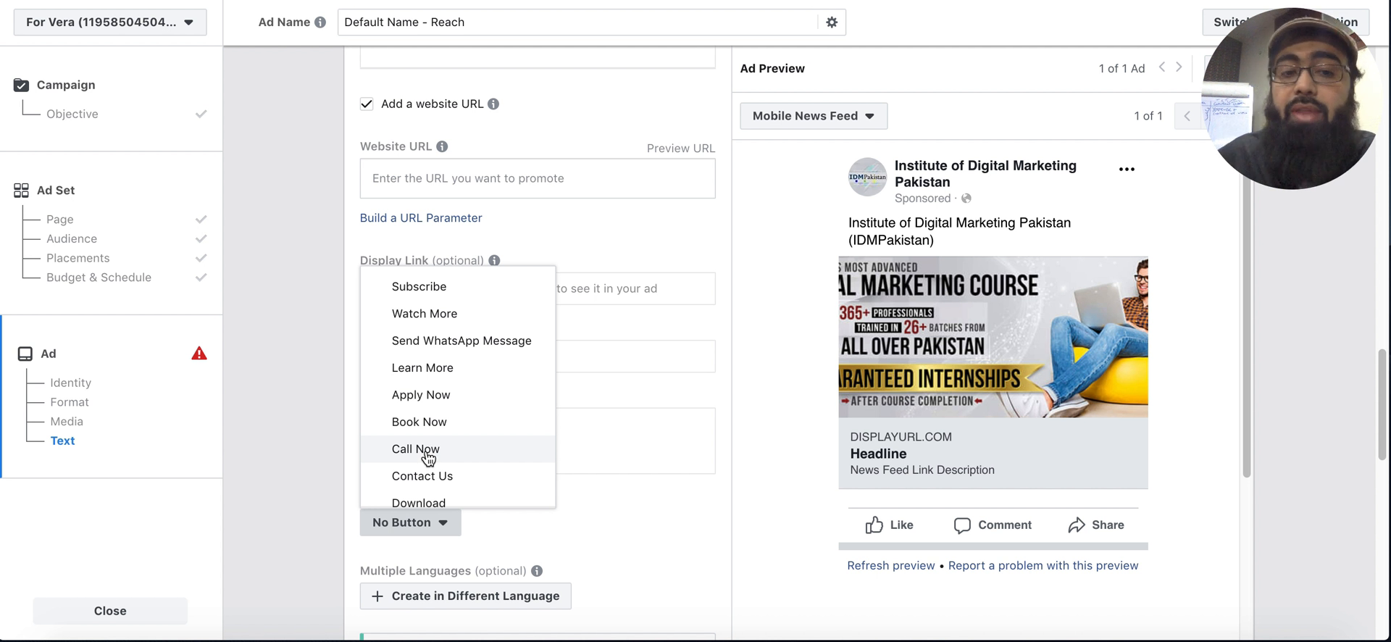
left_click(414, 449)
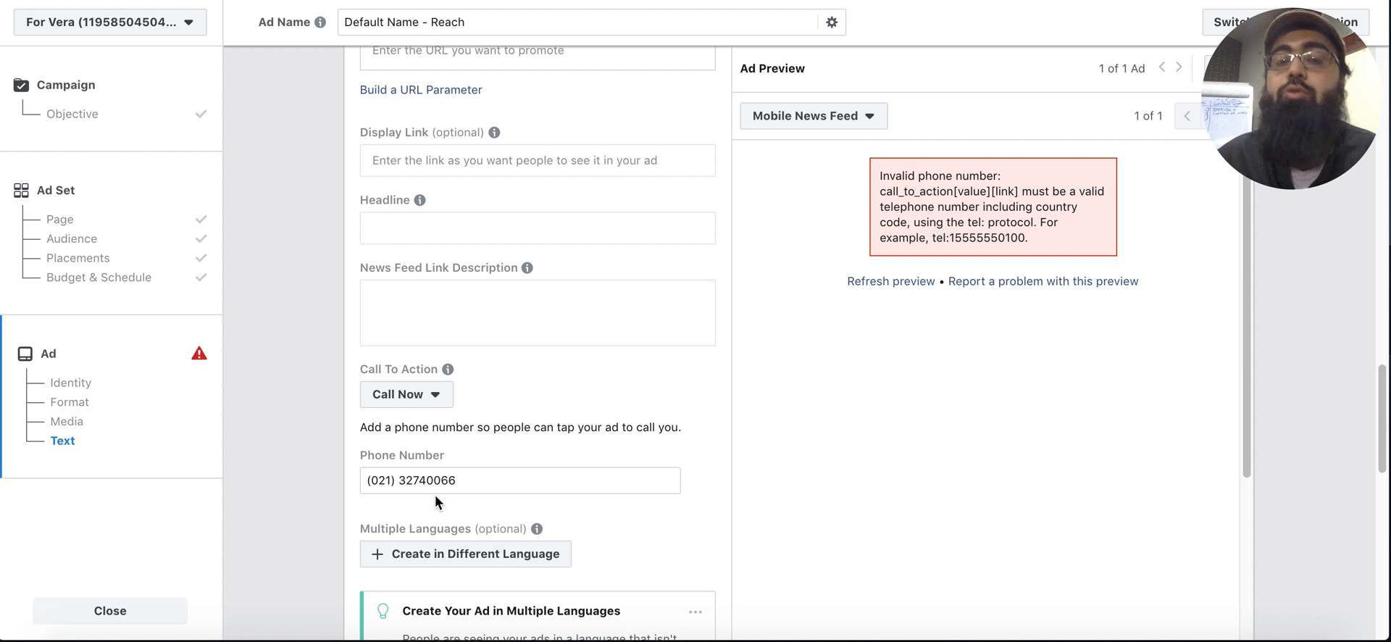
double_click(388, 479)
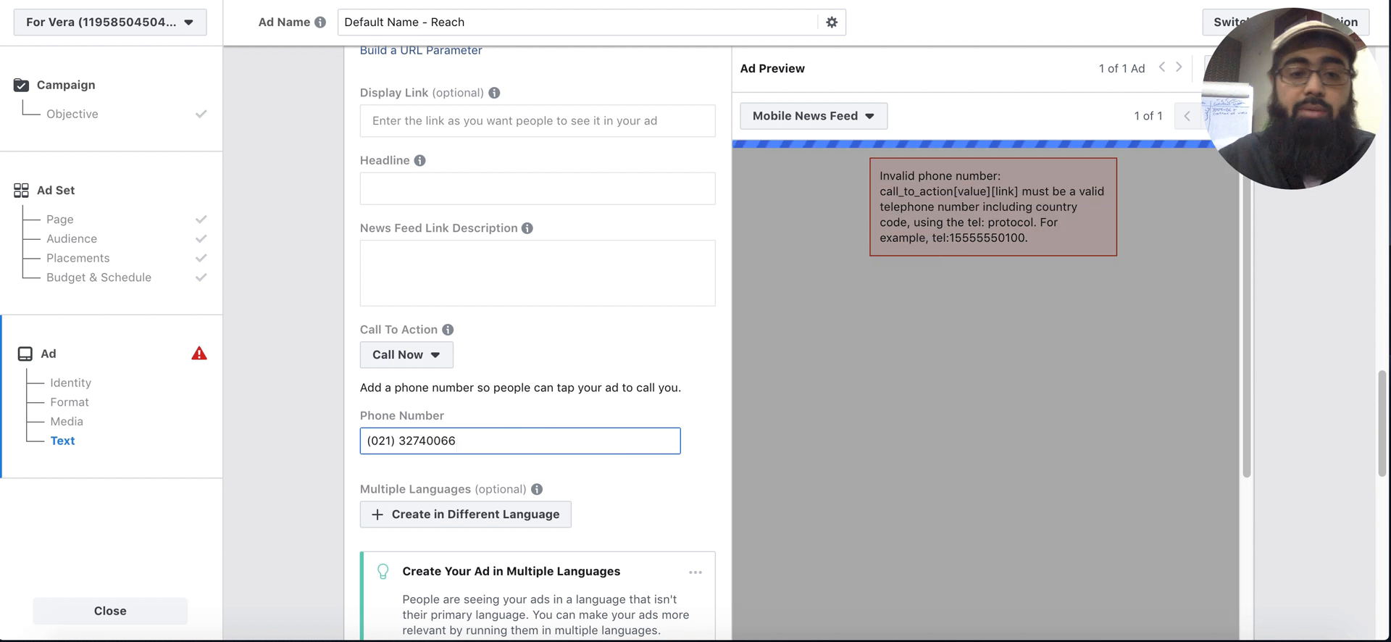
left_click(560, 440)
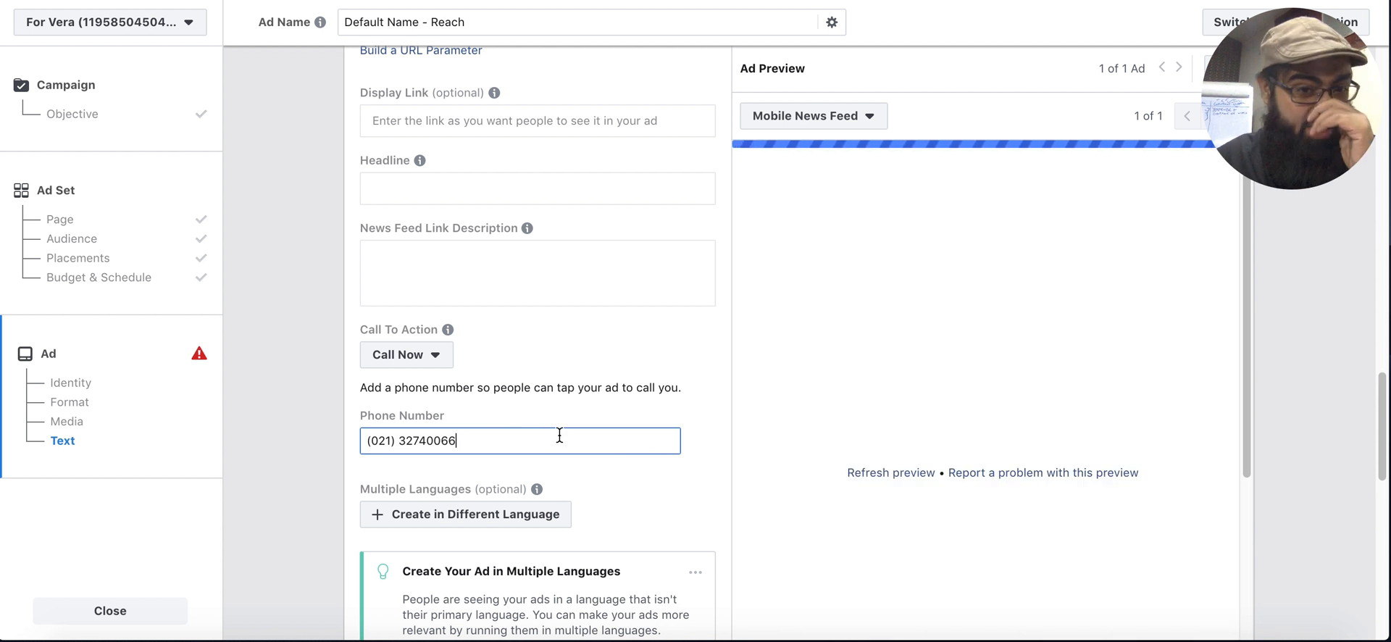
scroll("down", 3)
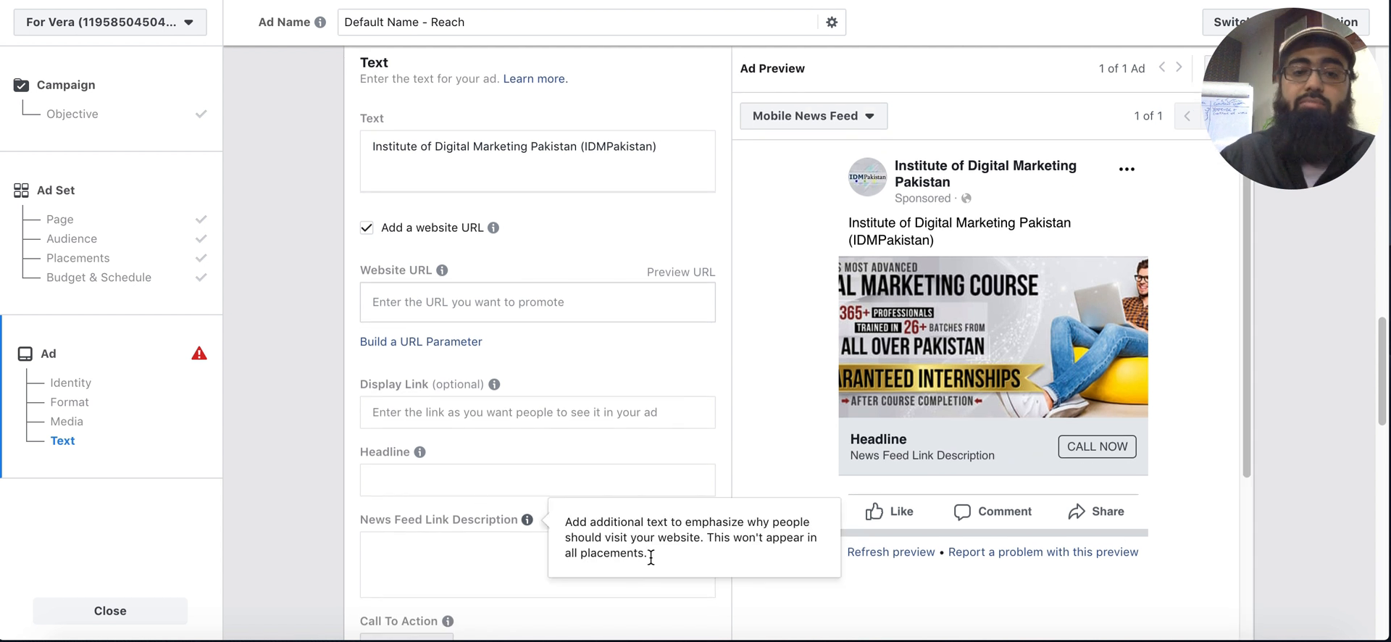
scroll("down", 3)
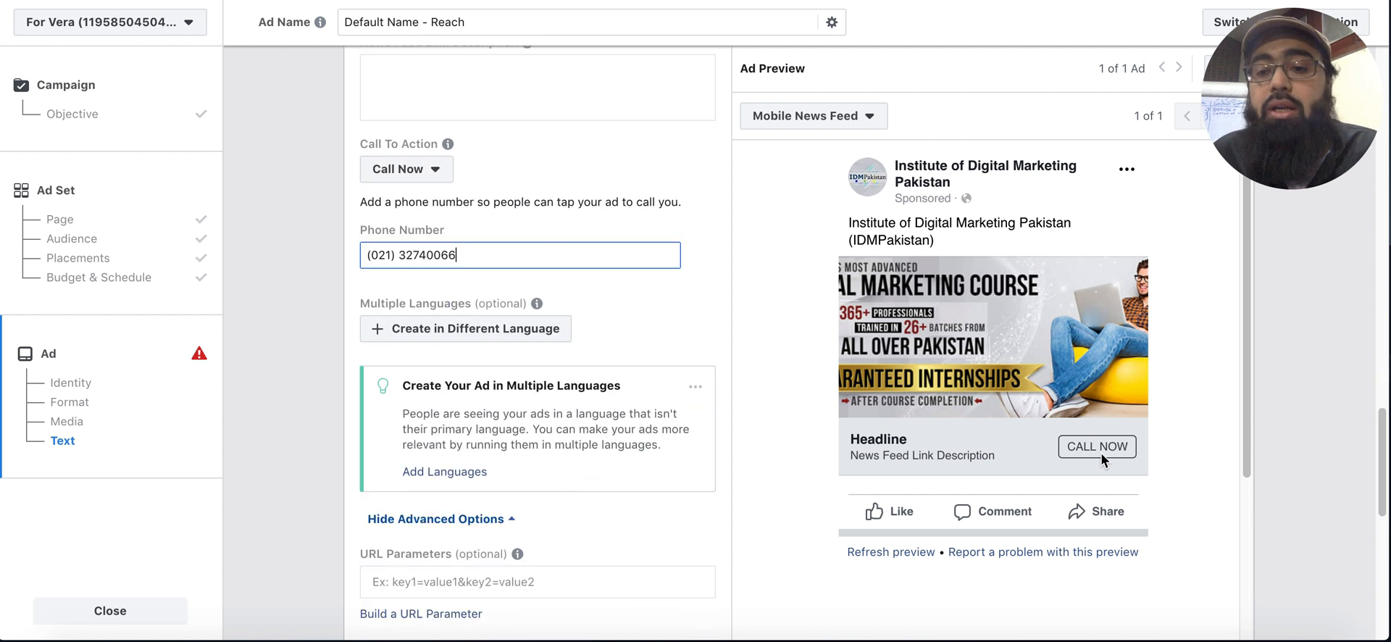
mouse_move(1034, 257)
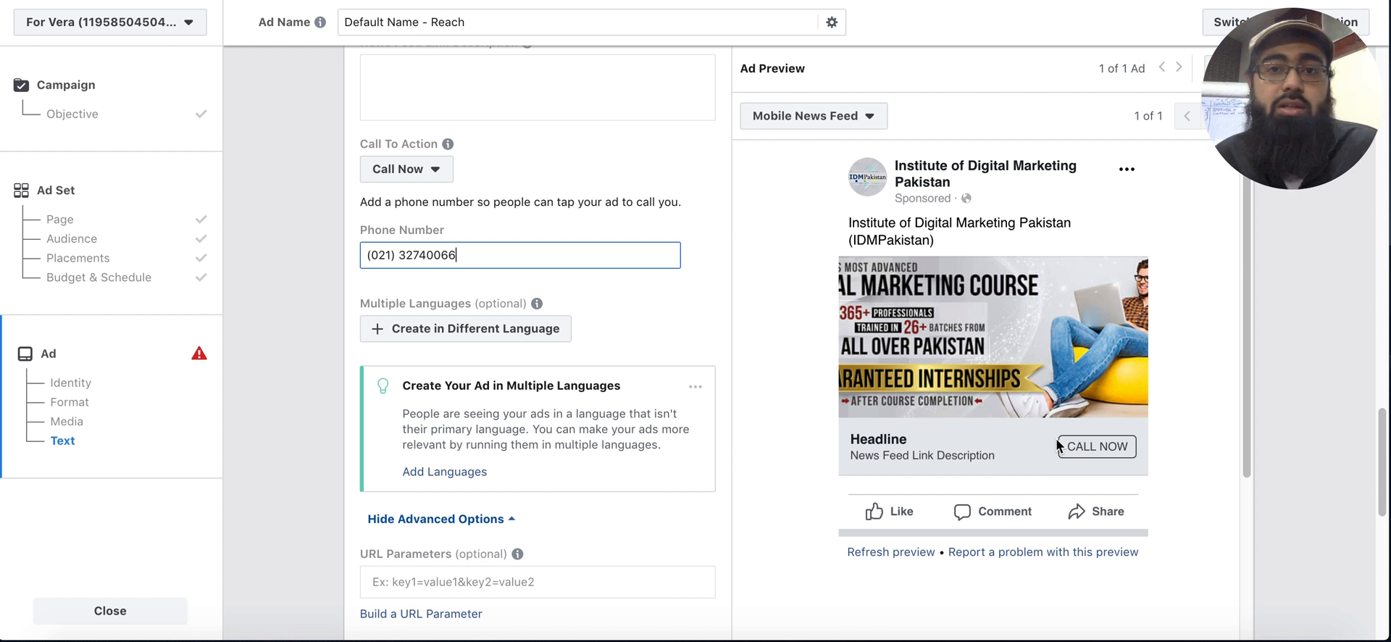
mouse_move(1067, 451)
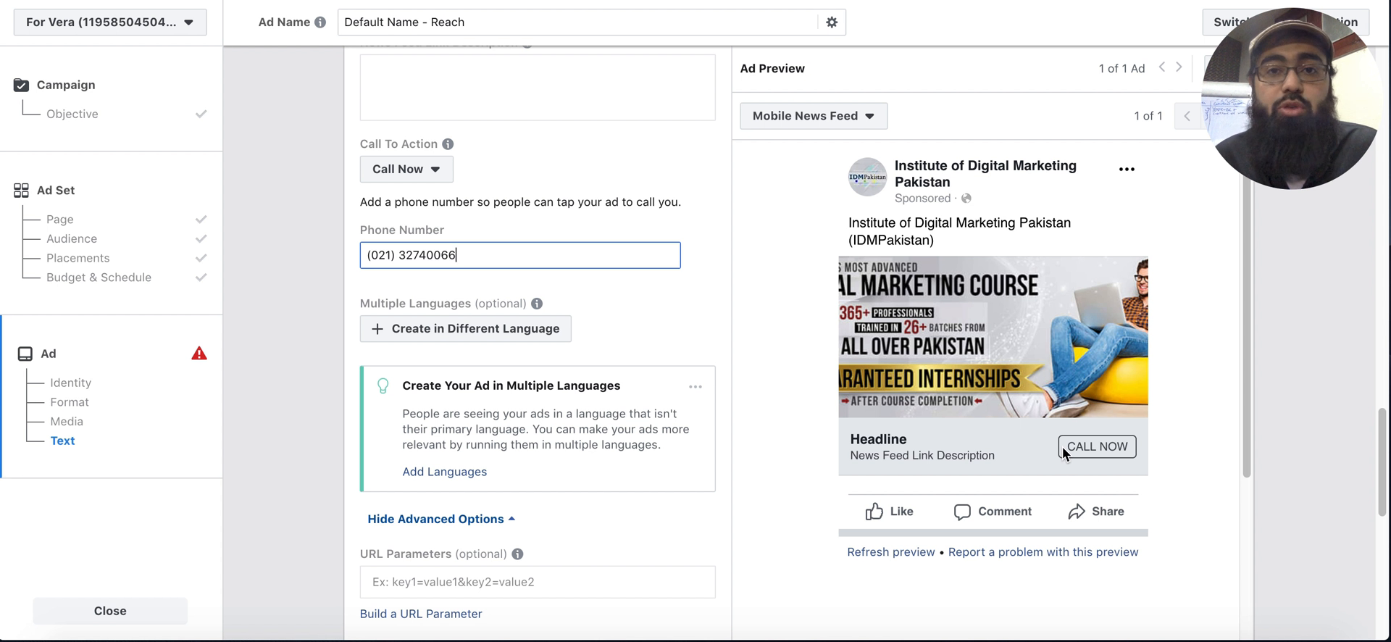
scroll("down", 3)
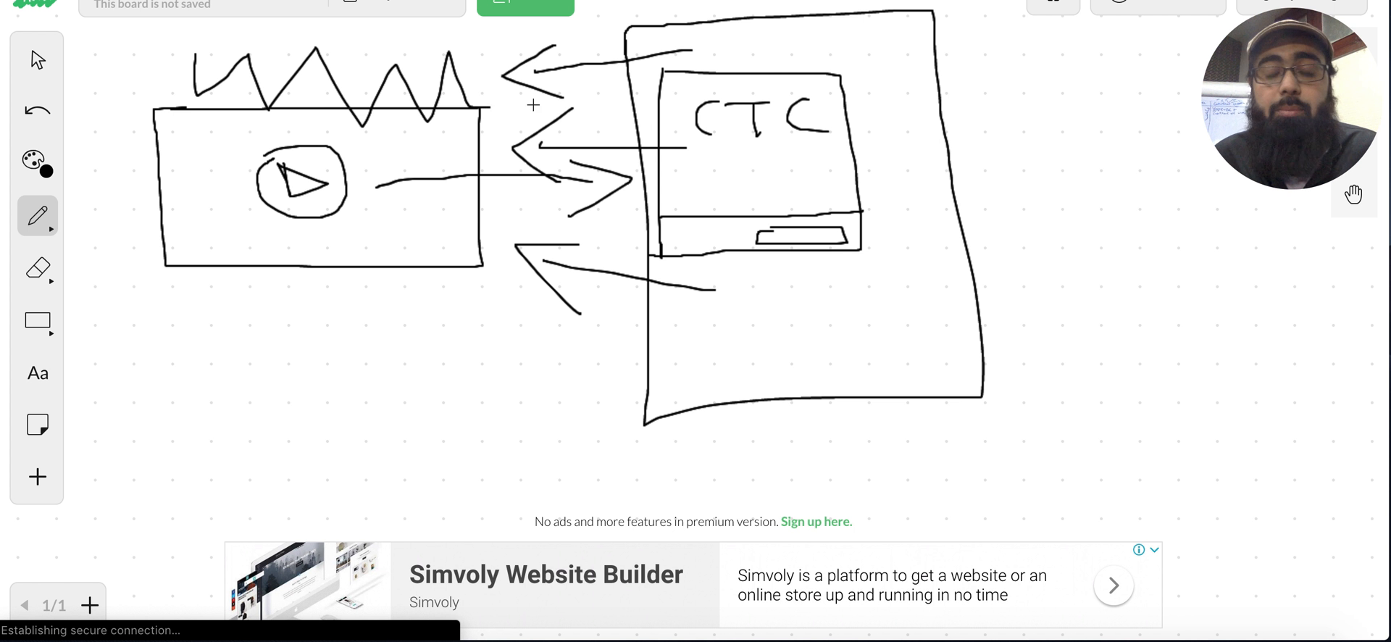
mouse_move(595, 81)
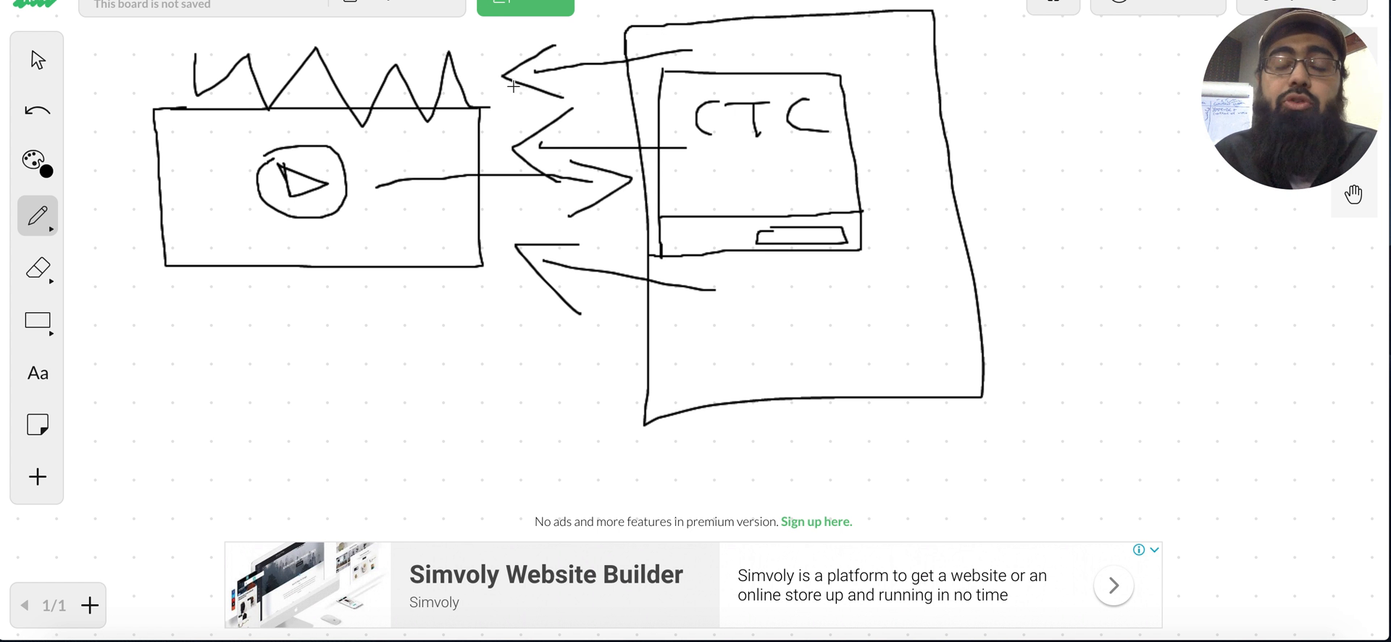
mouse_move(674, 75)
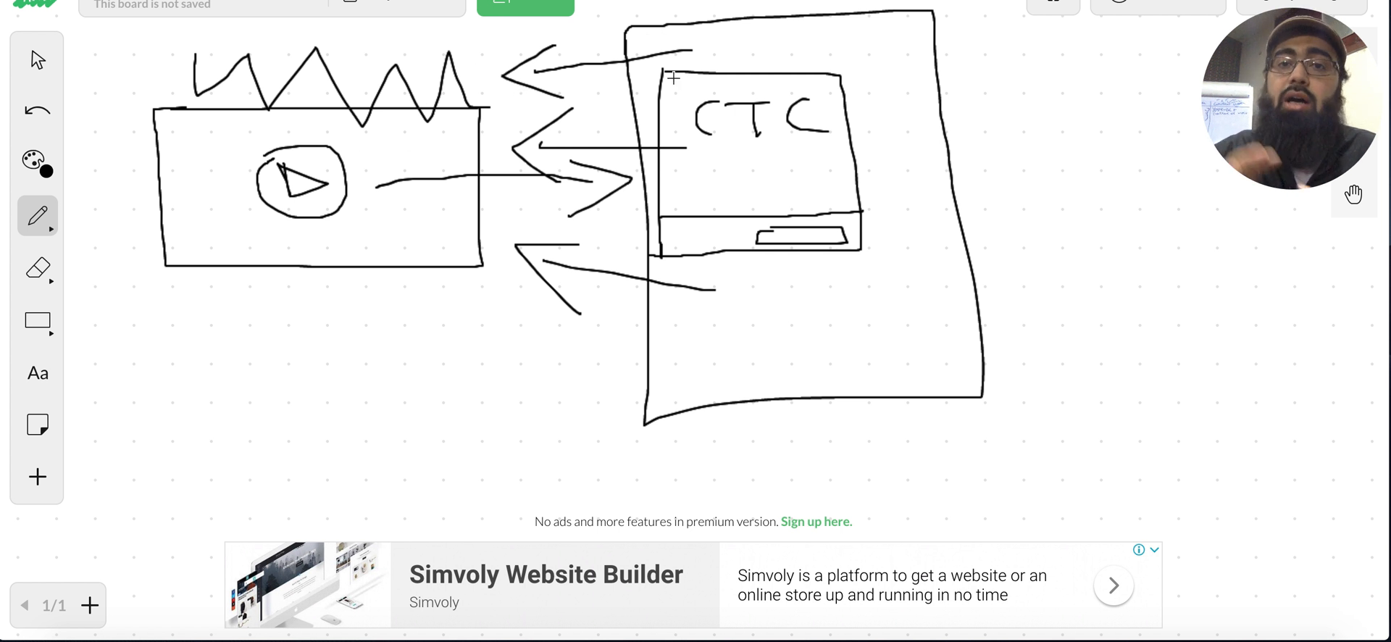